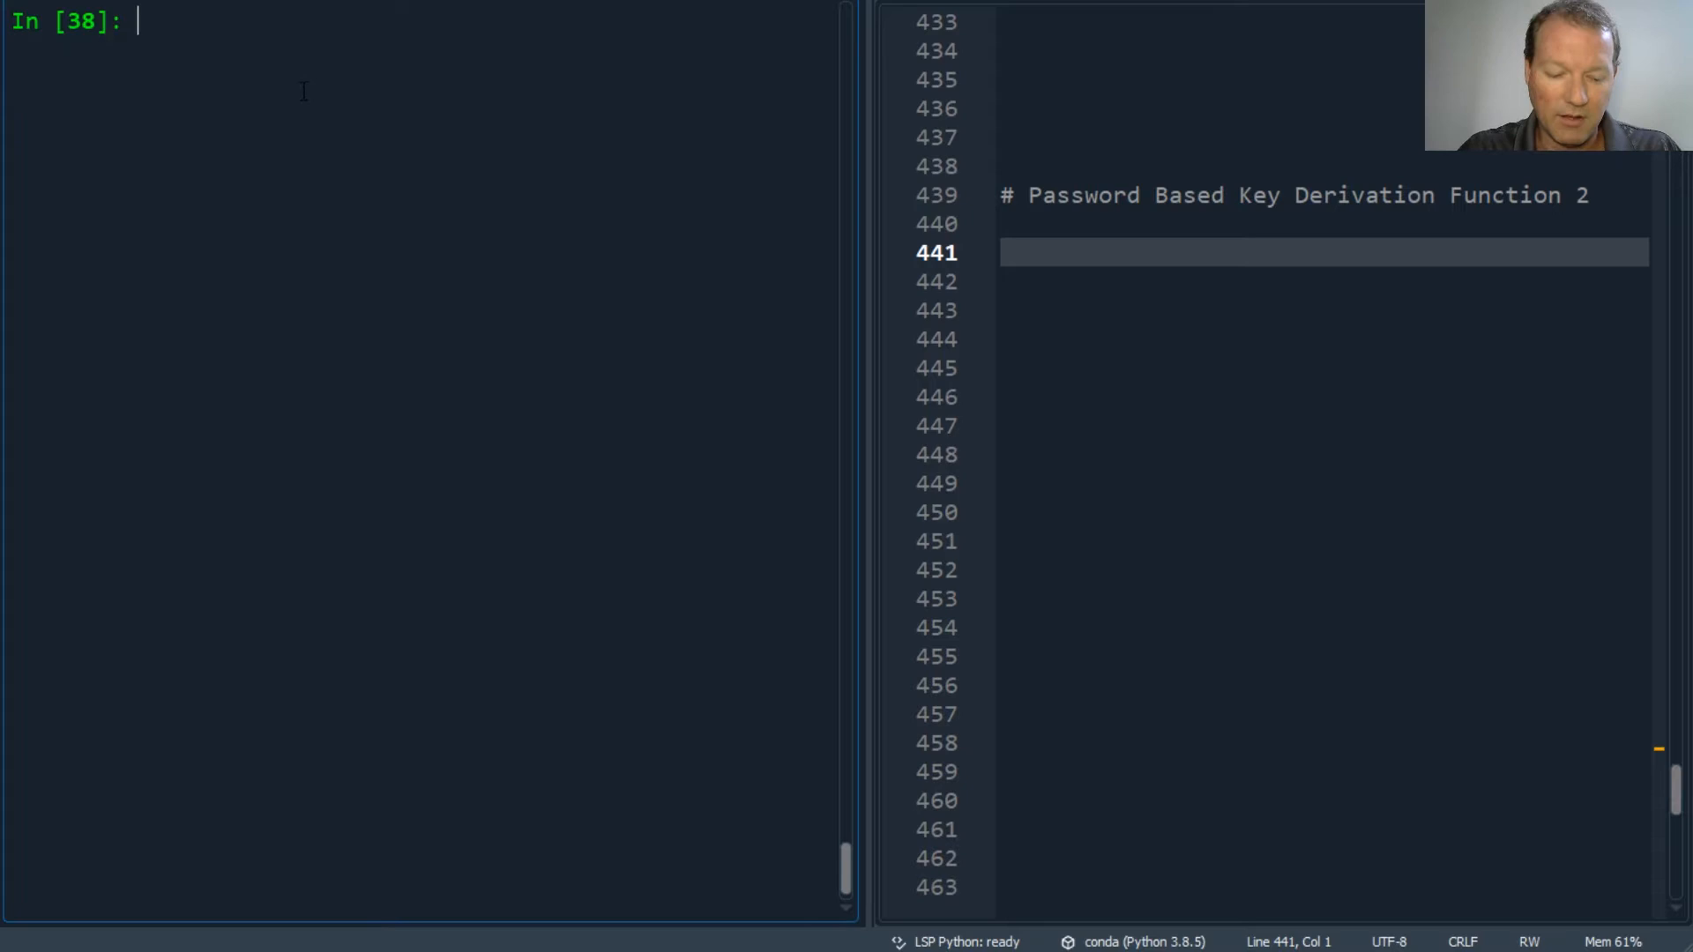
Evaluate cryptography in the console, fixing a typo, to show its module path
{"action": "type", "text": "cryptro"}
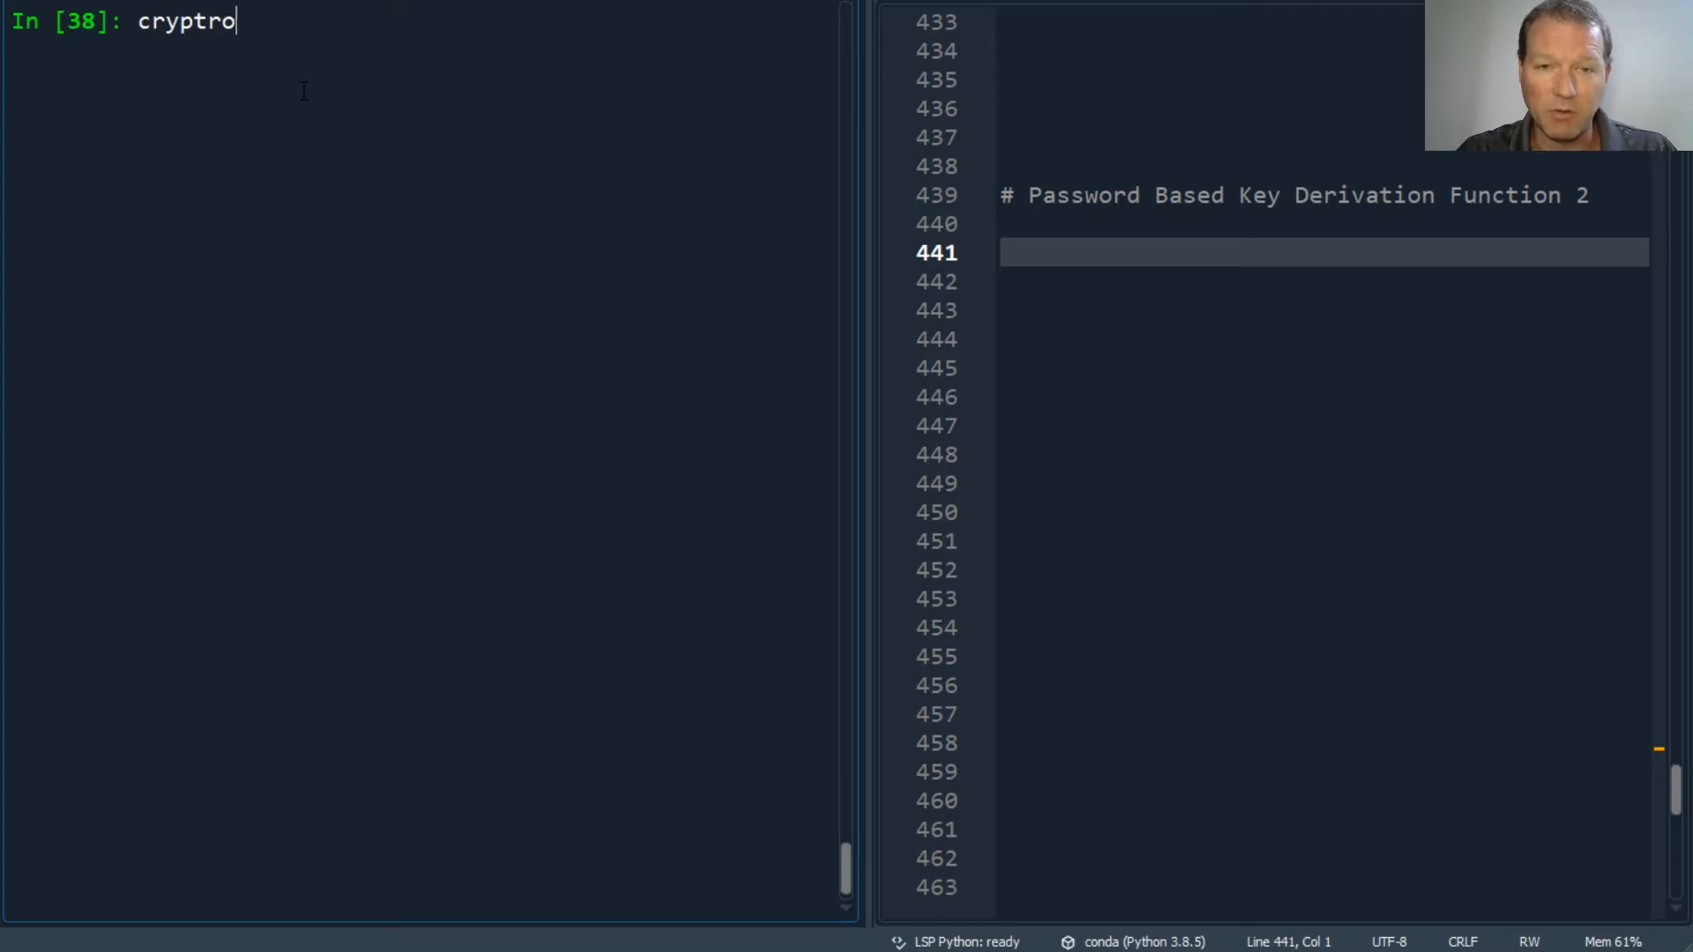
{"action": "key", "text": "Backspace"}
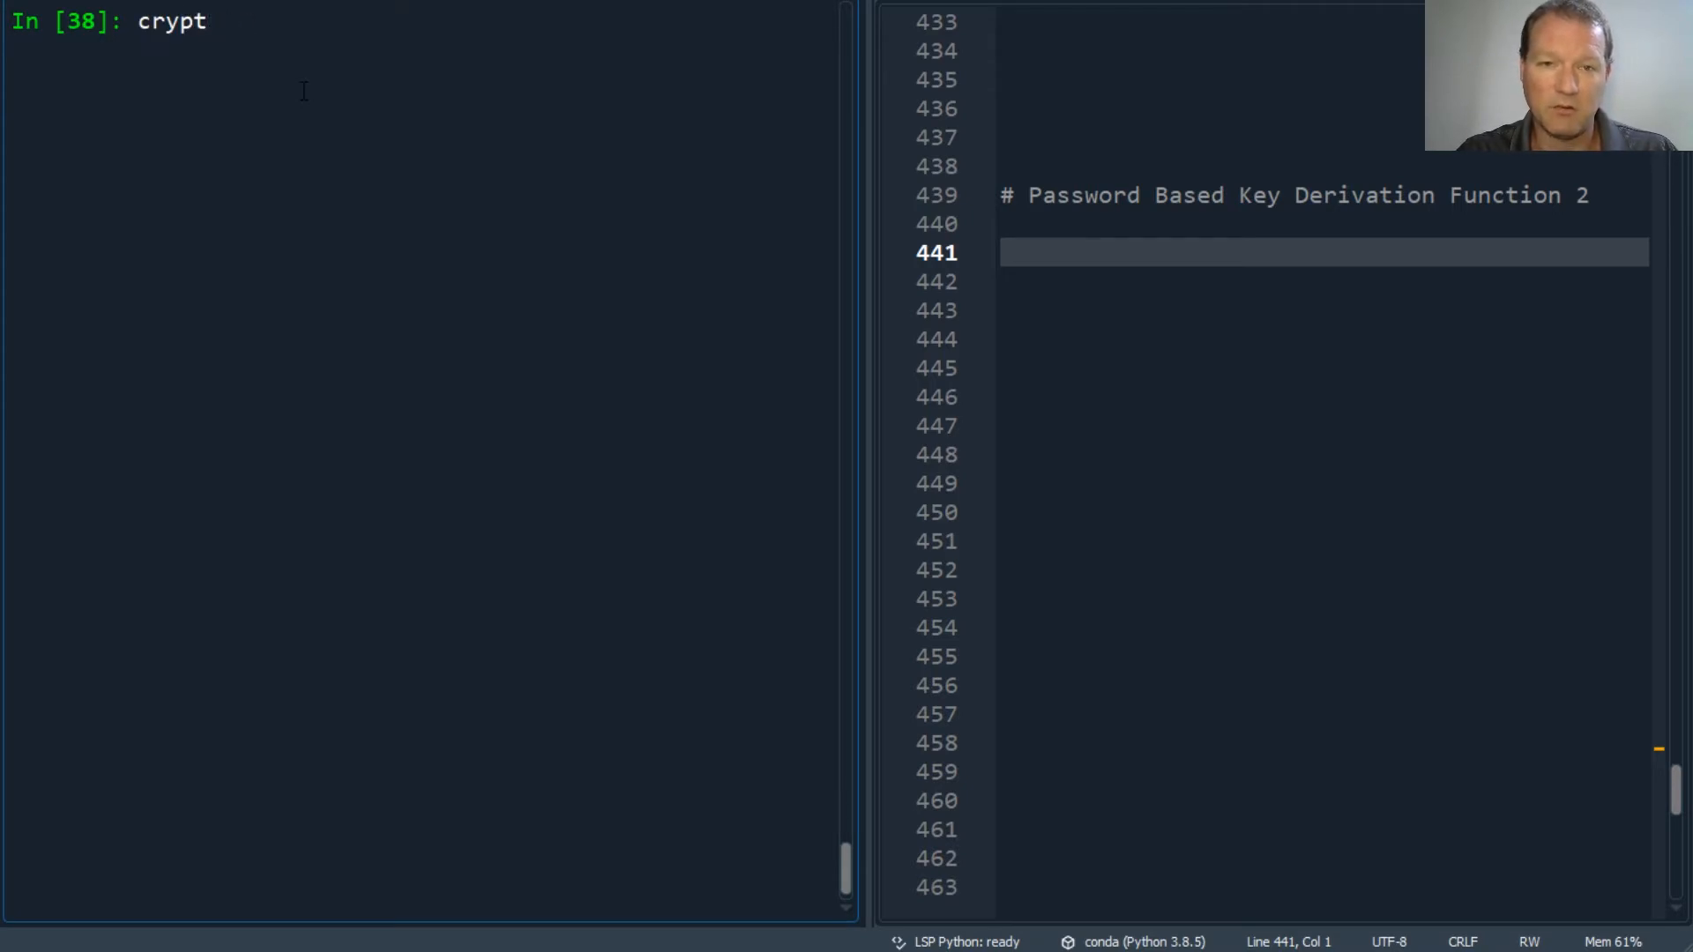
{"action": "type", "text": "ograph"}
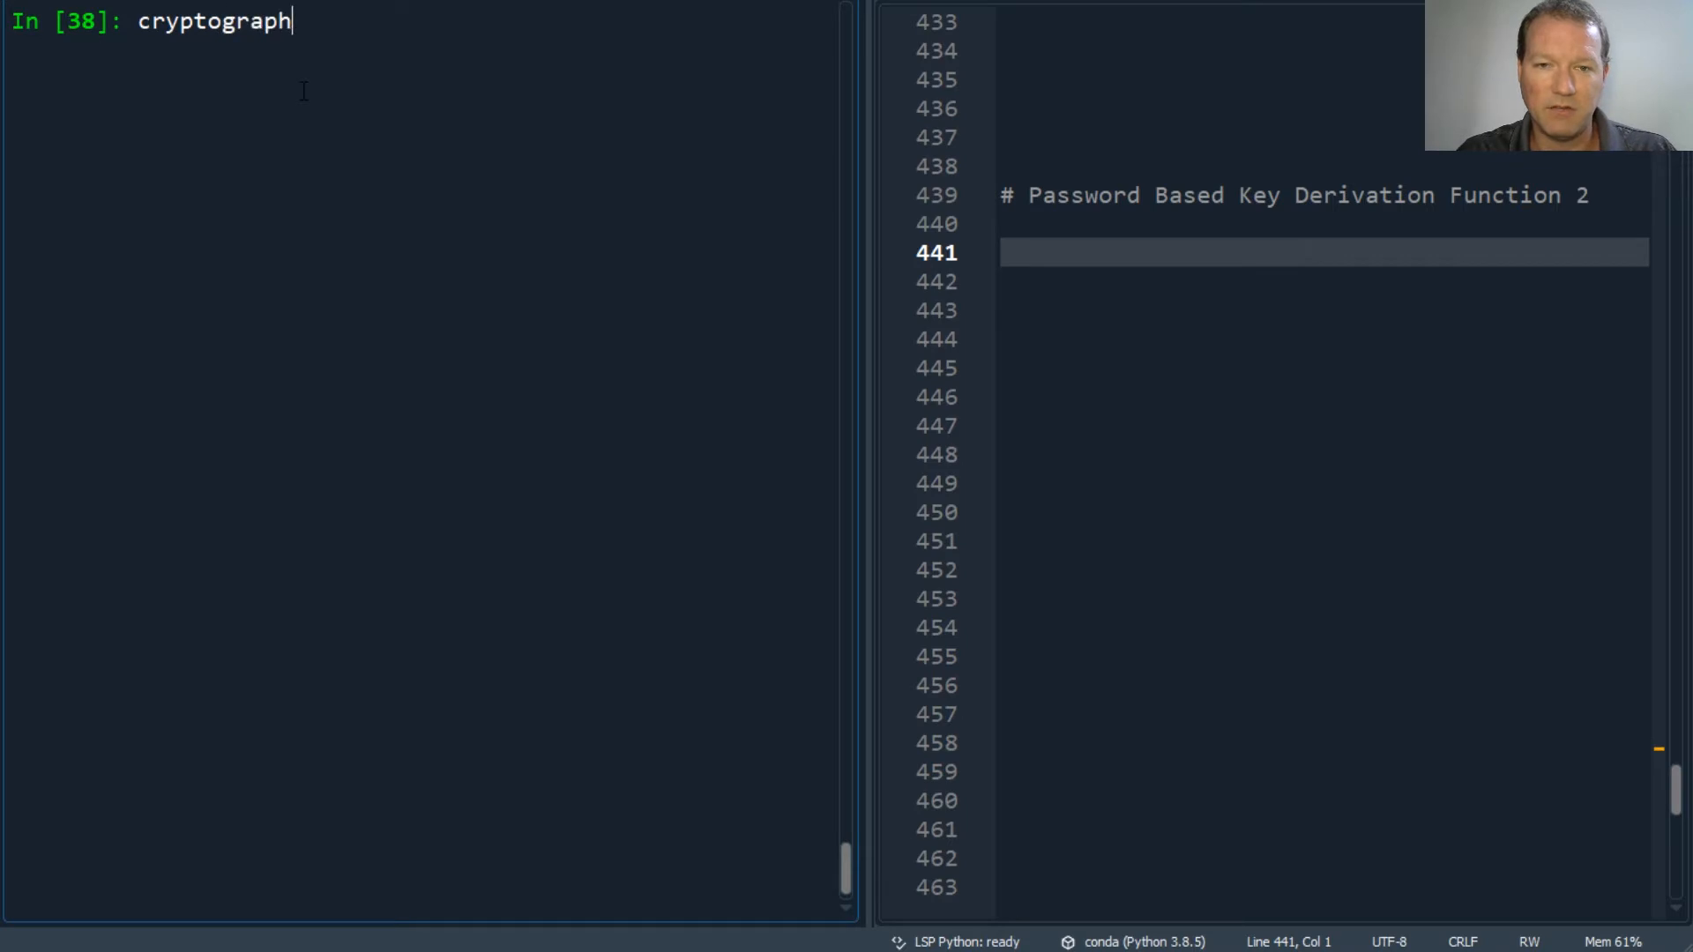
{"action": "key", "text": "Return"}
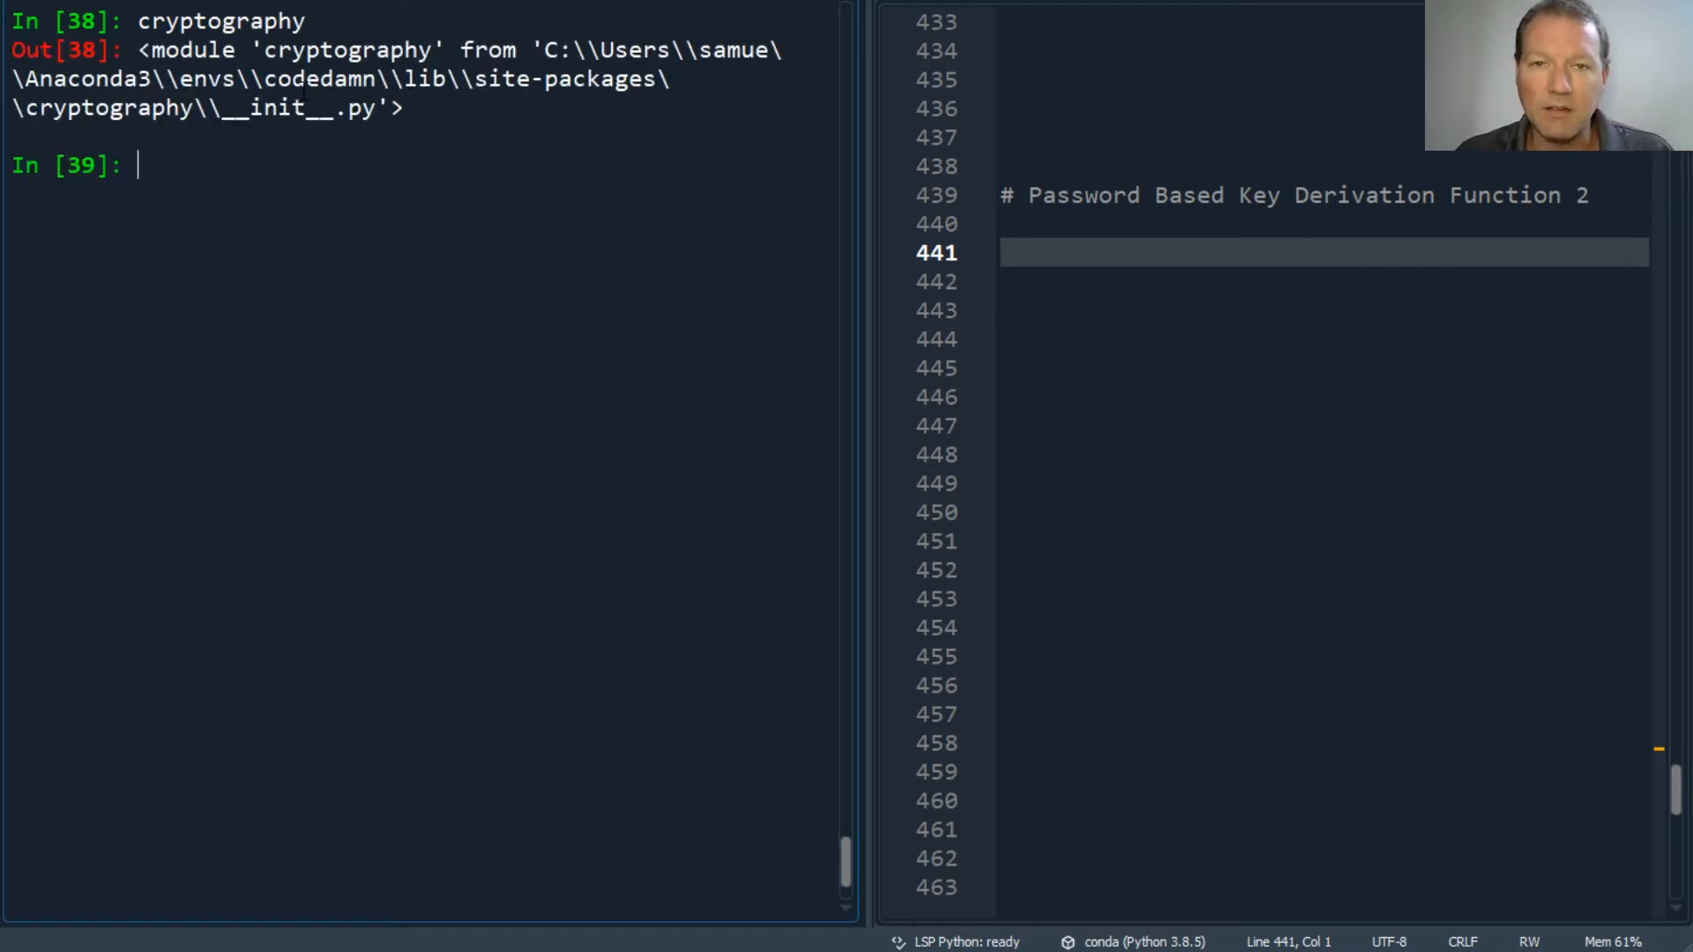
Evaluate hazmat and run dir(hazmat) to list backends, bindings and primitives
{"action": "type", "text": "hazmat"}
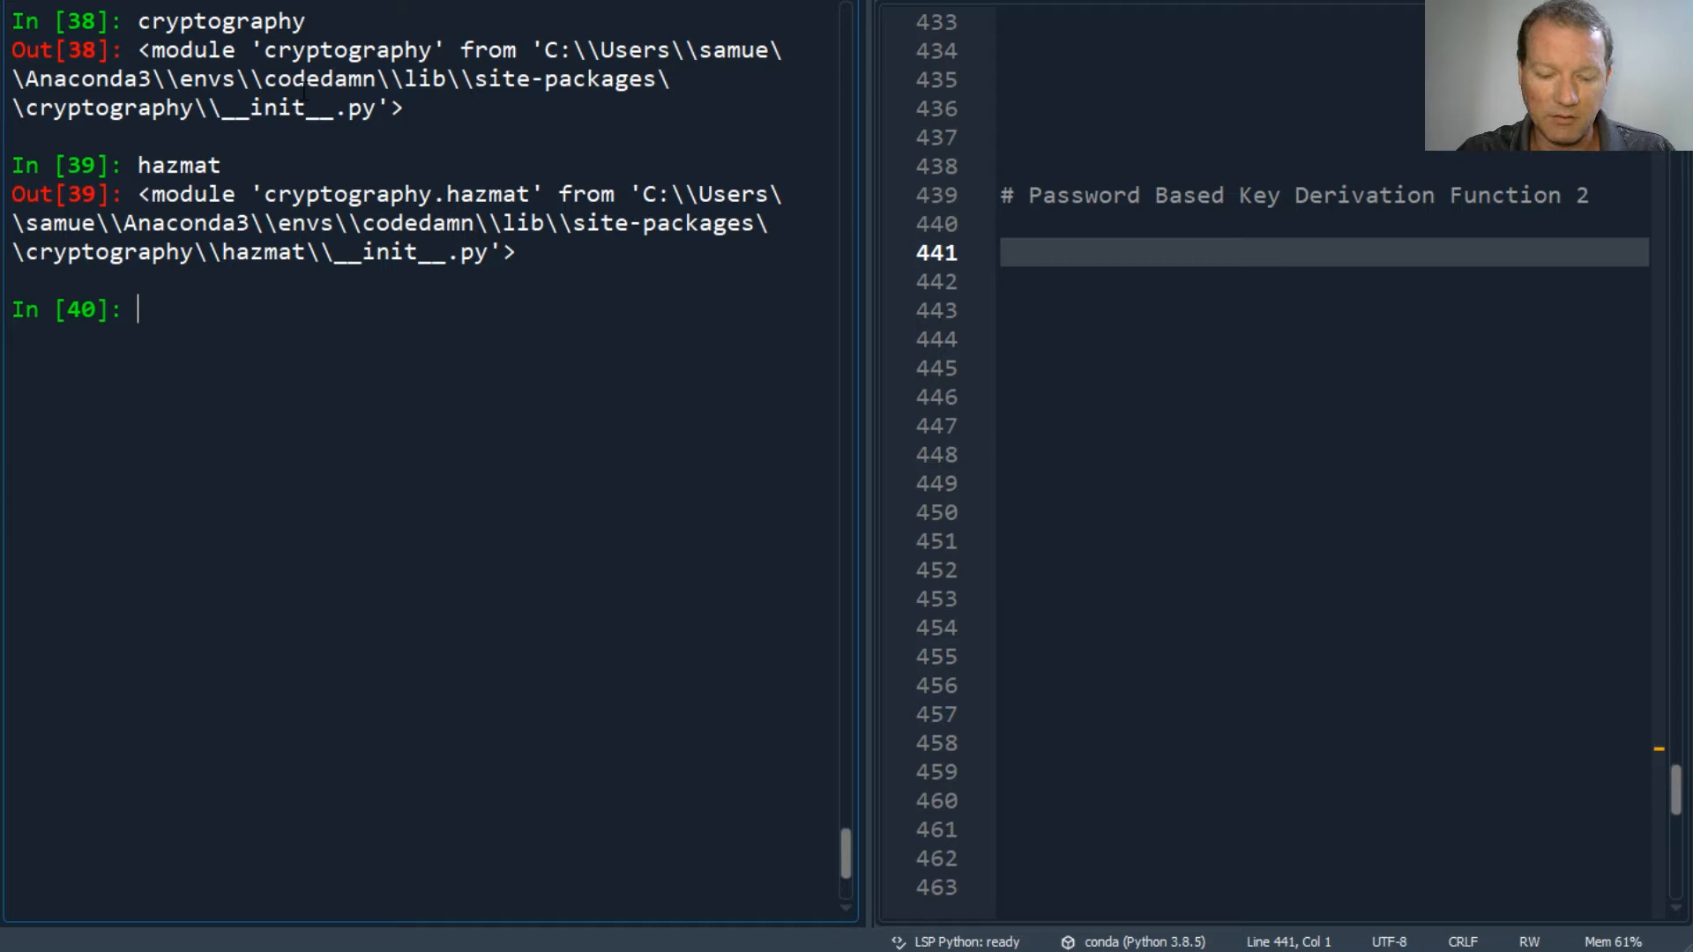
{"action": "type", "text": "dir("}
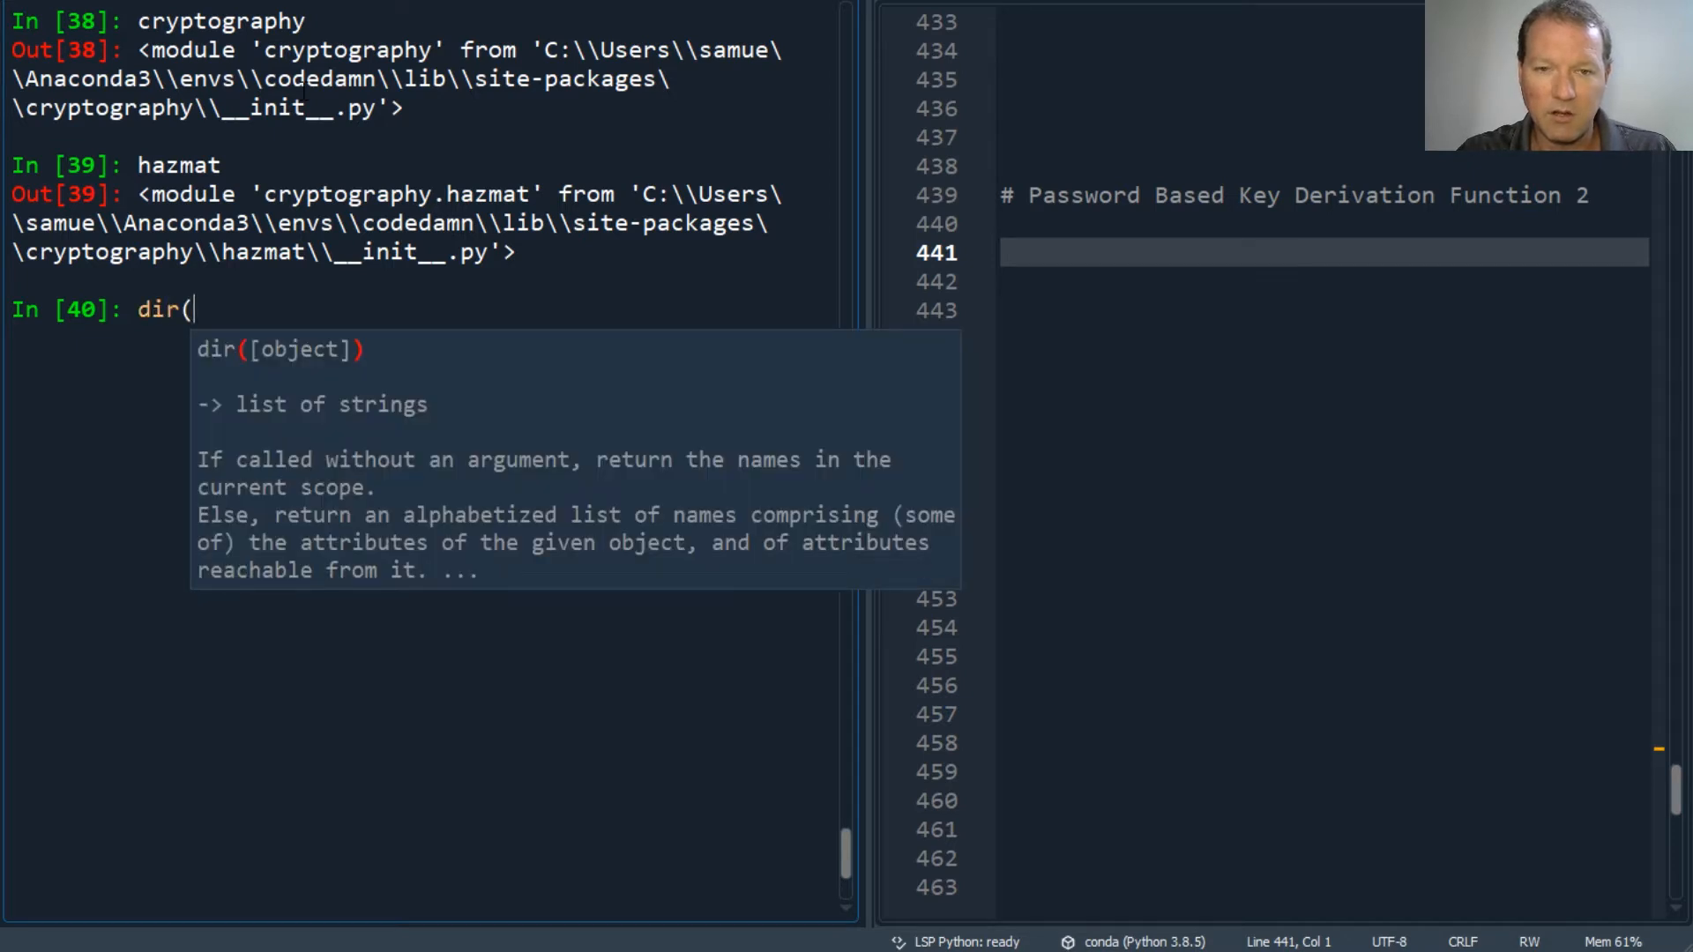
{"action": "type", "text": "hazmat"}
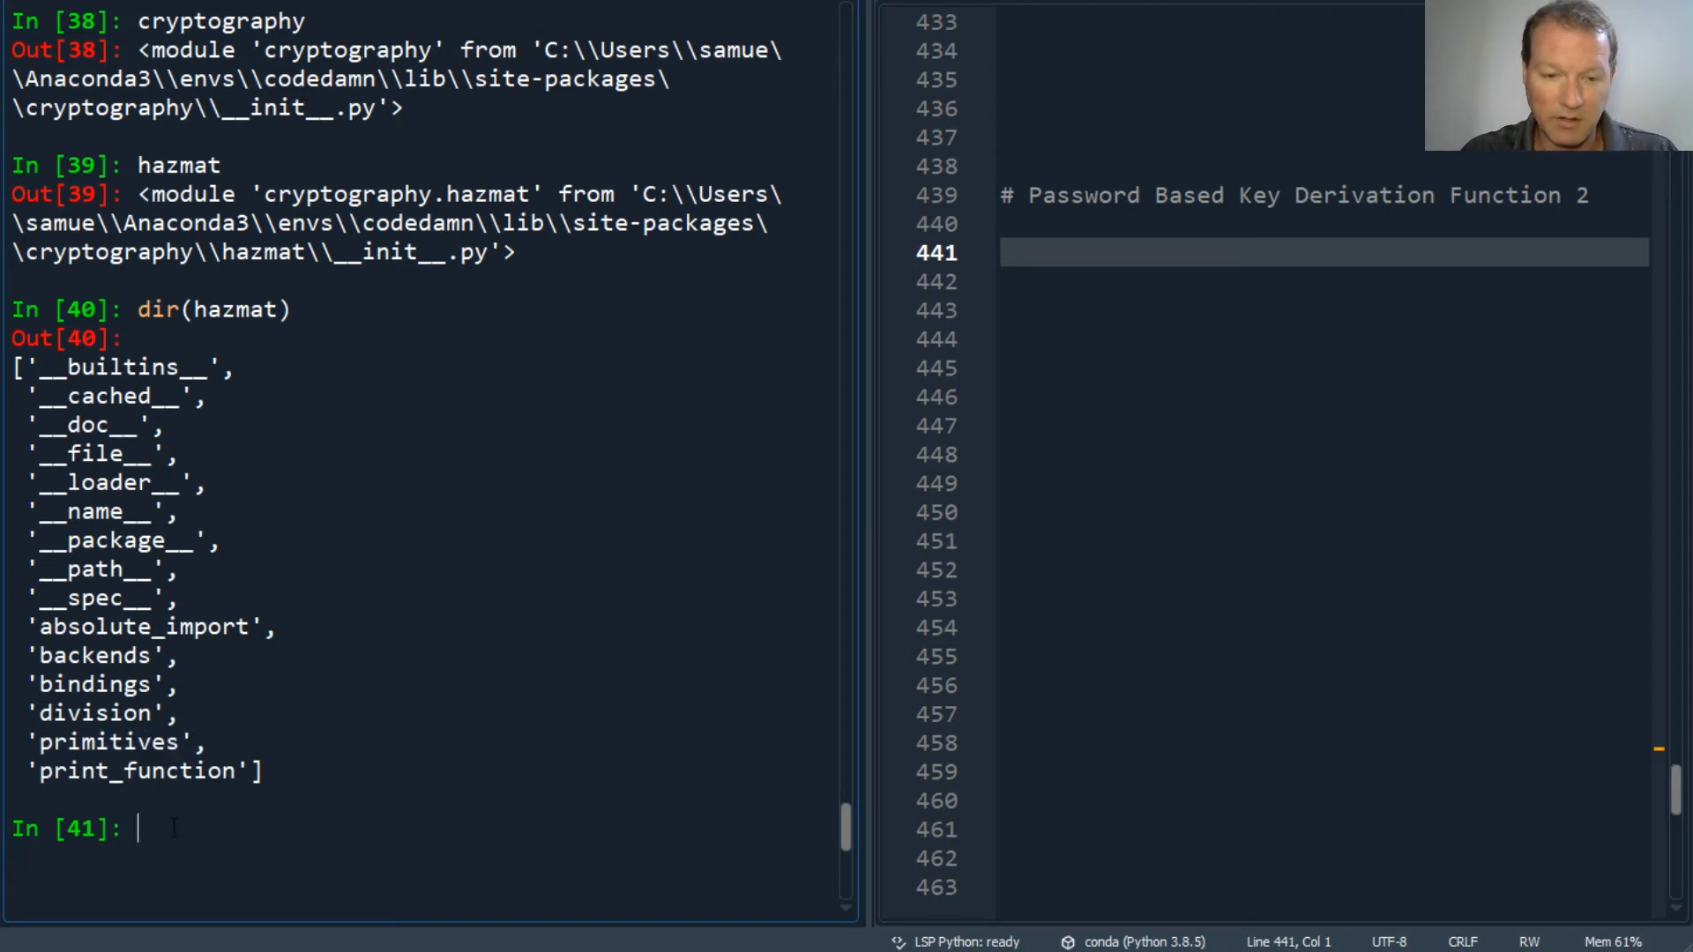
Run dir(hazmat.primitives) to list ciphers, hashes, hmac and padding
{"action": "type", "text": "dir("}
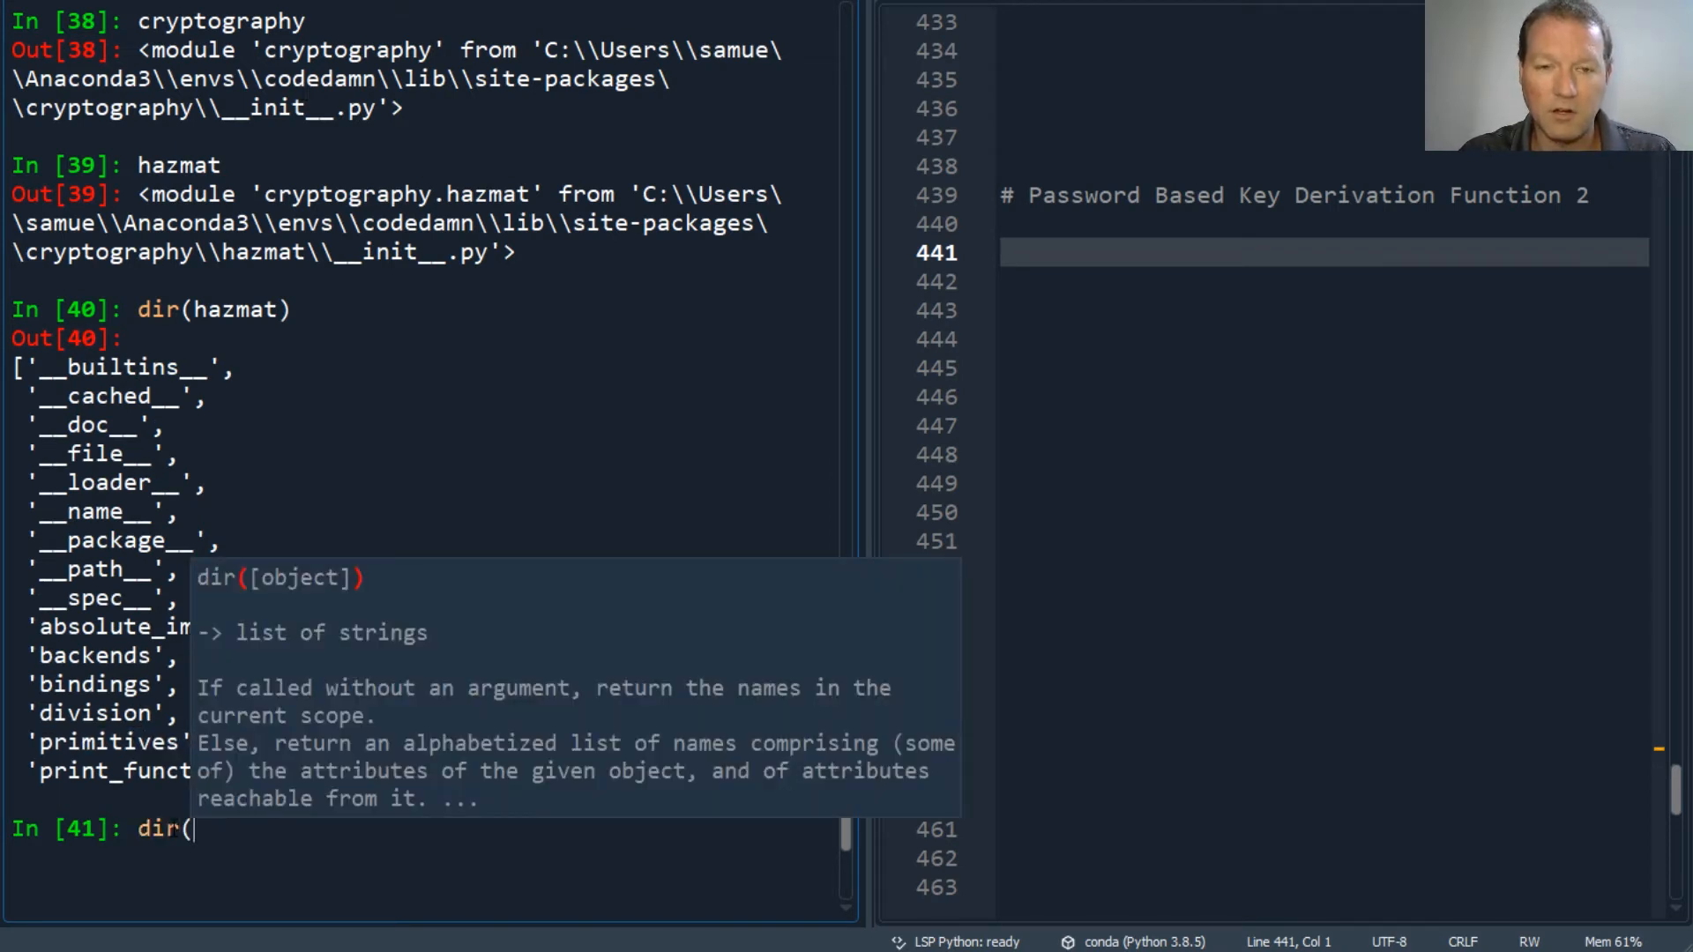
{"action": "type", "text": "h"}
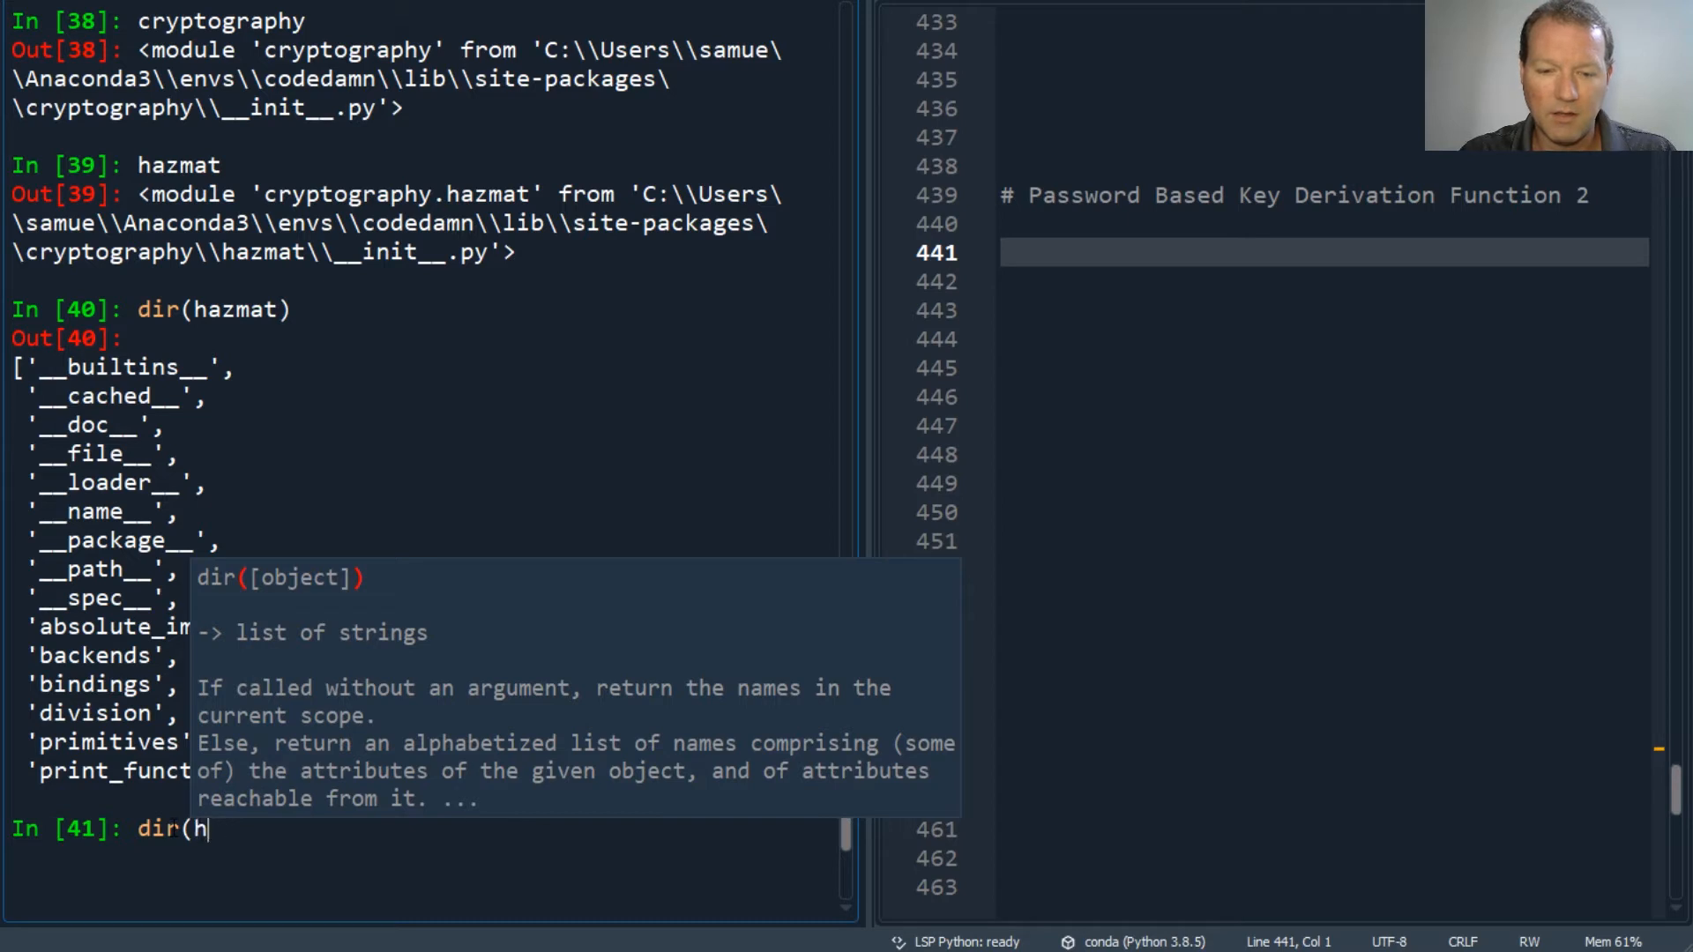
{"action": "type", "text": "azmat."}
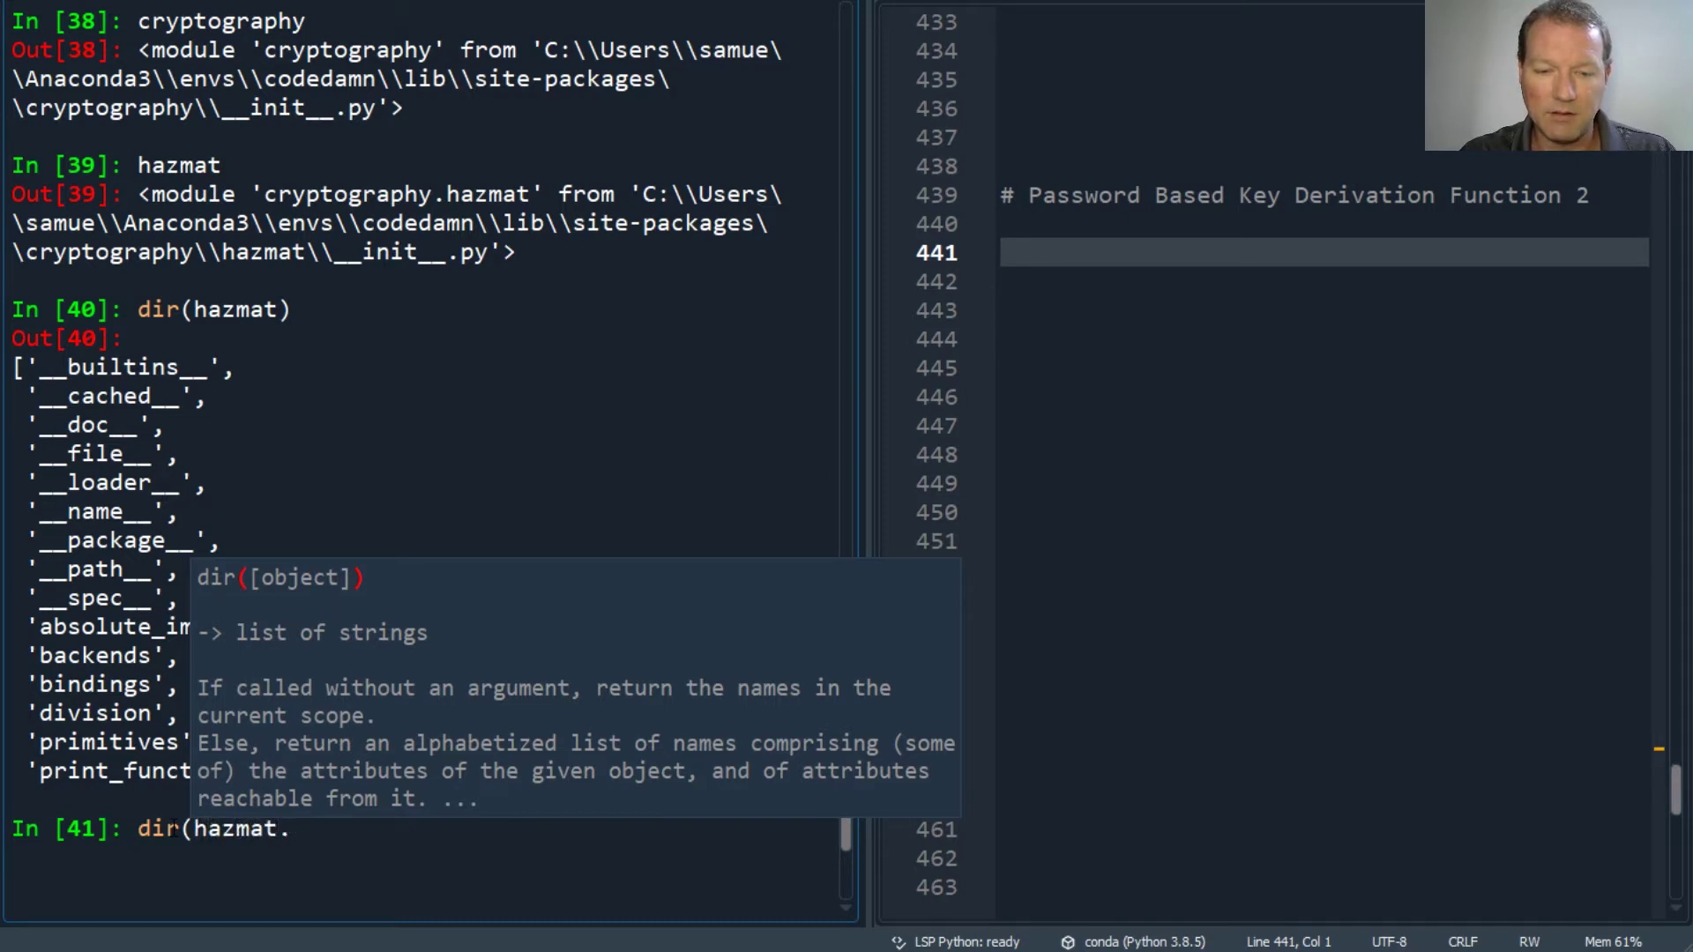
{"action": "type", "text": "primitr"}
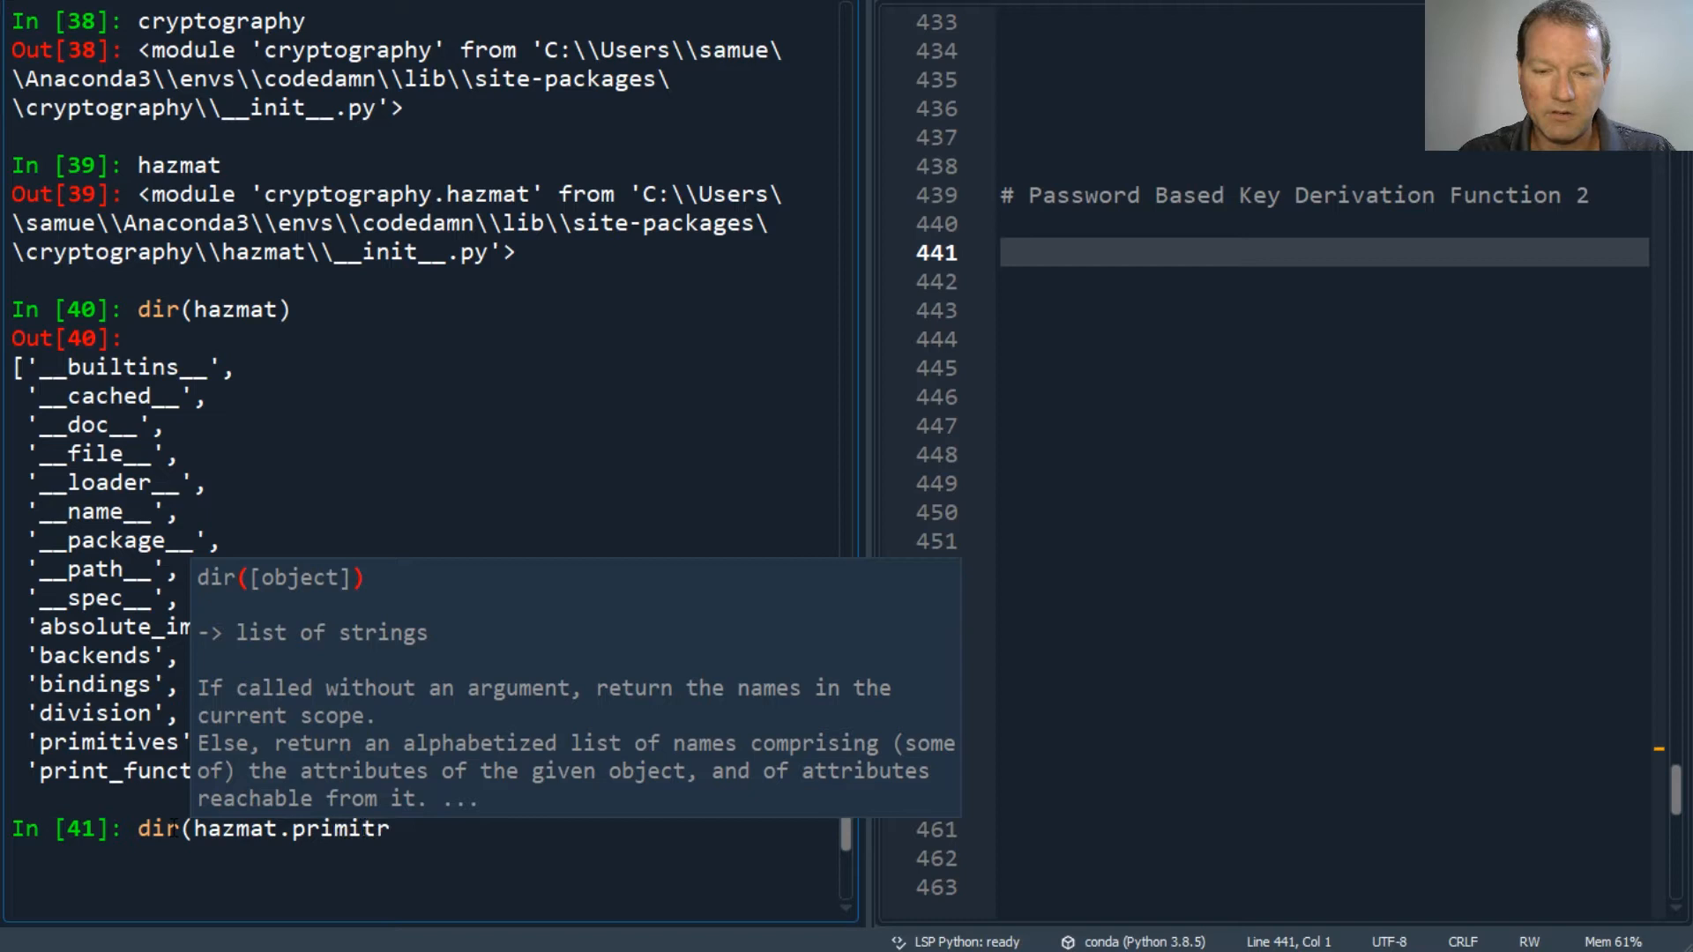
{"action": "type", "text": "ives"}
{"action": "key", "text": "Return"}
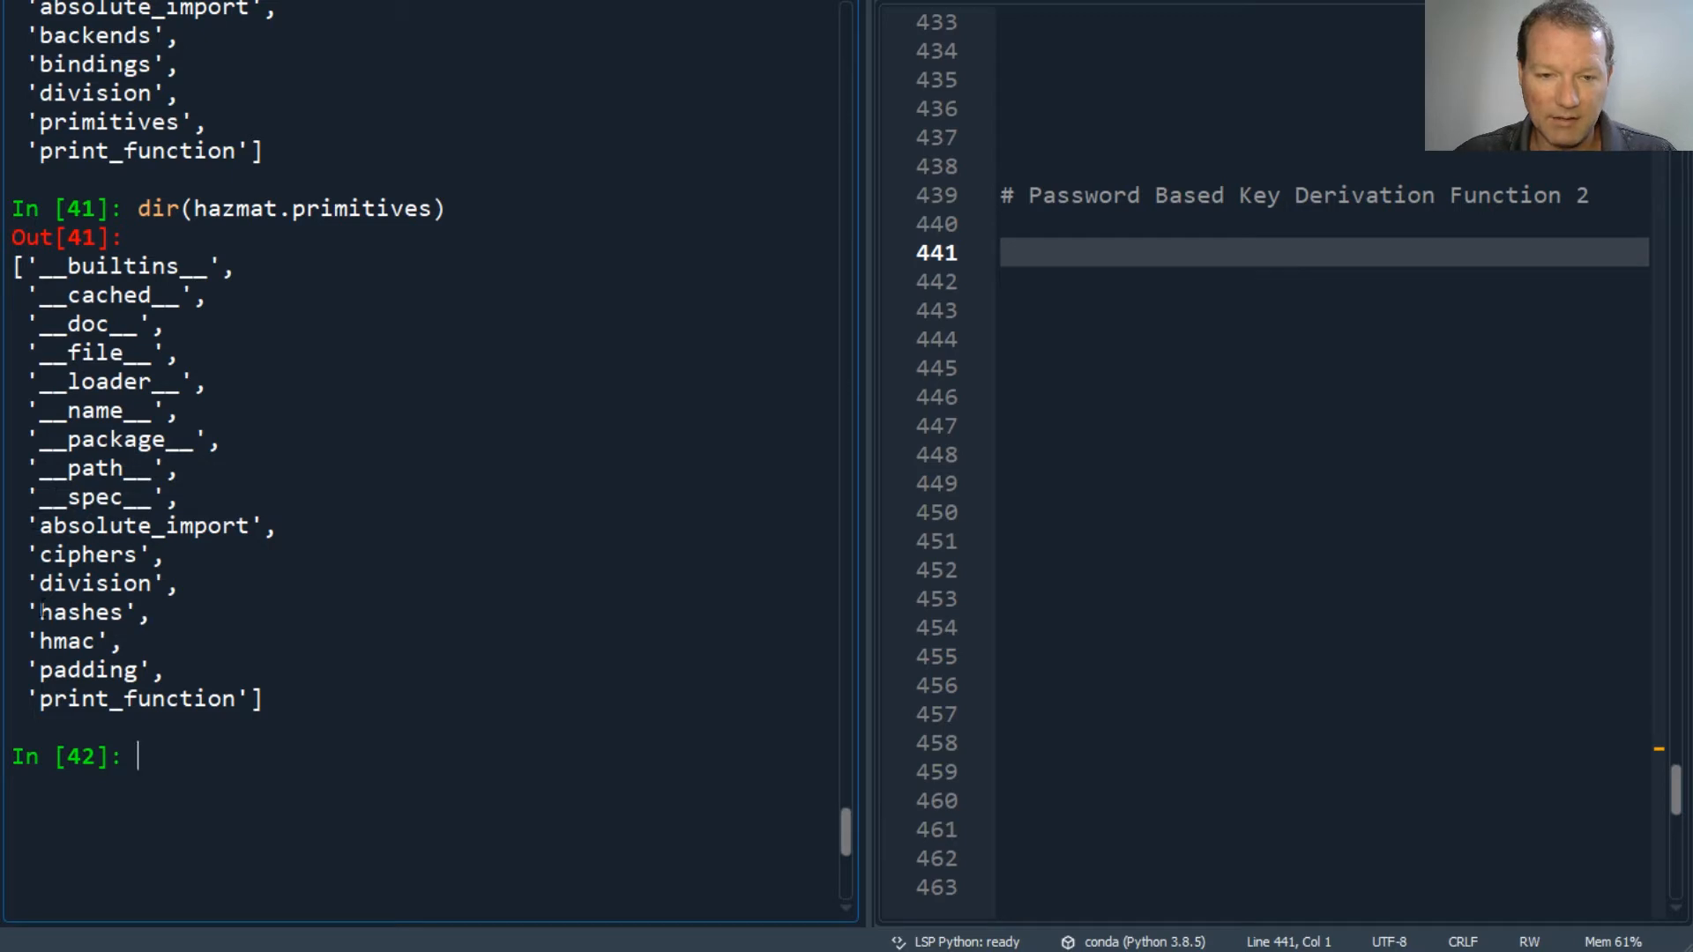
Run help(hazmat.primitives), correcting a typo, to display its subpackages and file path
{"action": "type", "text": "h"}
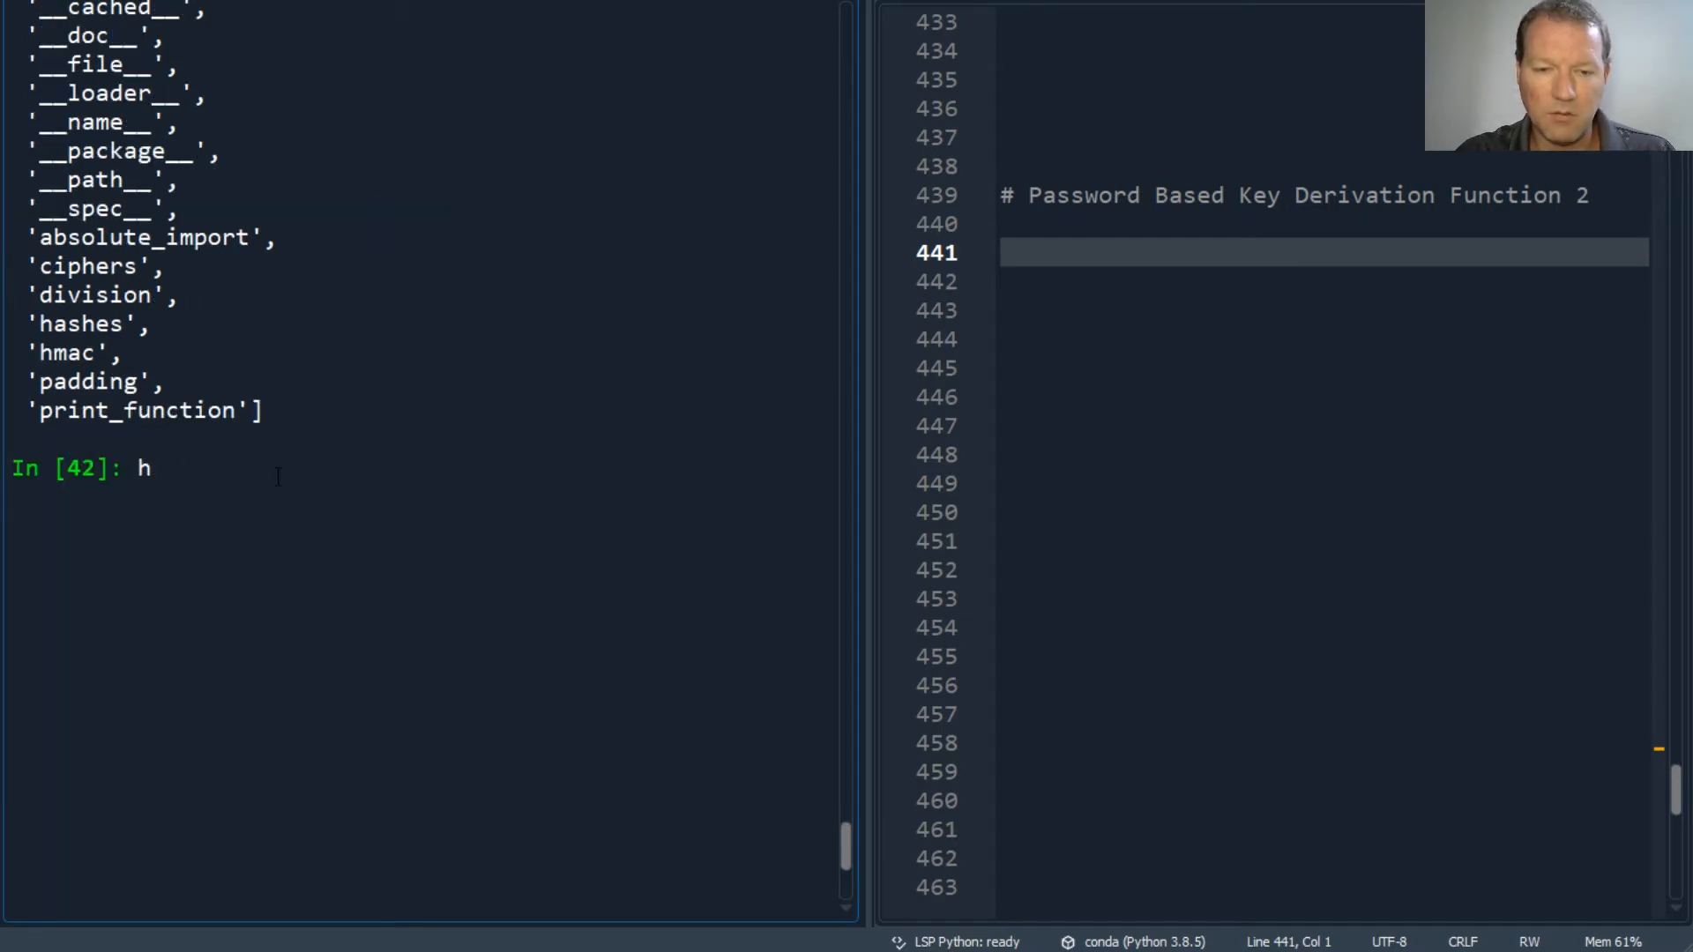
{"action": "type", "text": "elp("}
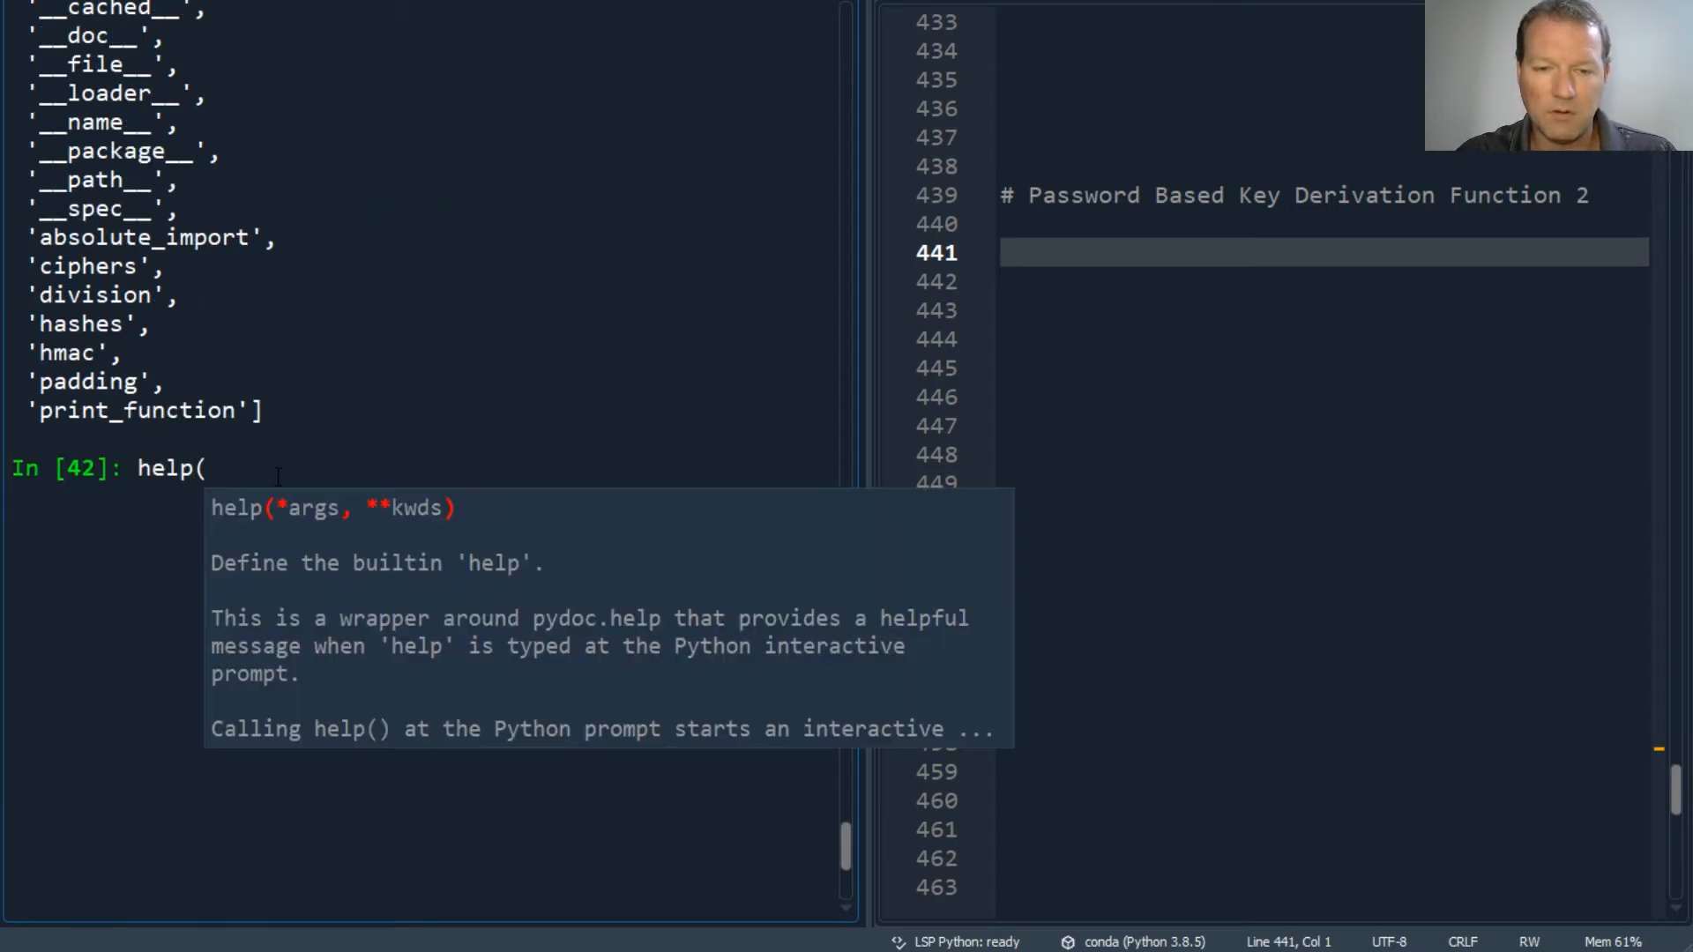
{"action": "type", "text": "hazmat."}
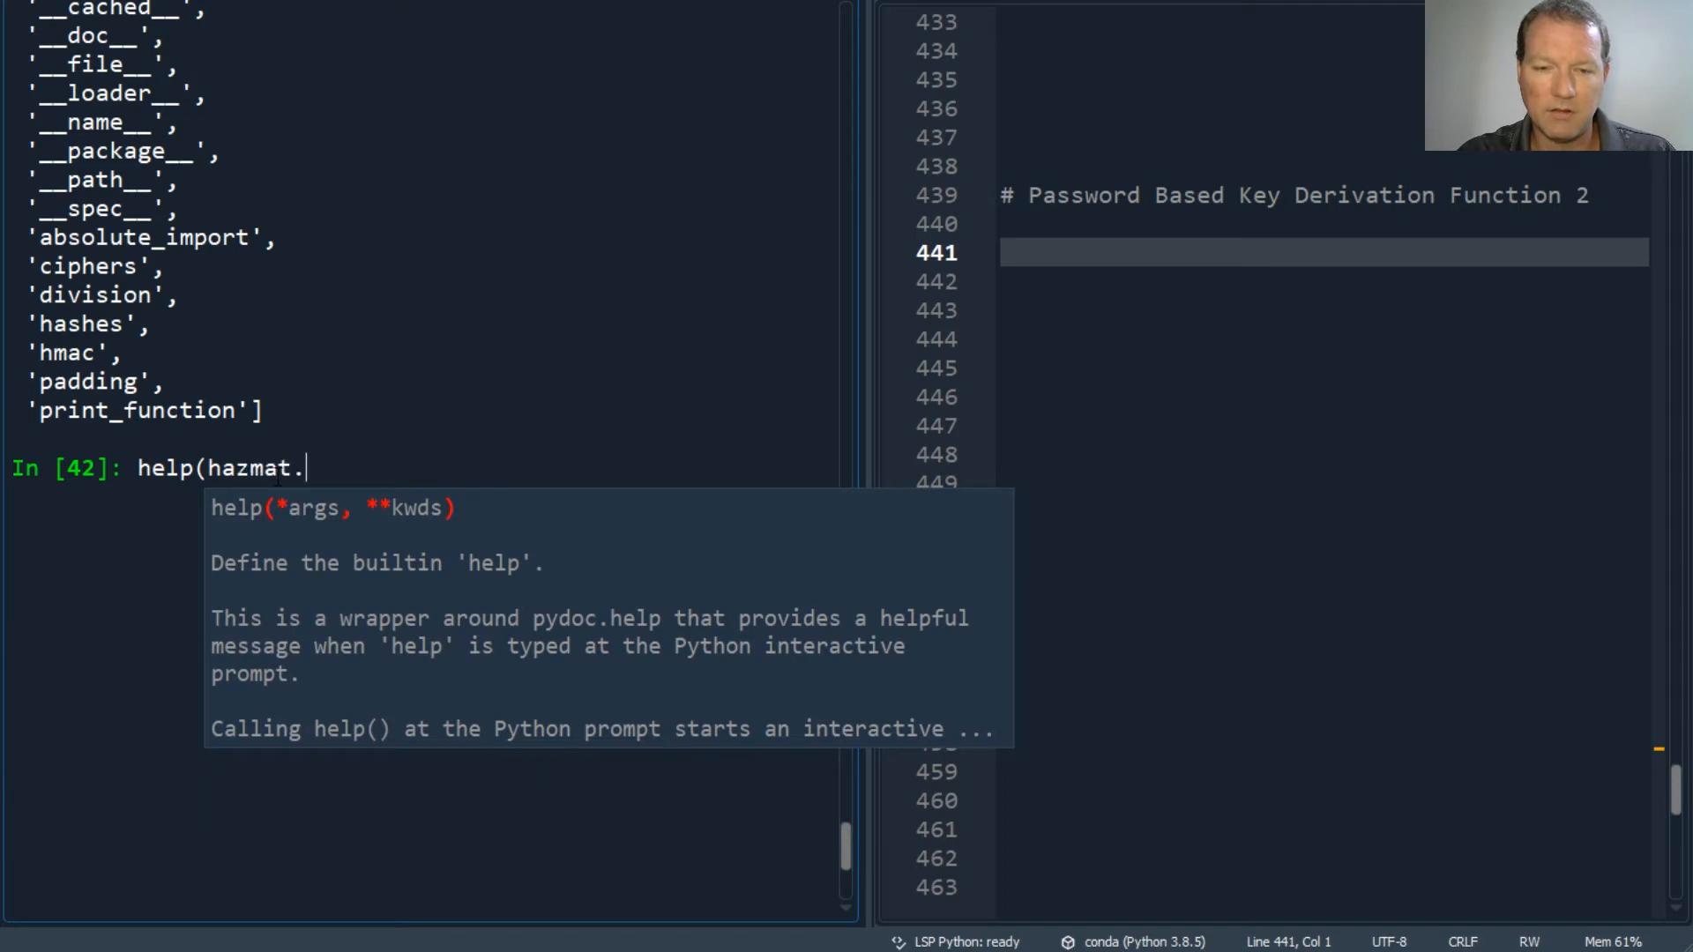
{"action": "type", "text": "pri"}
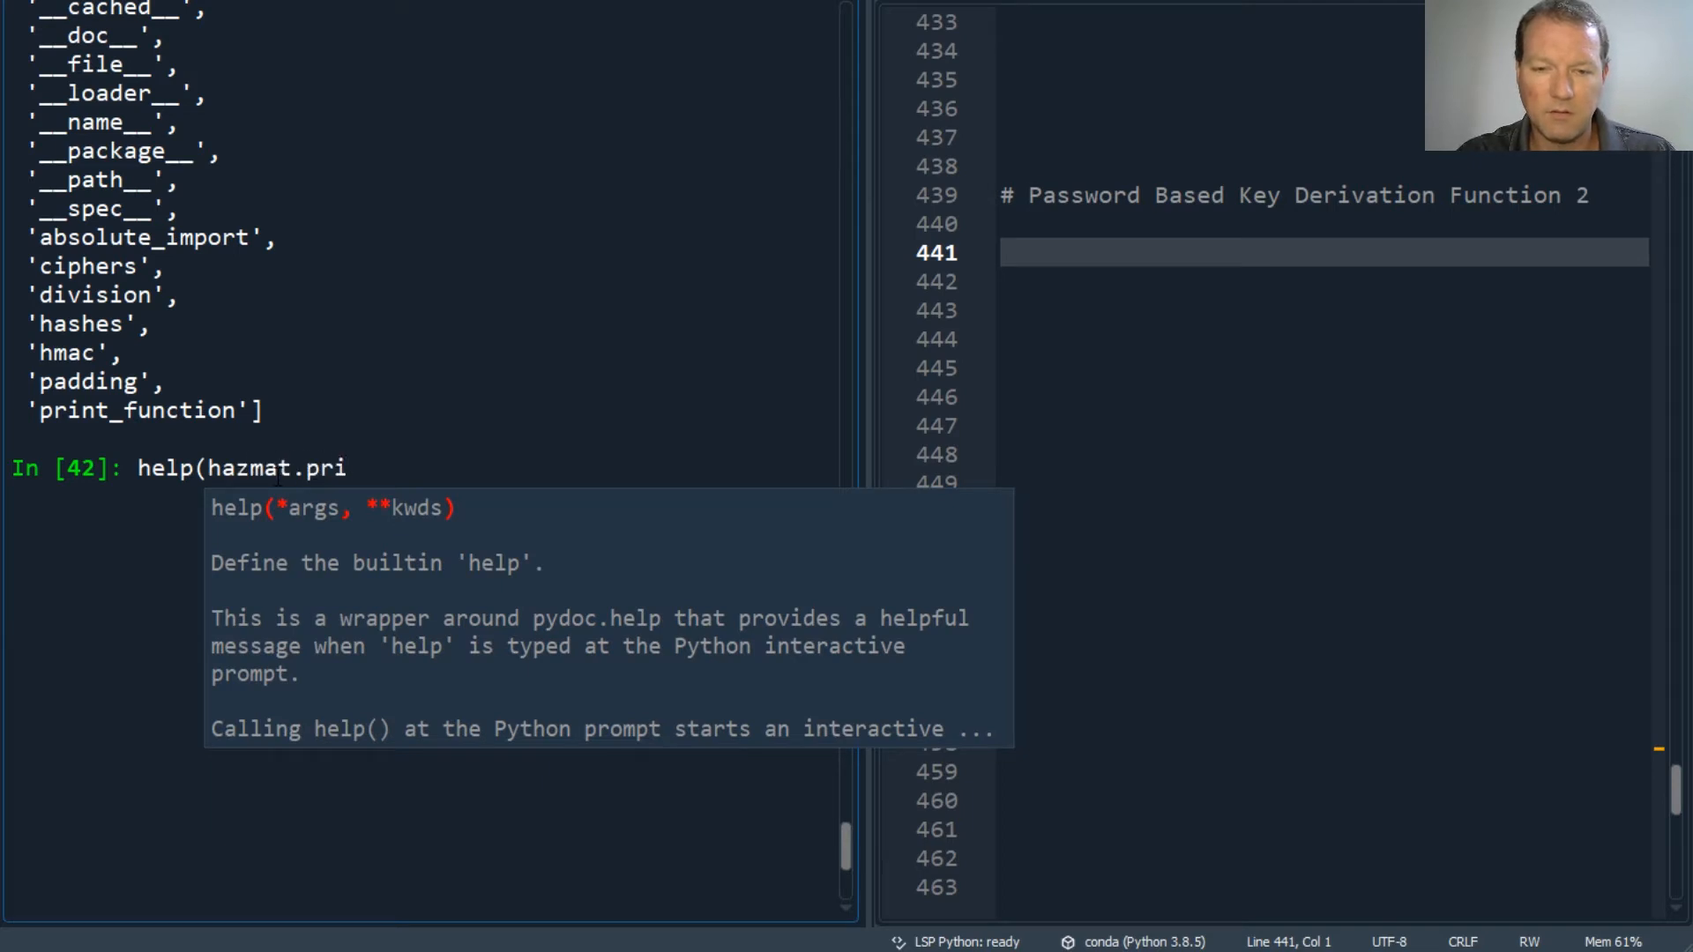
{"action": "type", "text": "mivt"}
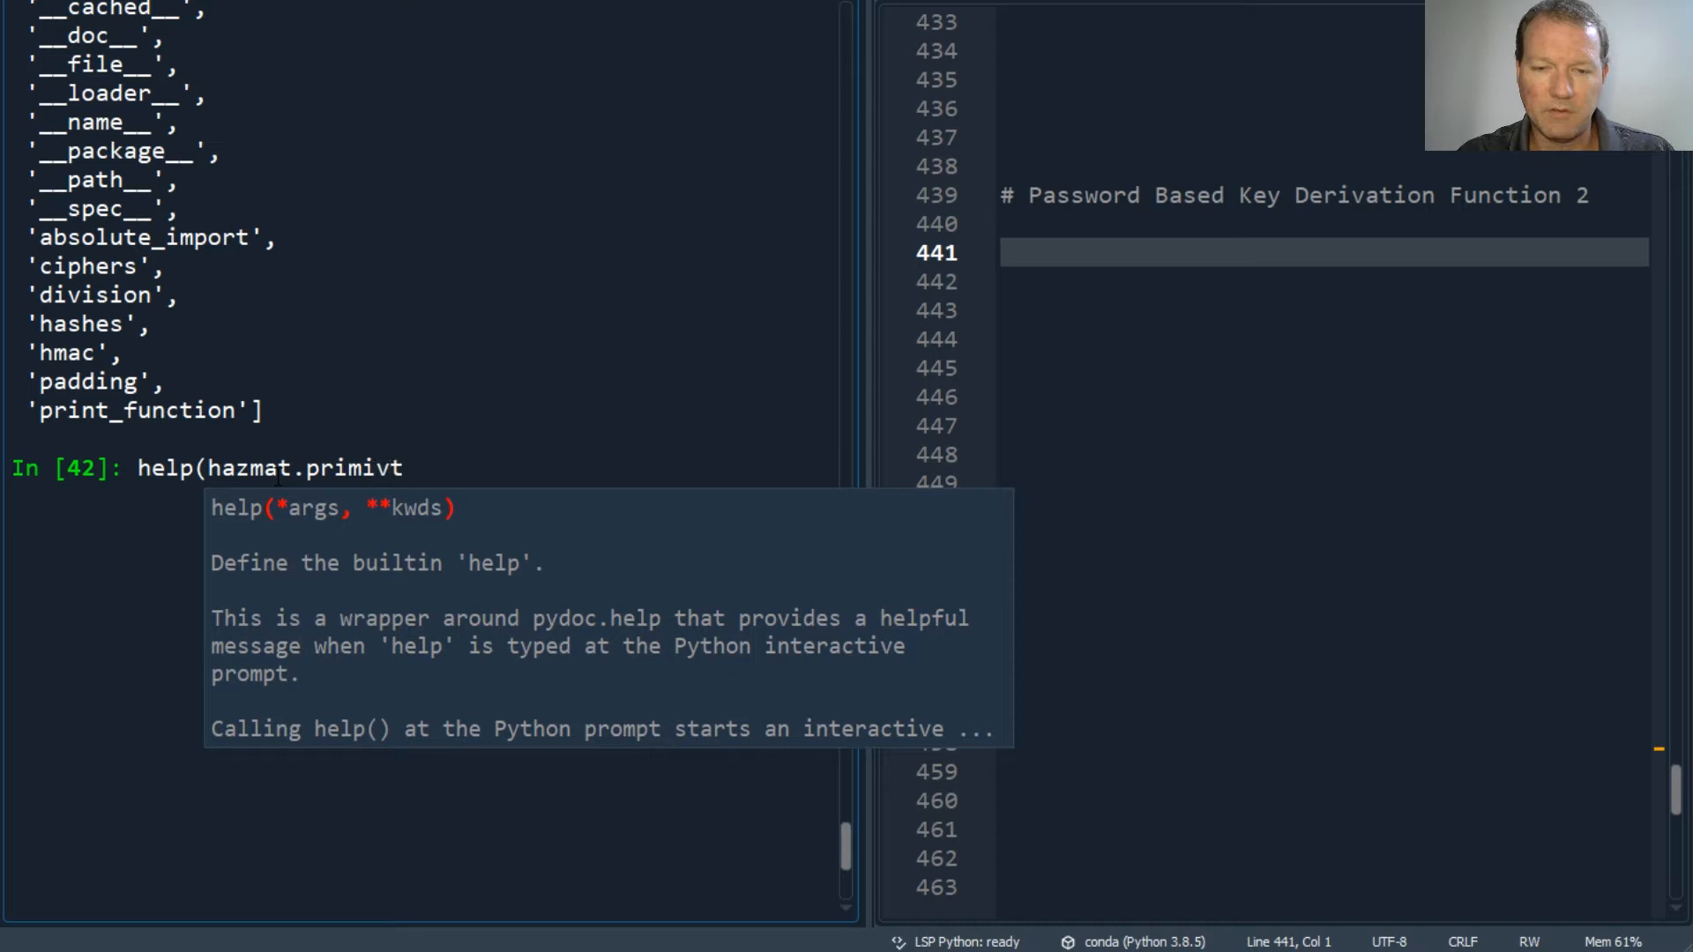
{"action": "key", "text": "BackSpace"}
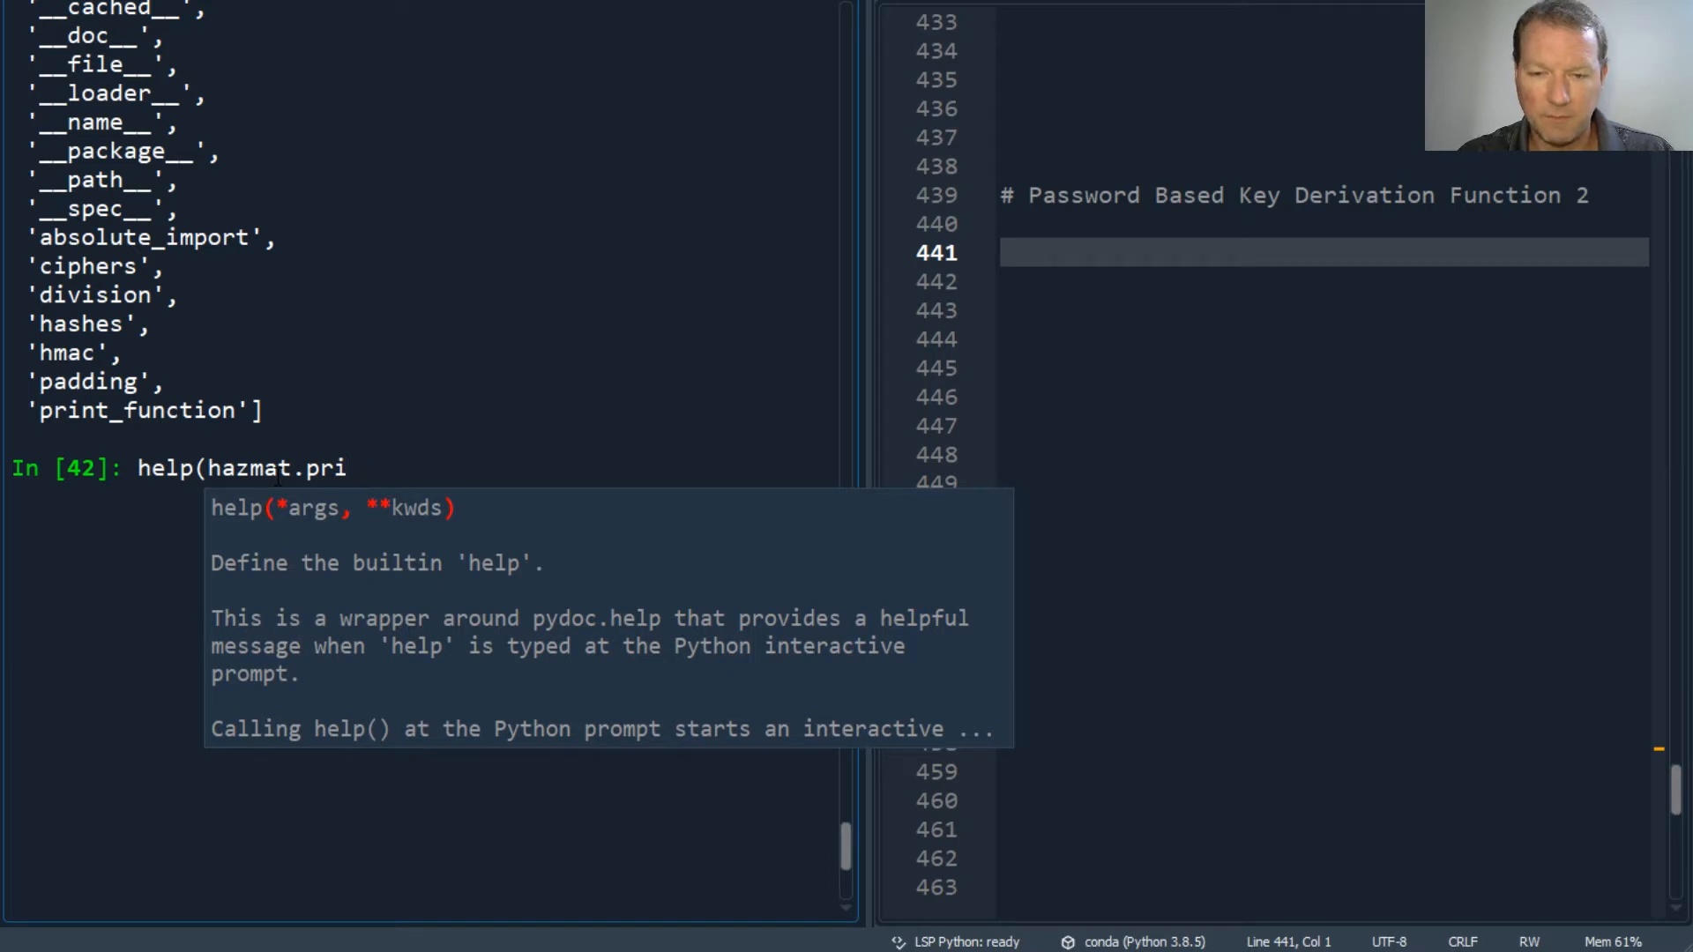
{"action": "type", "text": "mitives"}
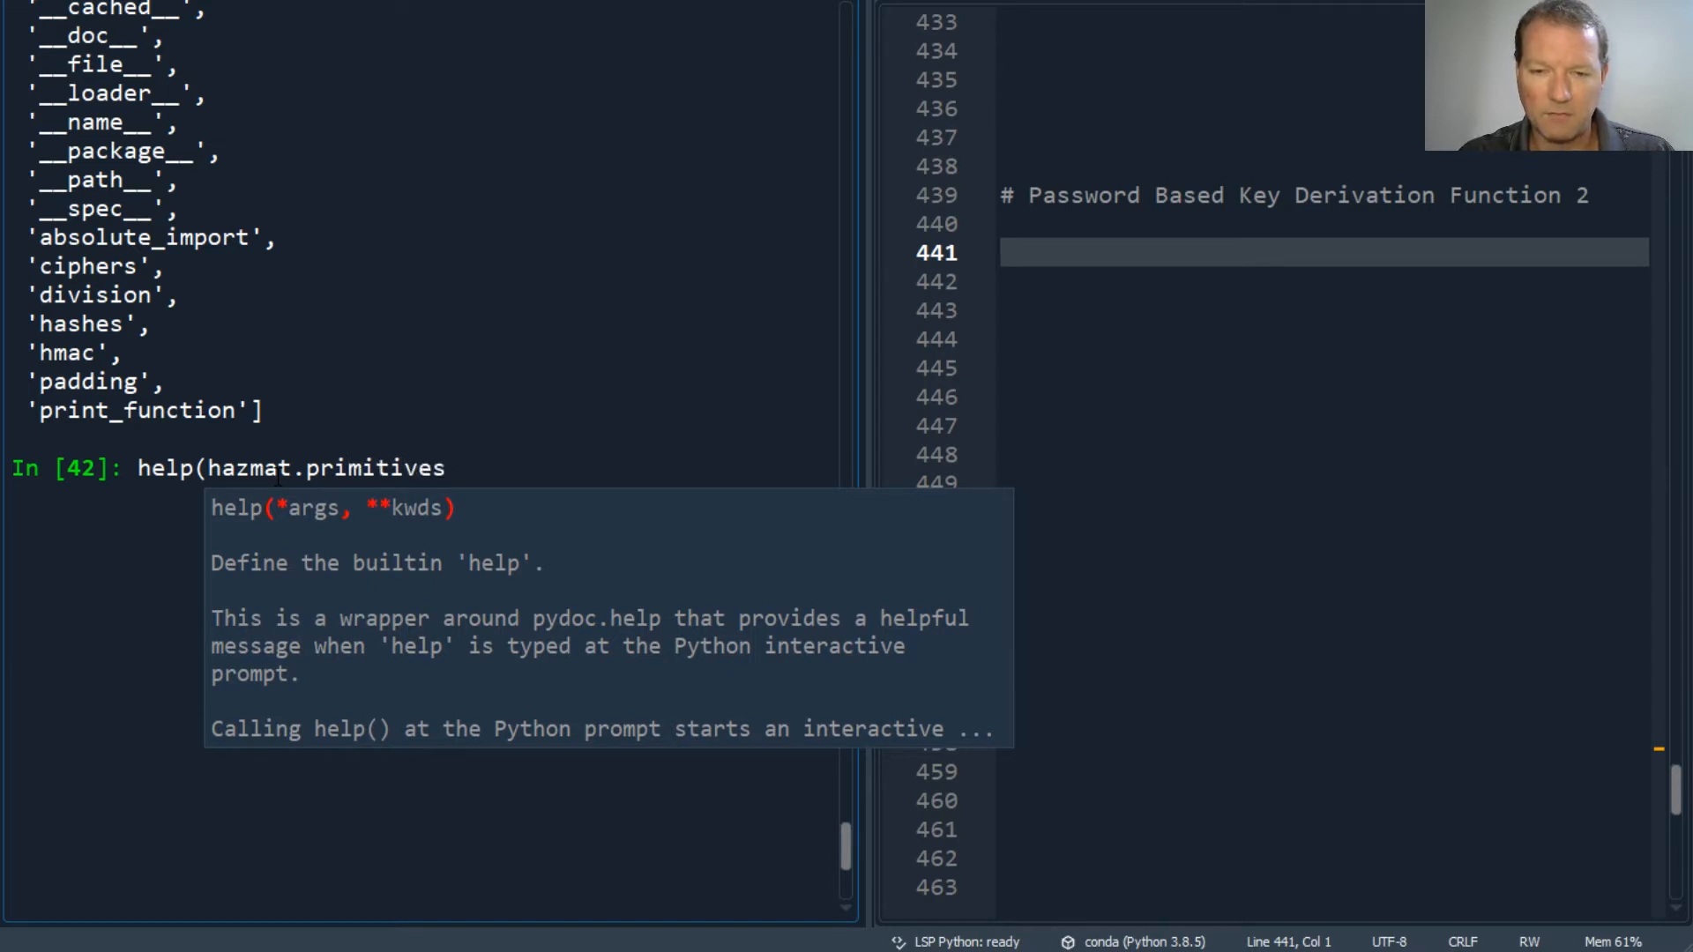
{"action": "key", "text": "Return"}
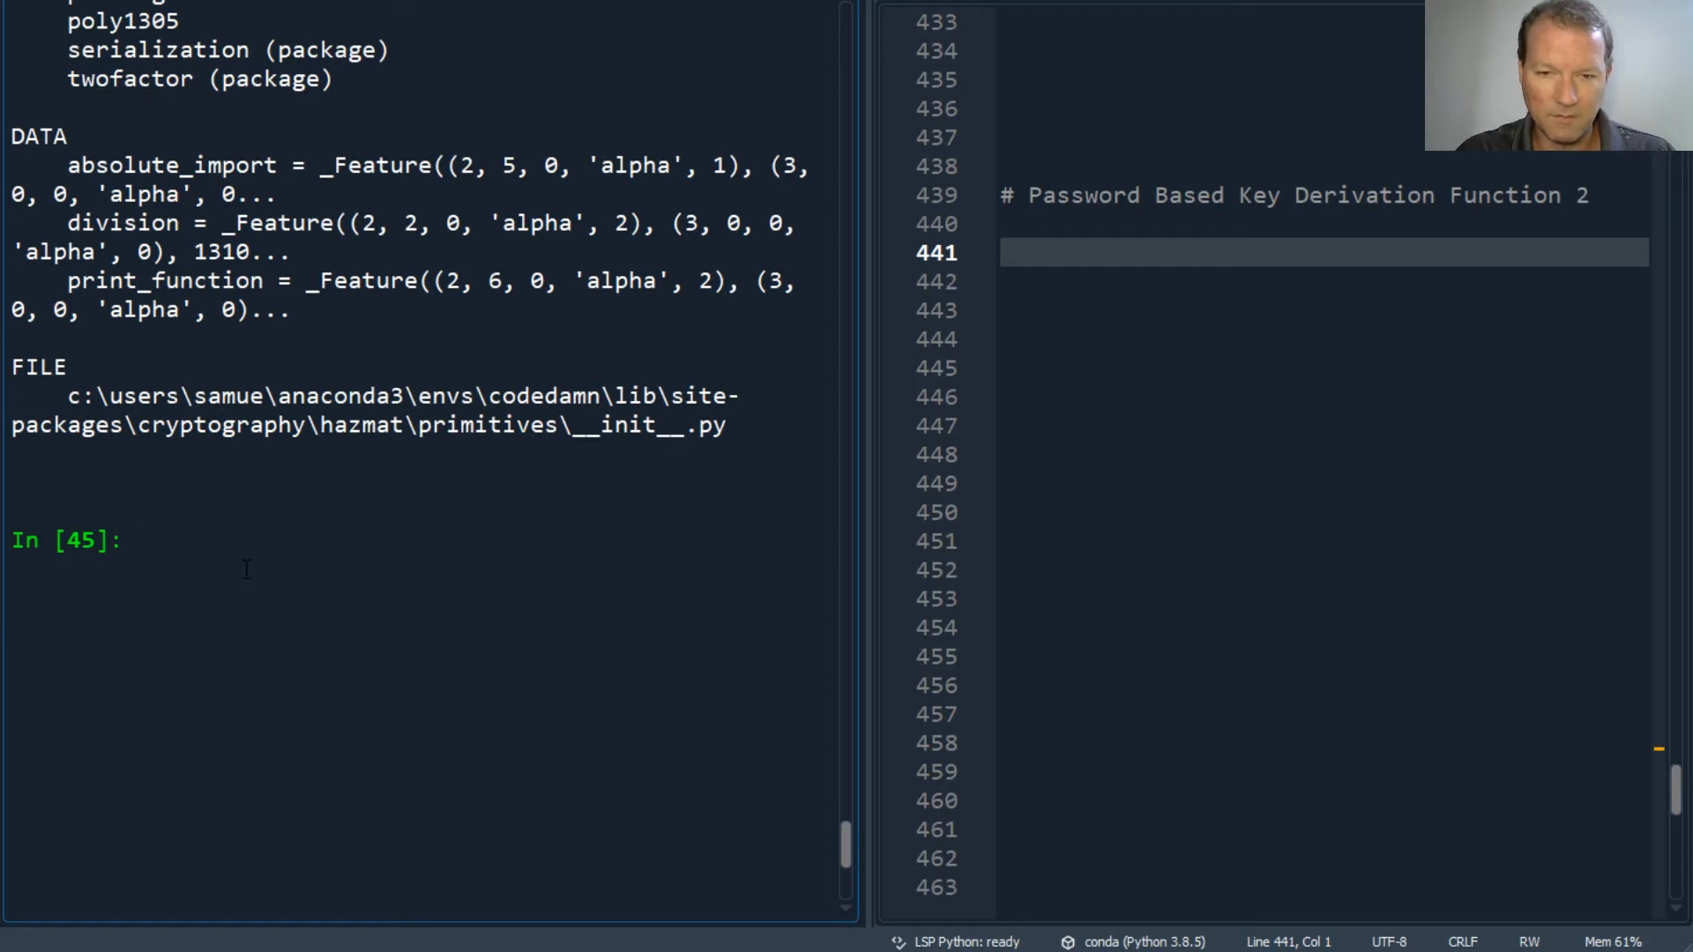
Import cryptography.hazmat.primitives.kdf and begin a dir() call at the next prompt
{"action": "type", "text": "import"}
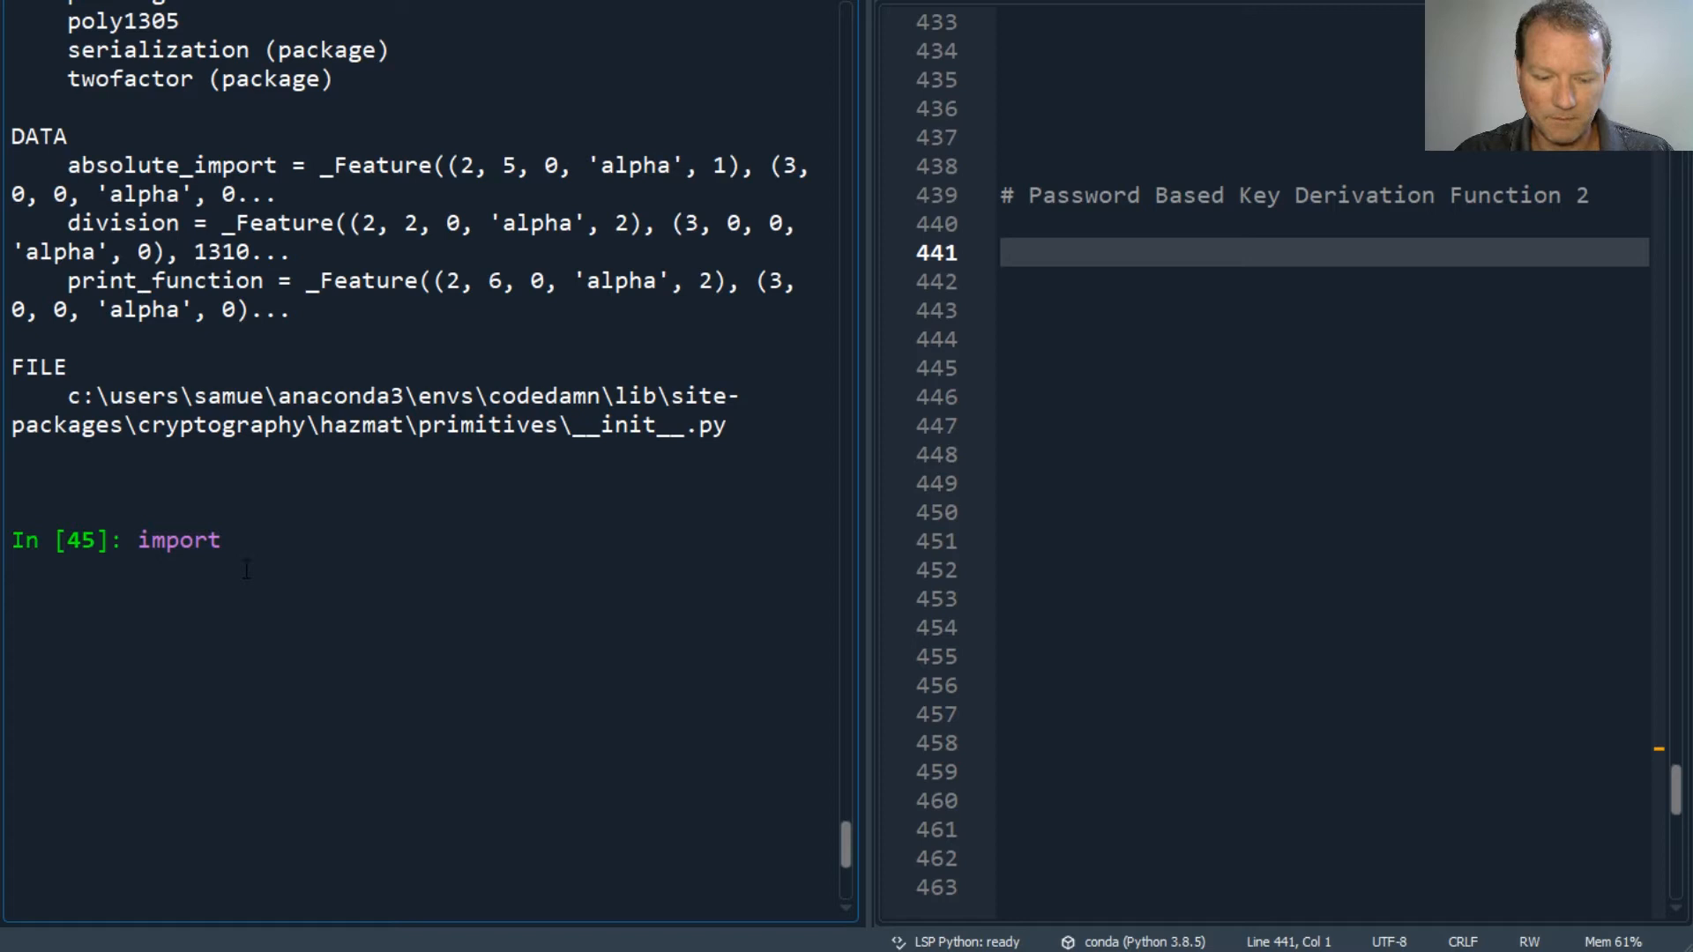
{"action": "type", "text": "cryptograp"}
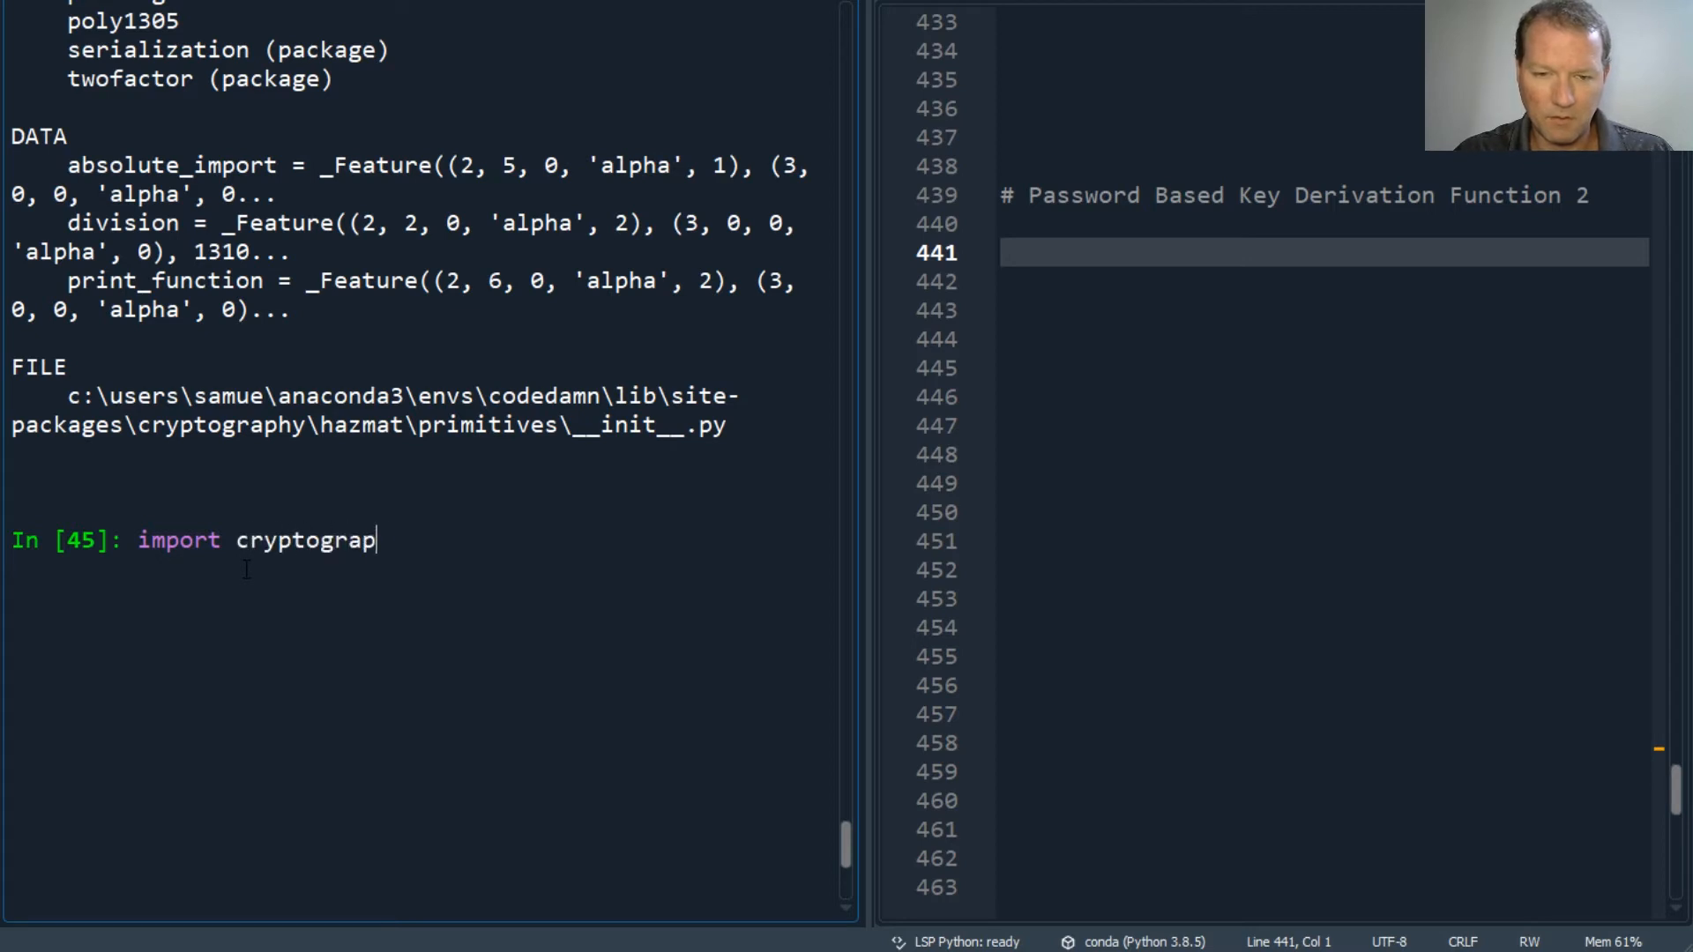
{"action": "type", "text": "hy.hz"}
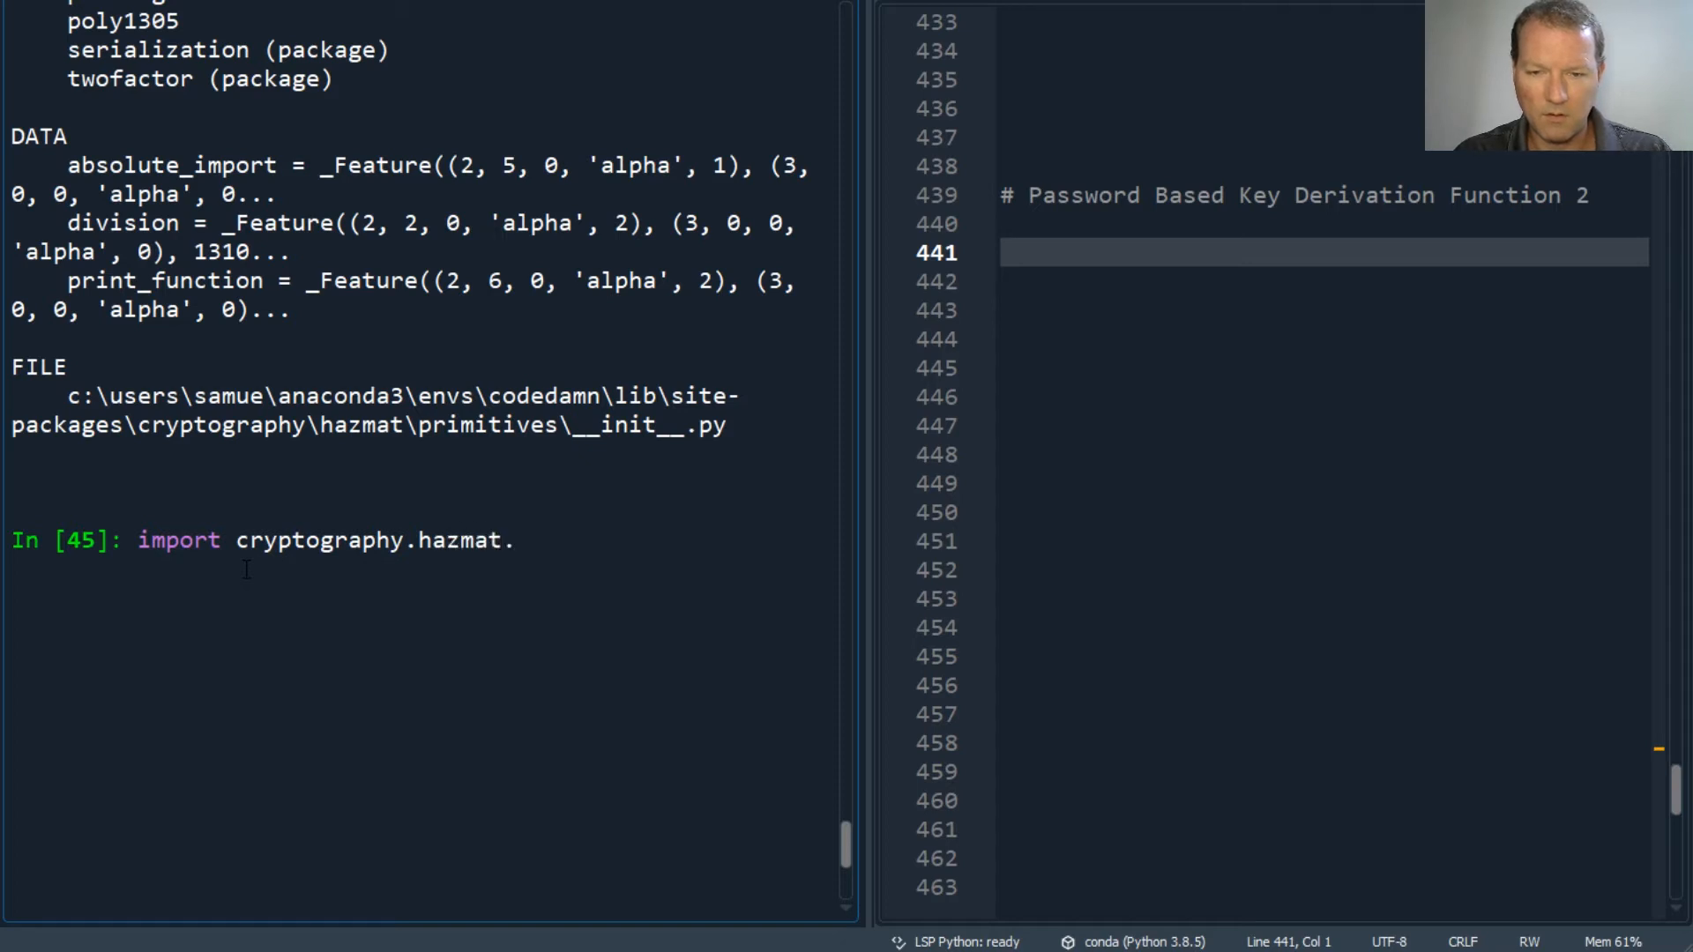
{"action": "type", "text": "primitiv"}
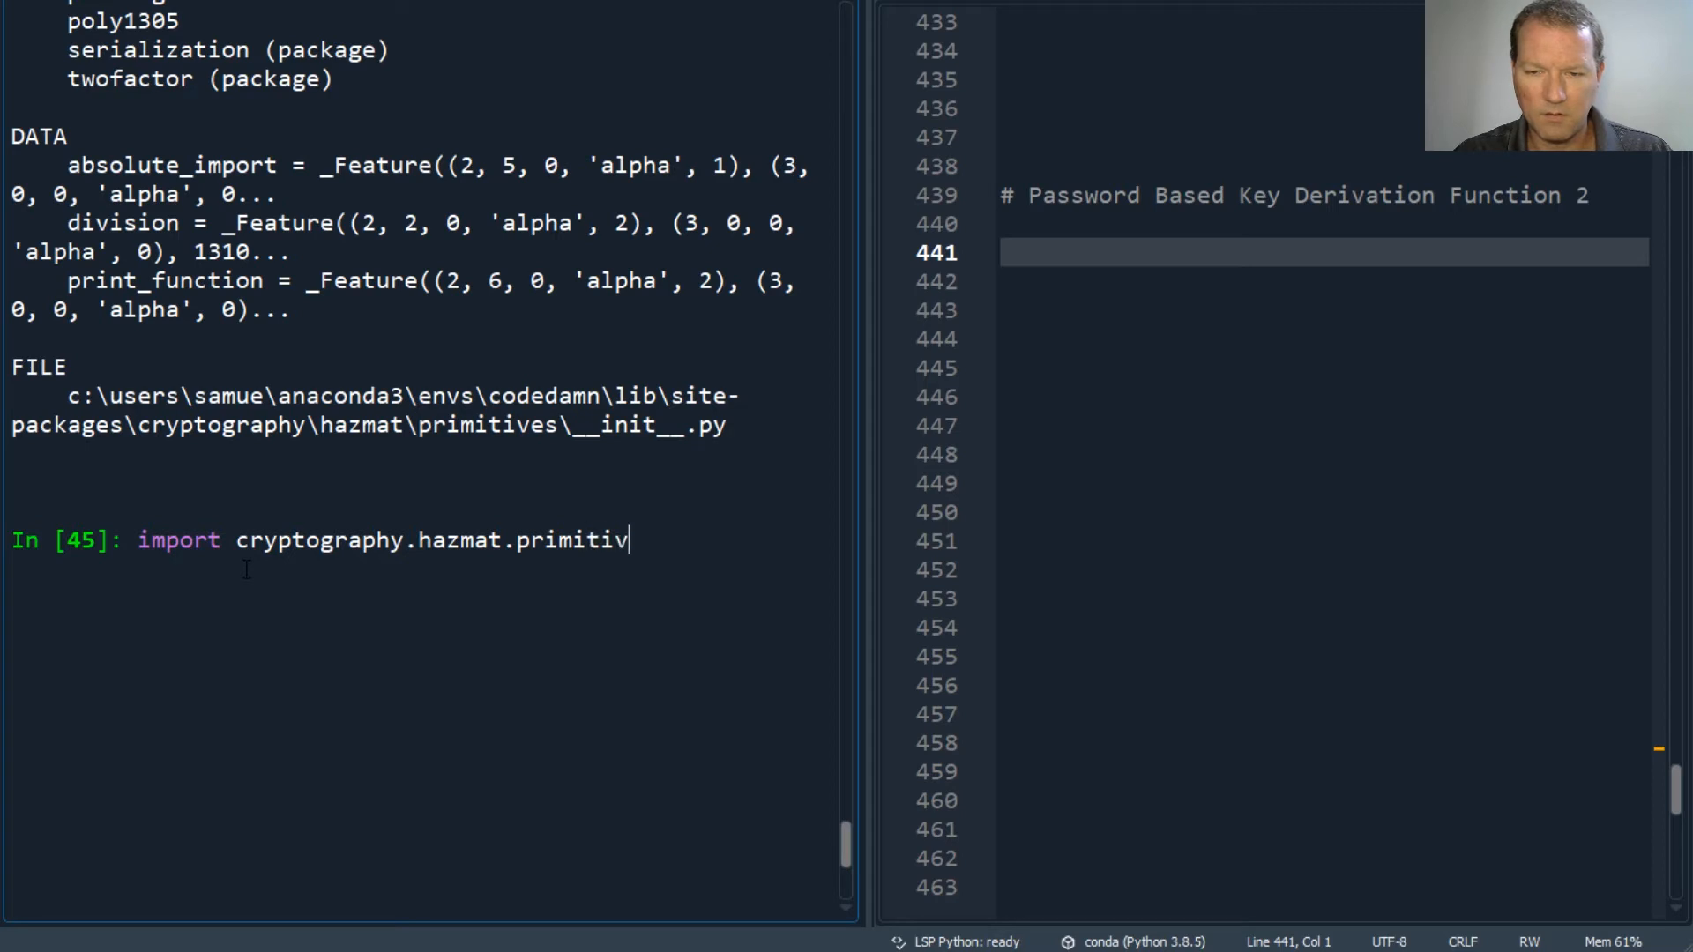
{"action": "type", "text": "es.kd"}
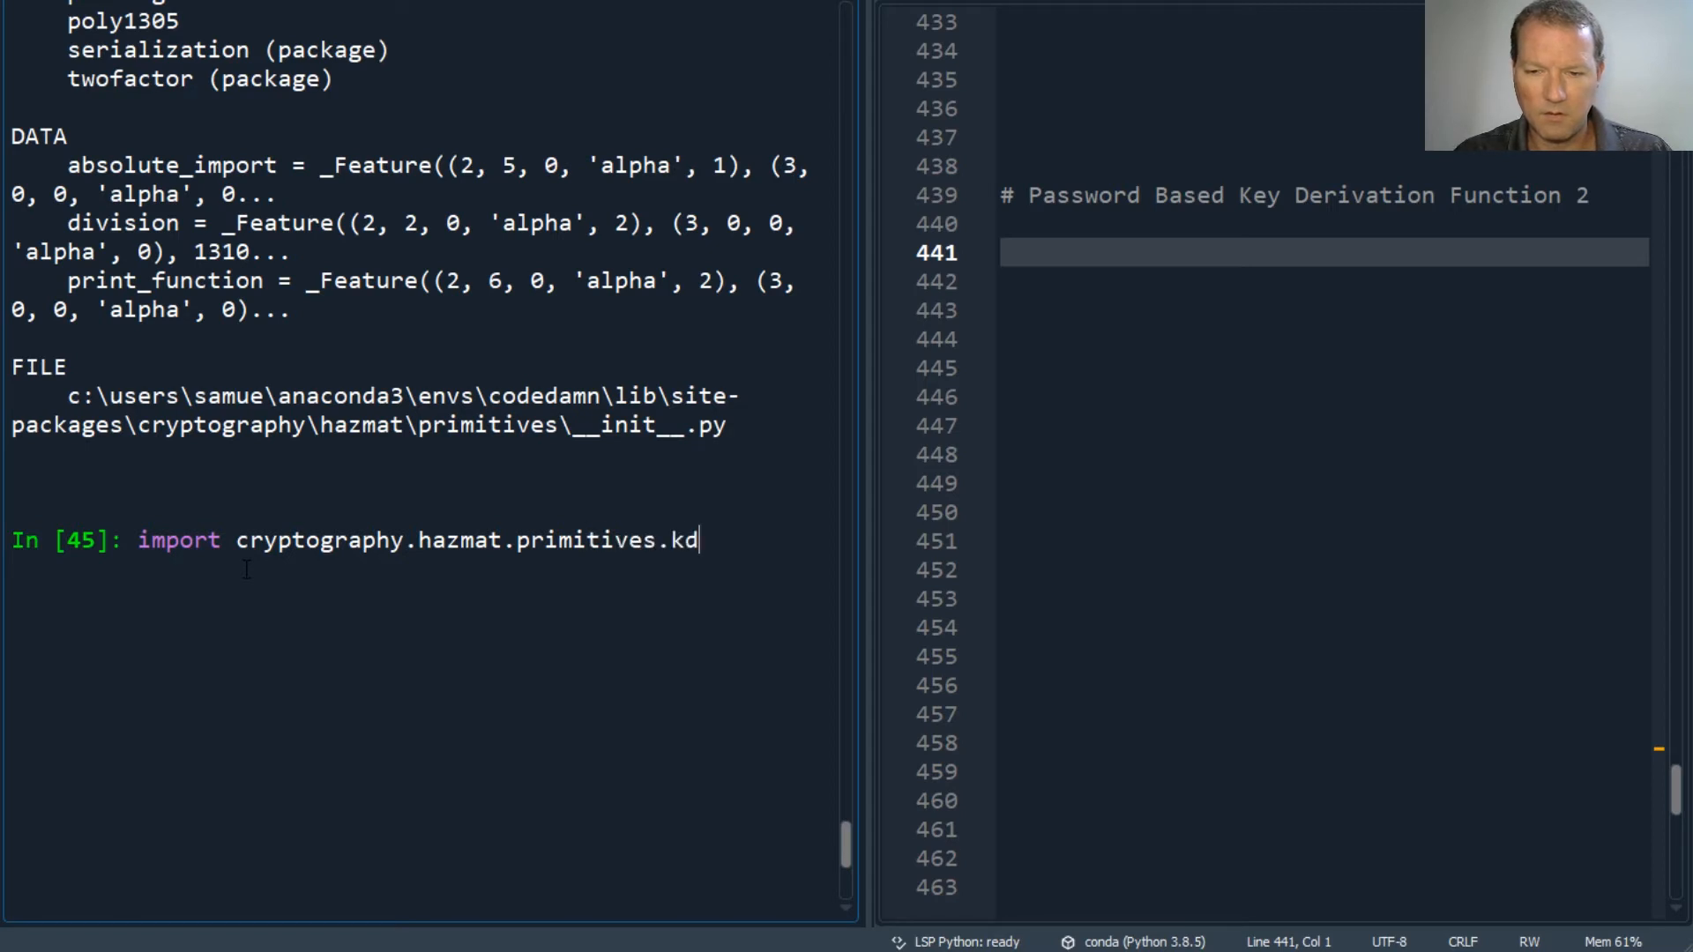
{"action": "type", "text": "f"}
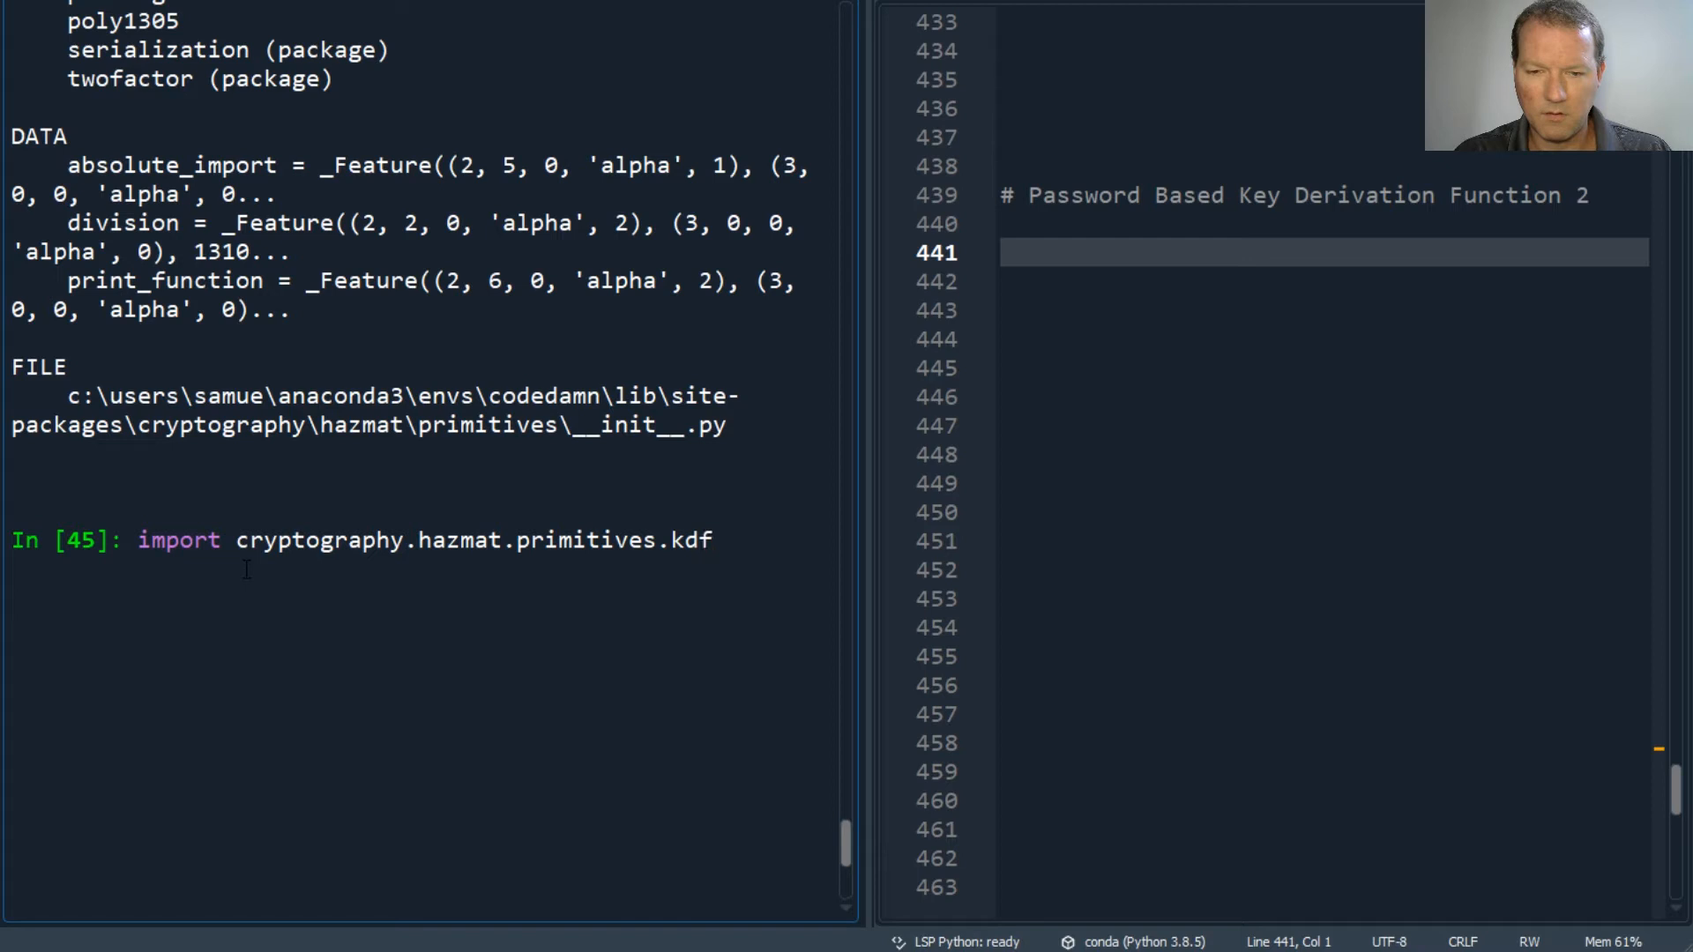
{"action": "key", "text": "Return"}
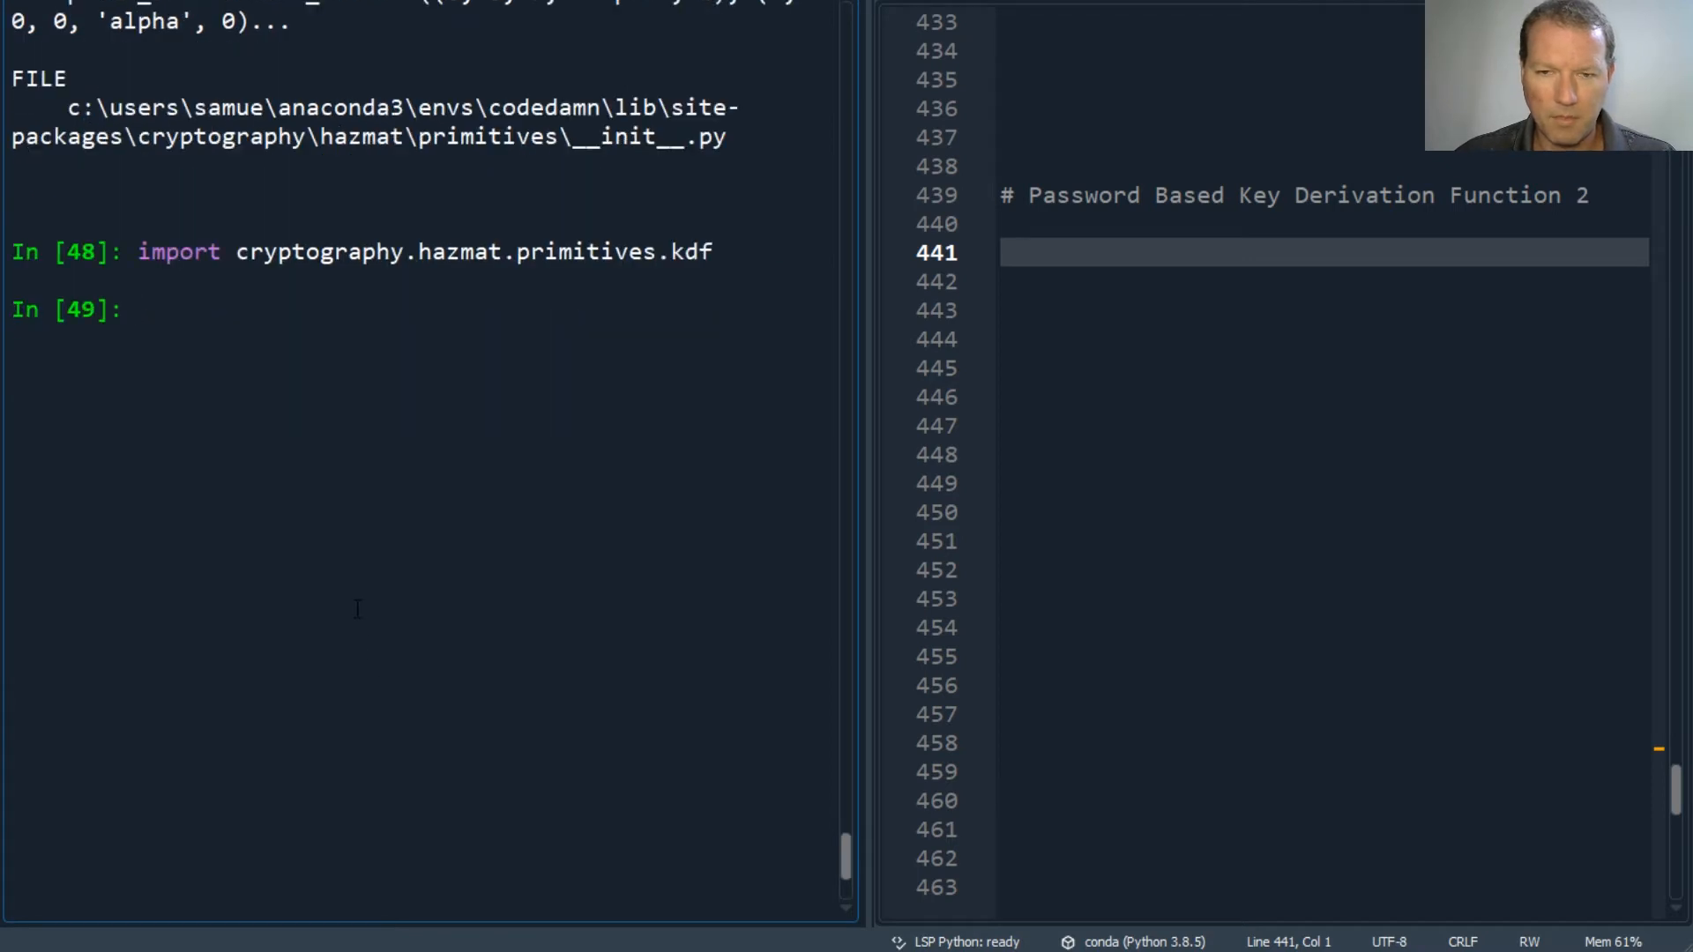
{"action": "mouse_move", "coordinate": [341, 441]}
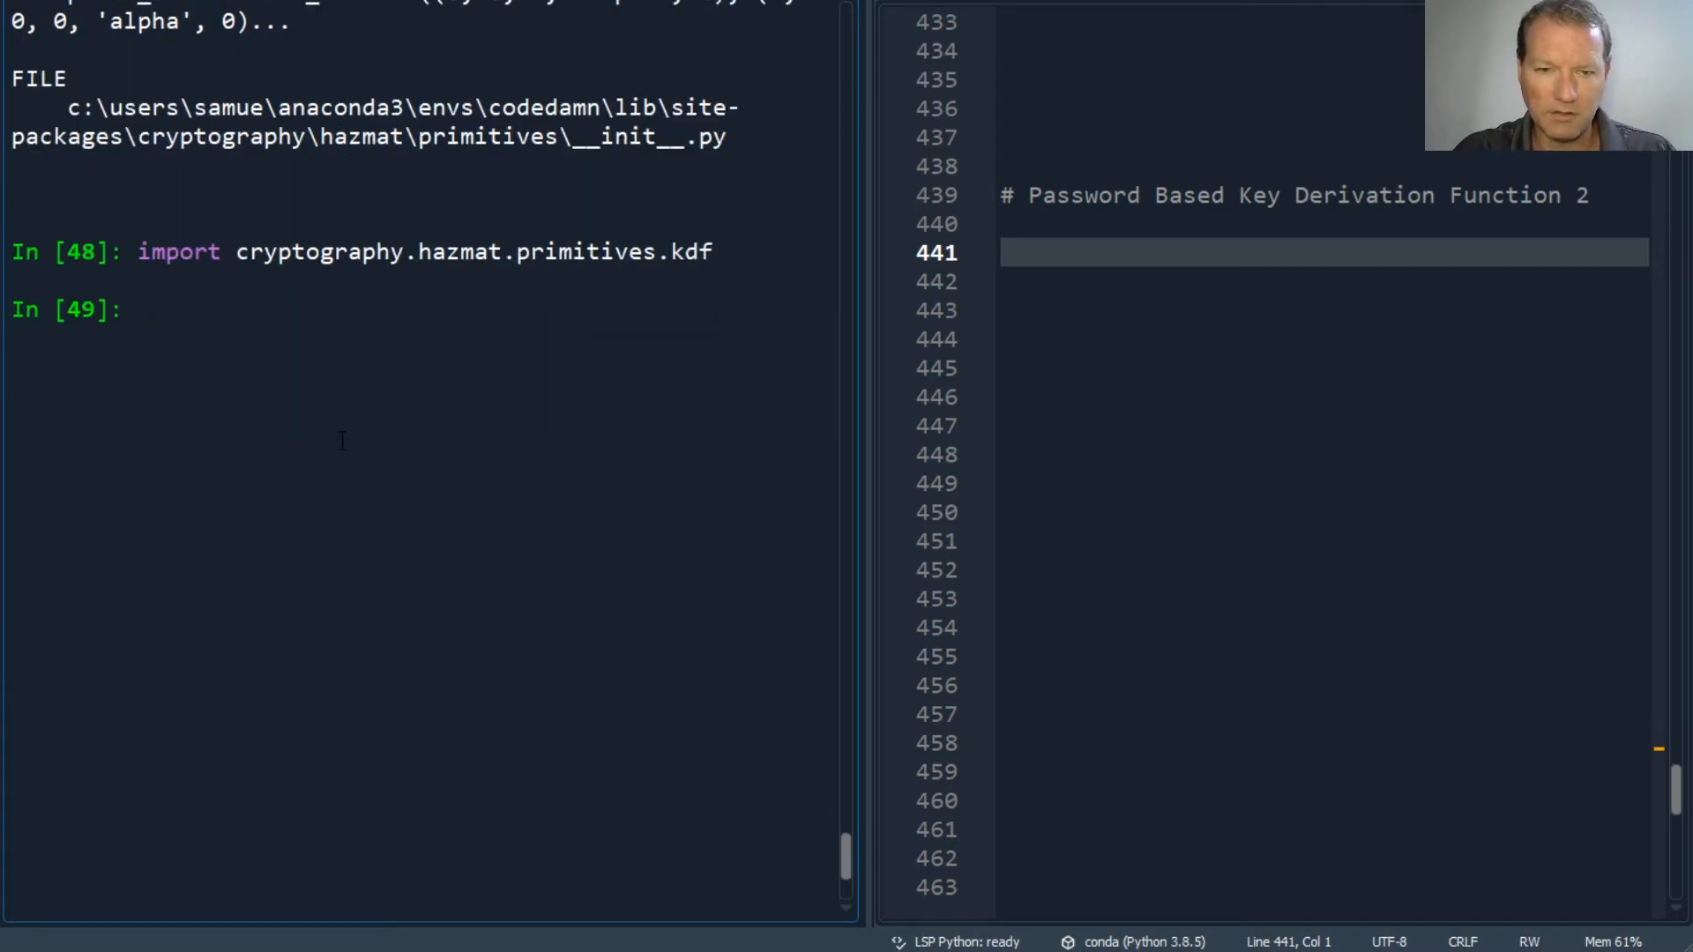
{"action": "type", "text": "dir(cy"}
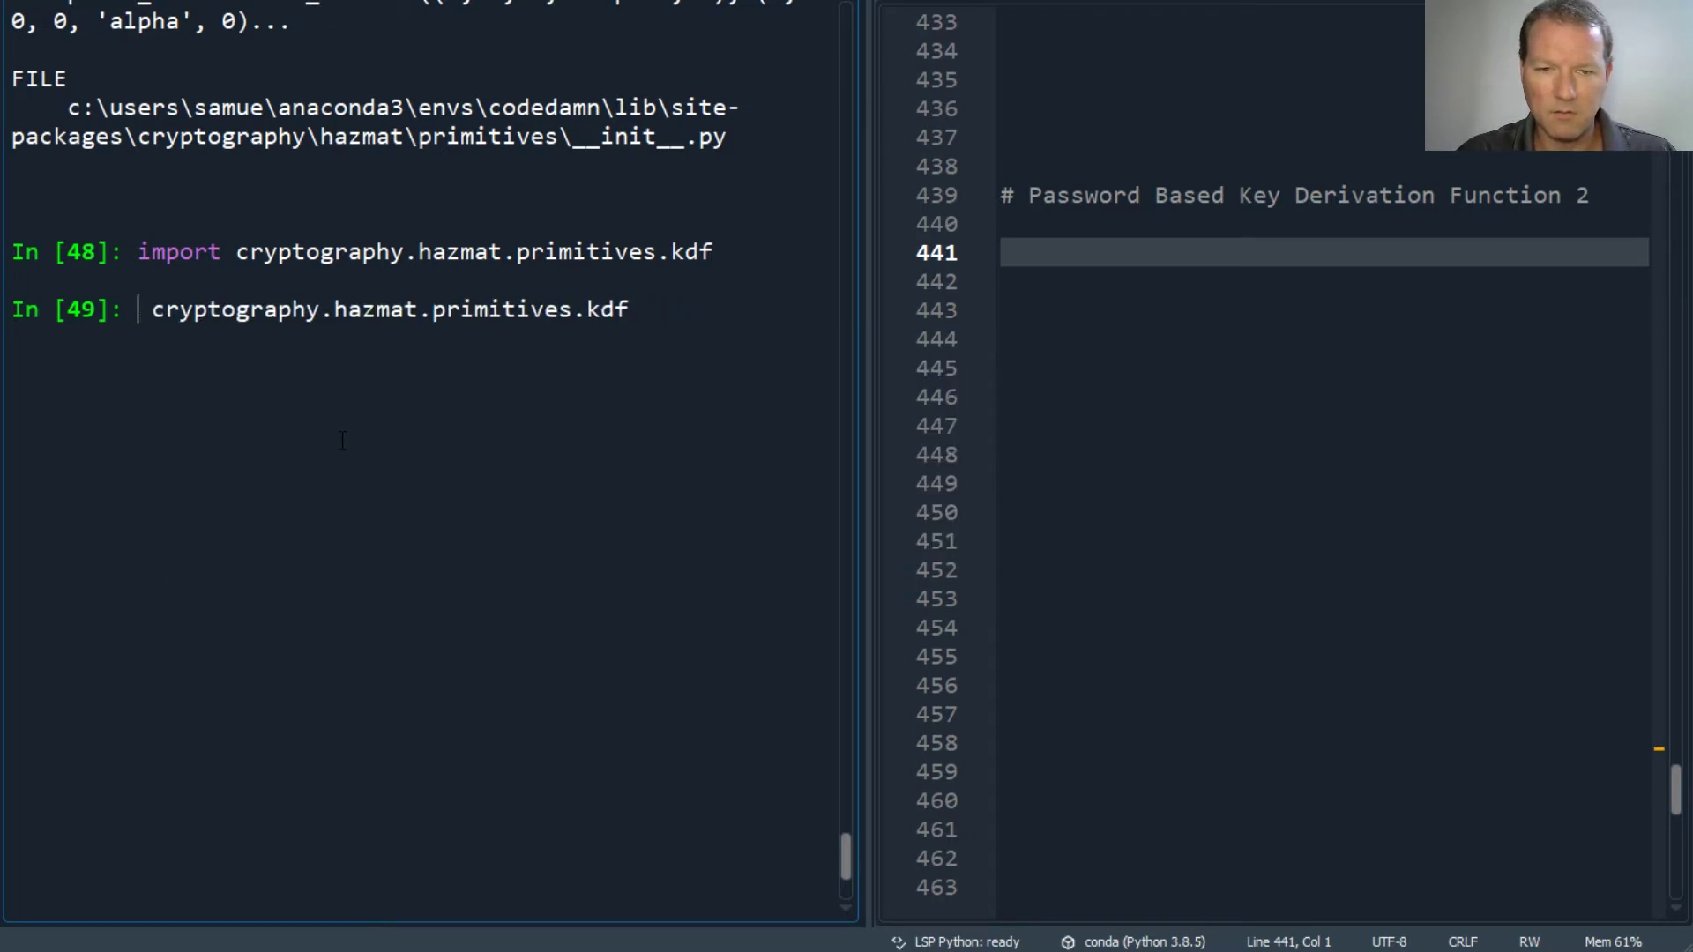
List the contents of cryptography.hazmat.primitives.kdf with dir()
{"action": "type", "text": "dir"}
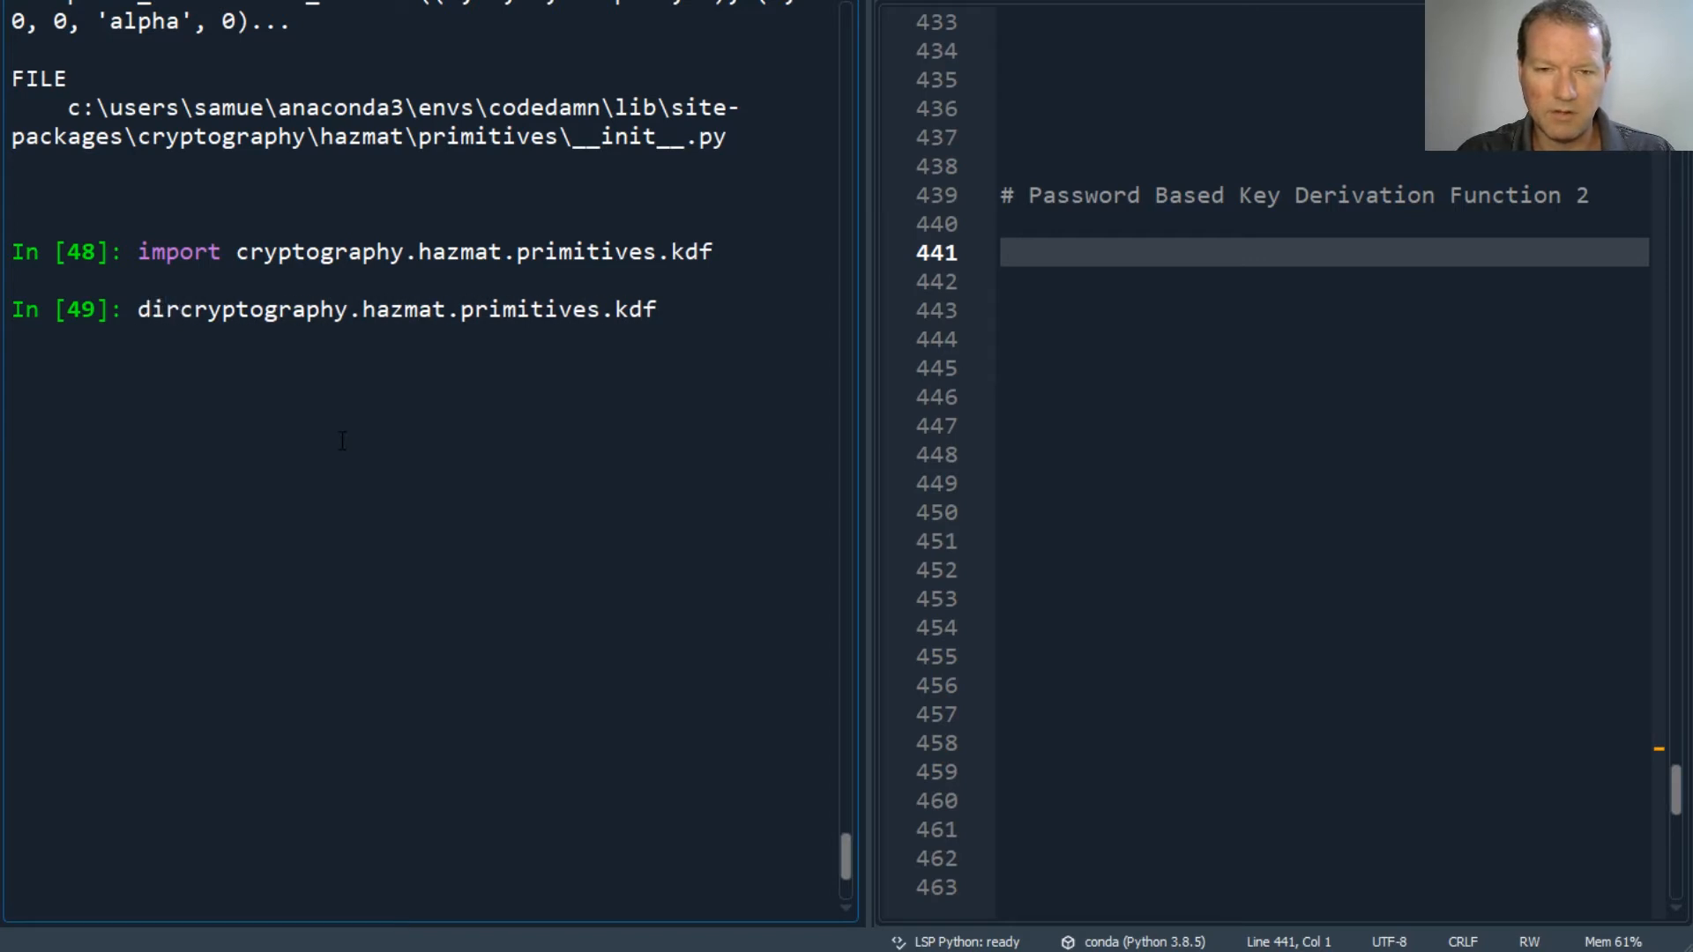
{"action": "key", "text": "Return"}
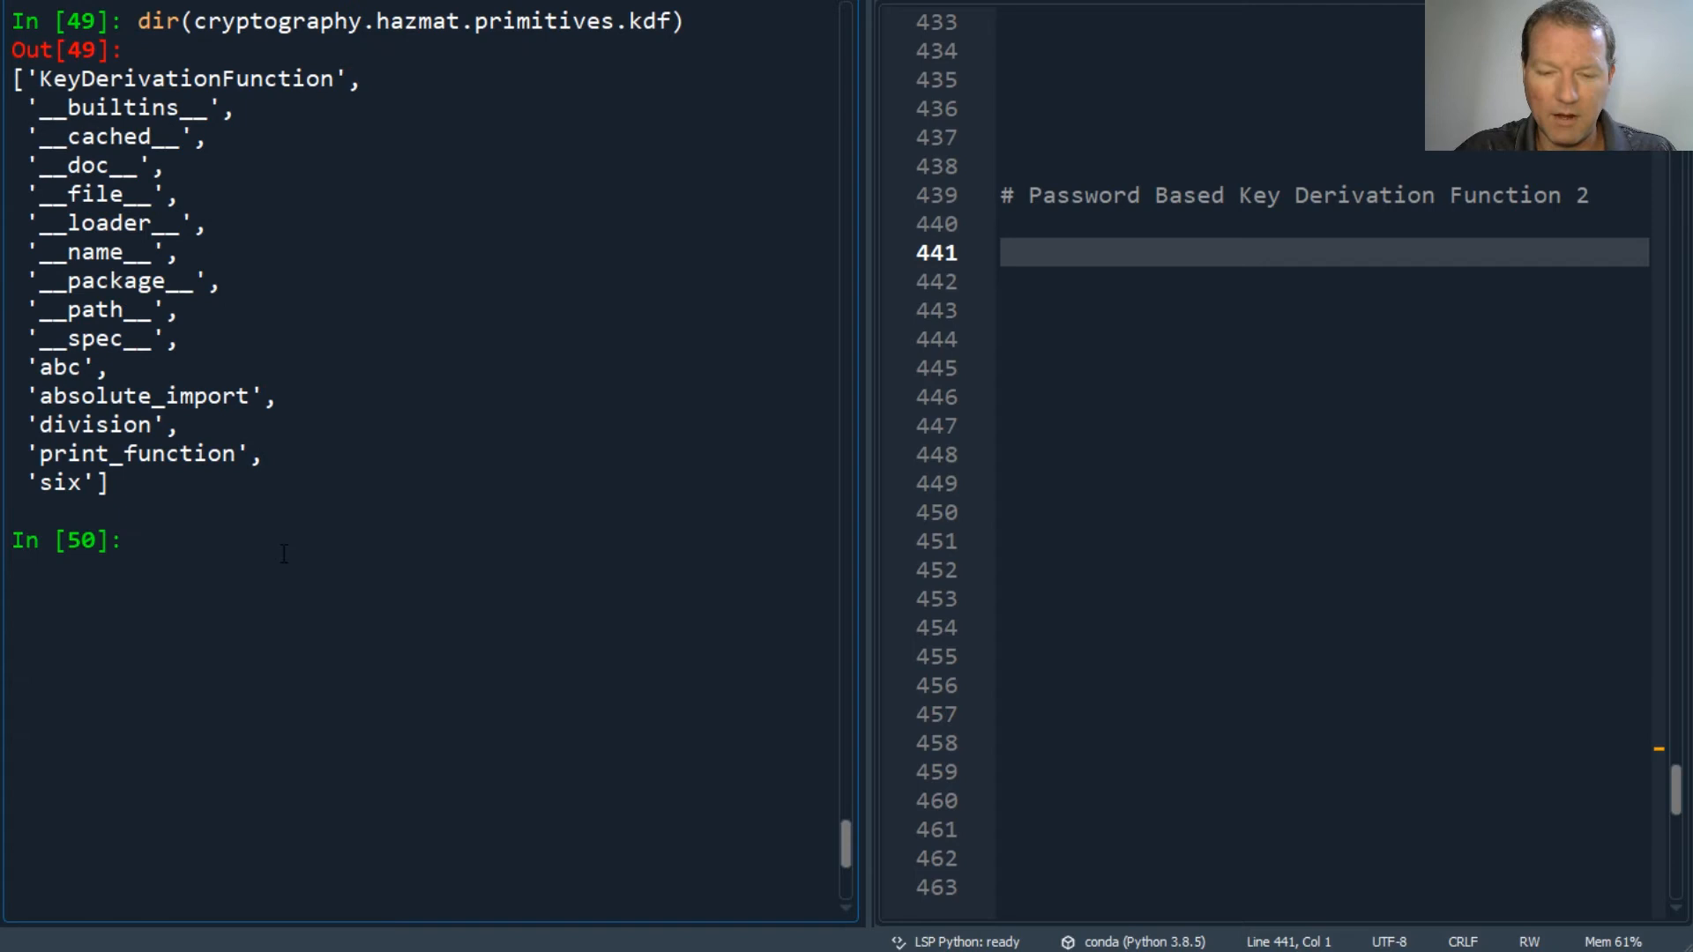
{"action": "type", "text": "r(cryptography.hazmat.primitives.kdf)"}
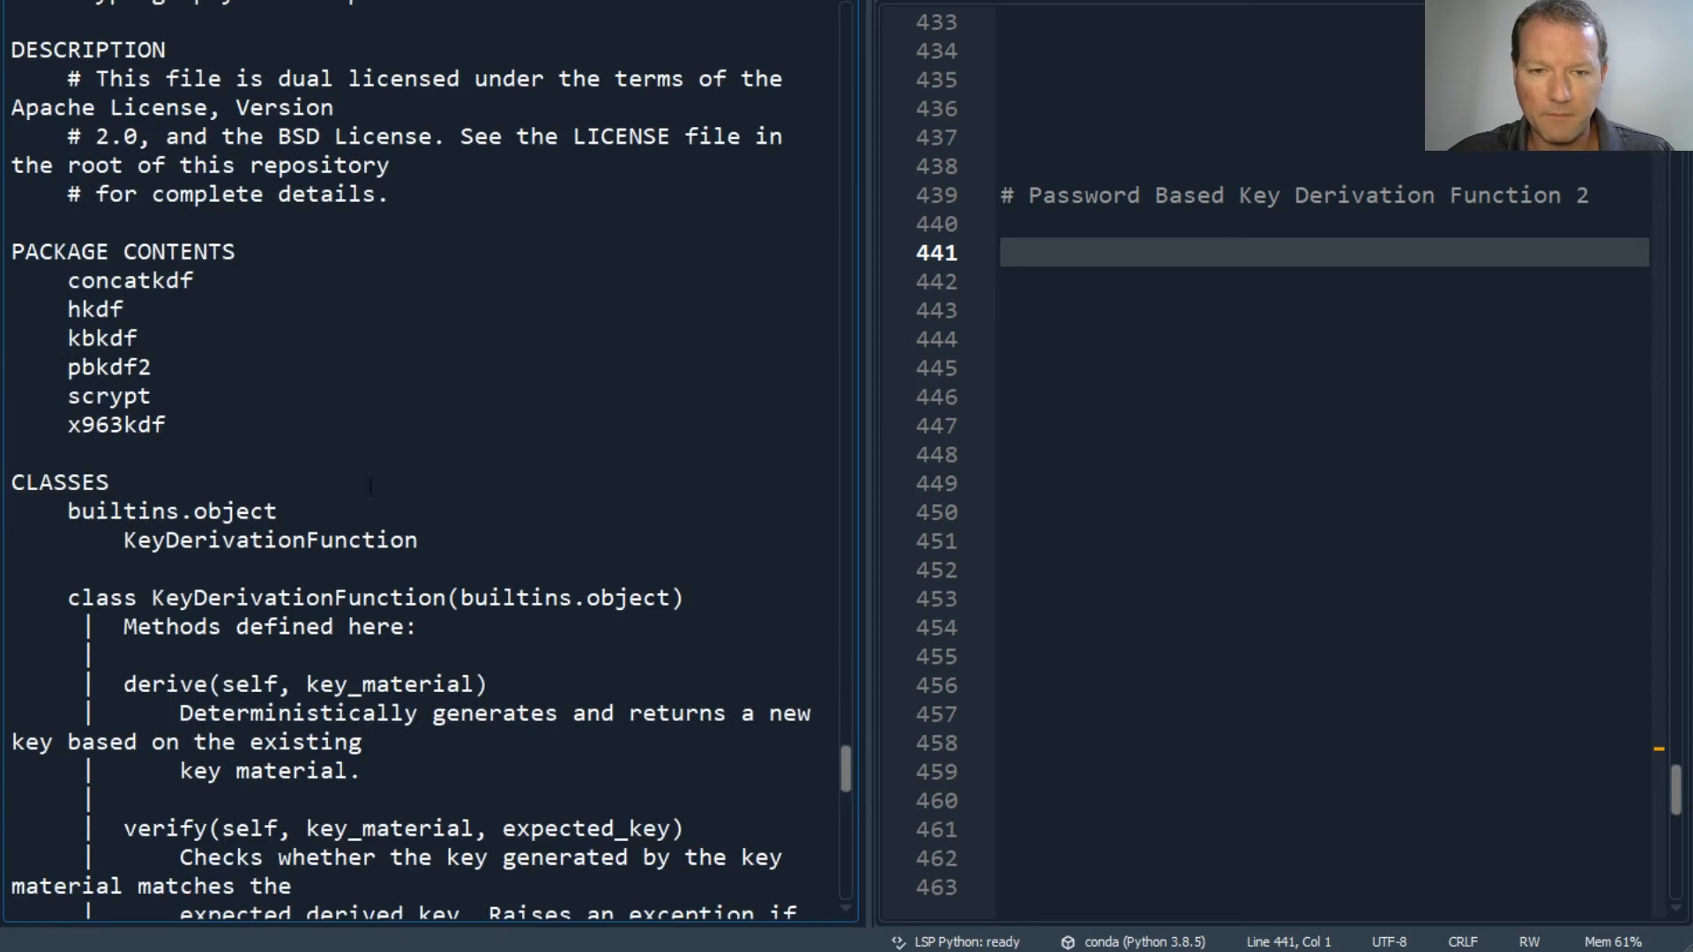
Highlight pbkdf2 in the kdf output and start an import cryptography.hazmat.primitives.kdf line
{"action": "double_click", "coordinate": [102, 367]}
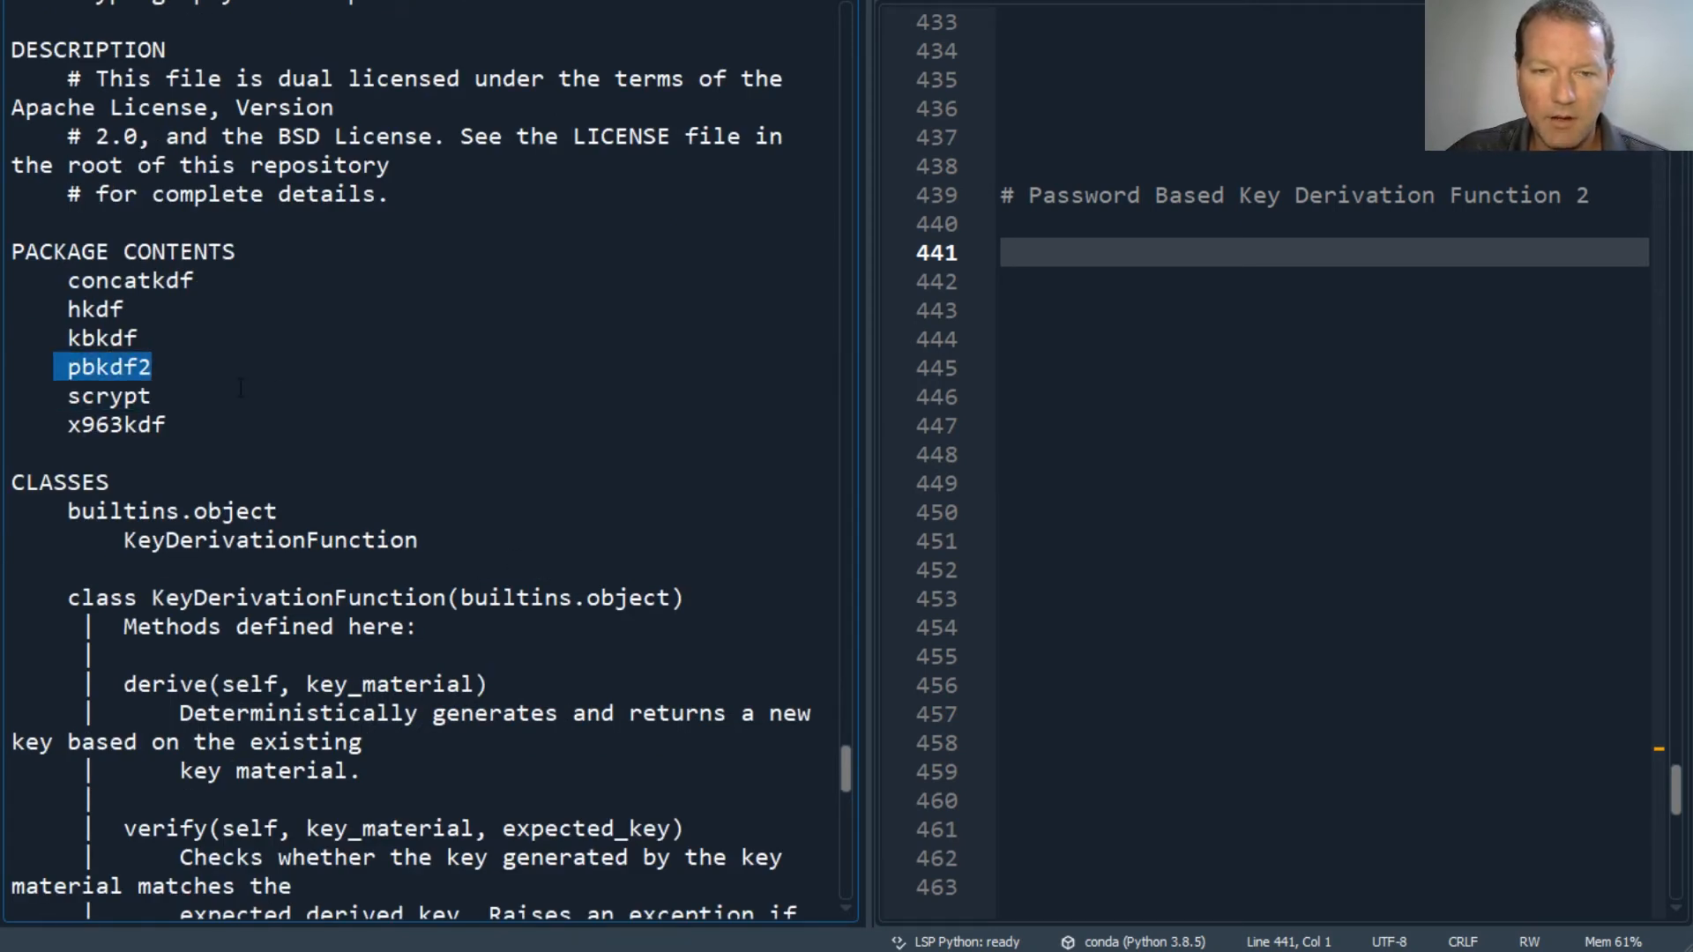
{"action": "scroll", "scroll_direction": "down", "scroll_amount": 3}
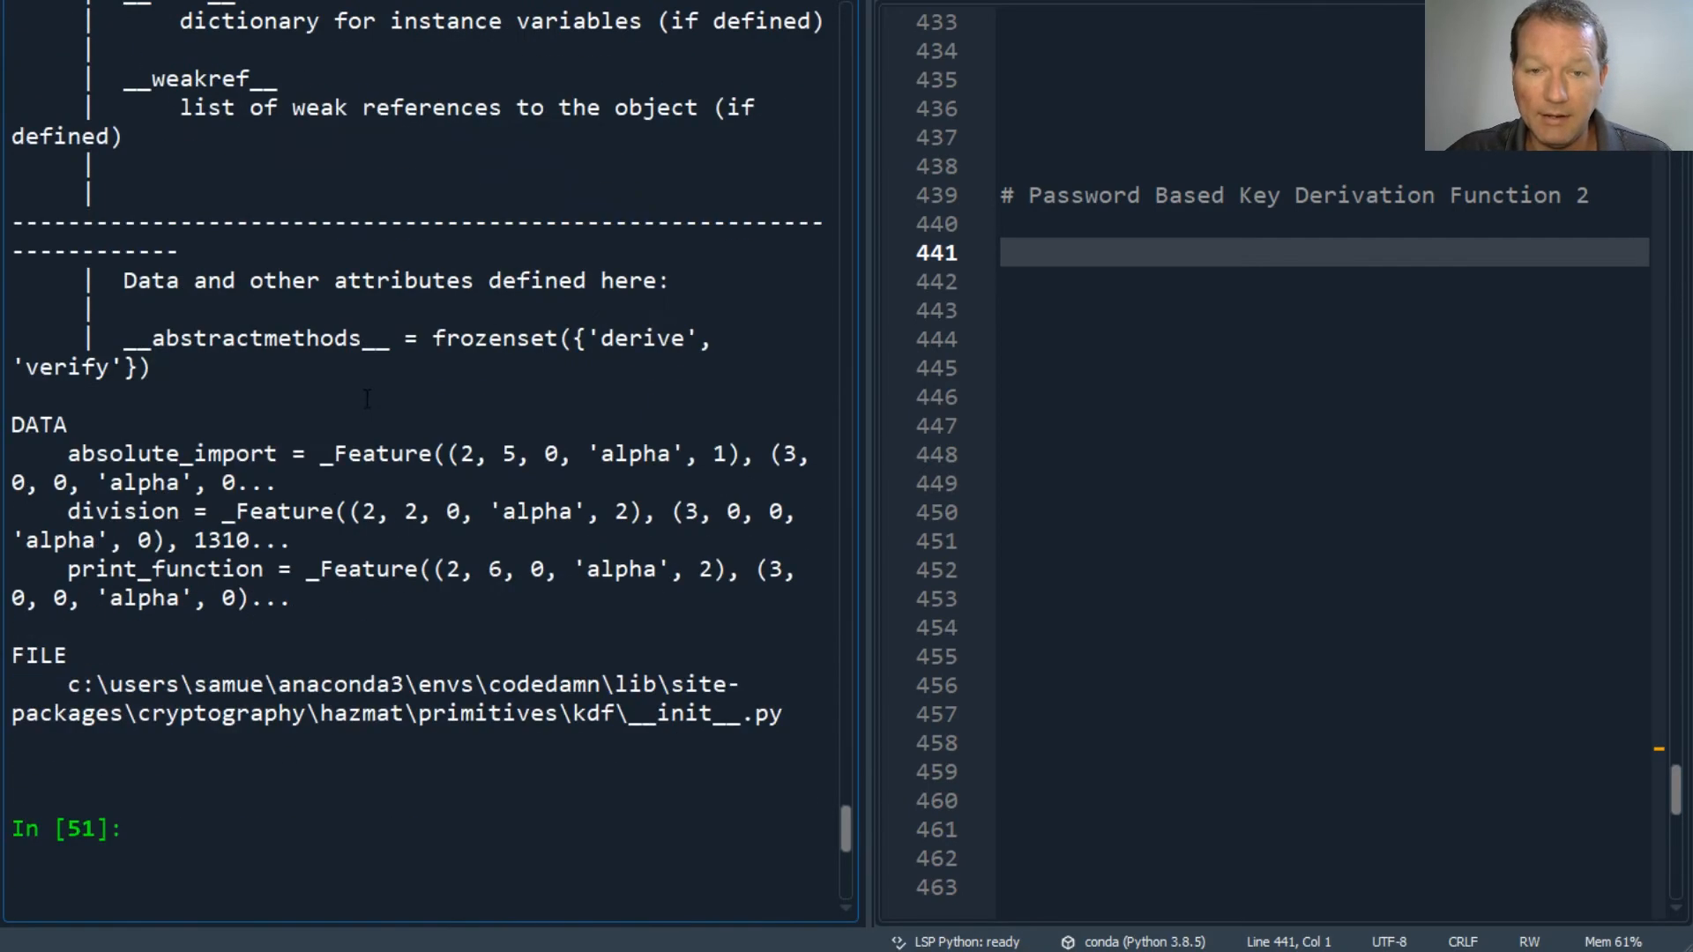
{"action": "type", "text": "dir(cryptography.hazmat.primitives.kdf)"}
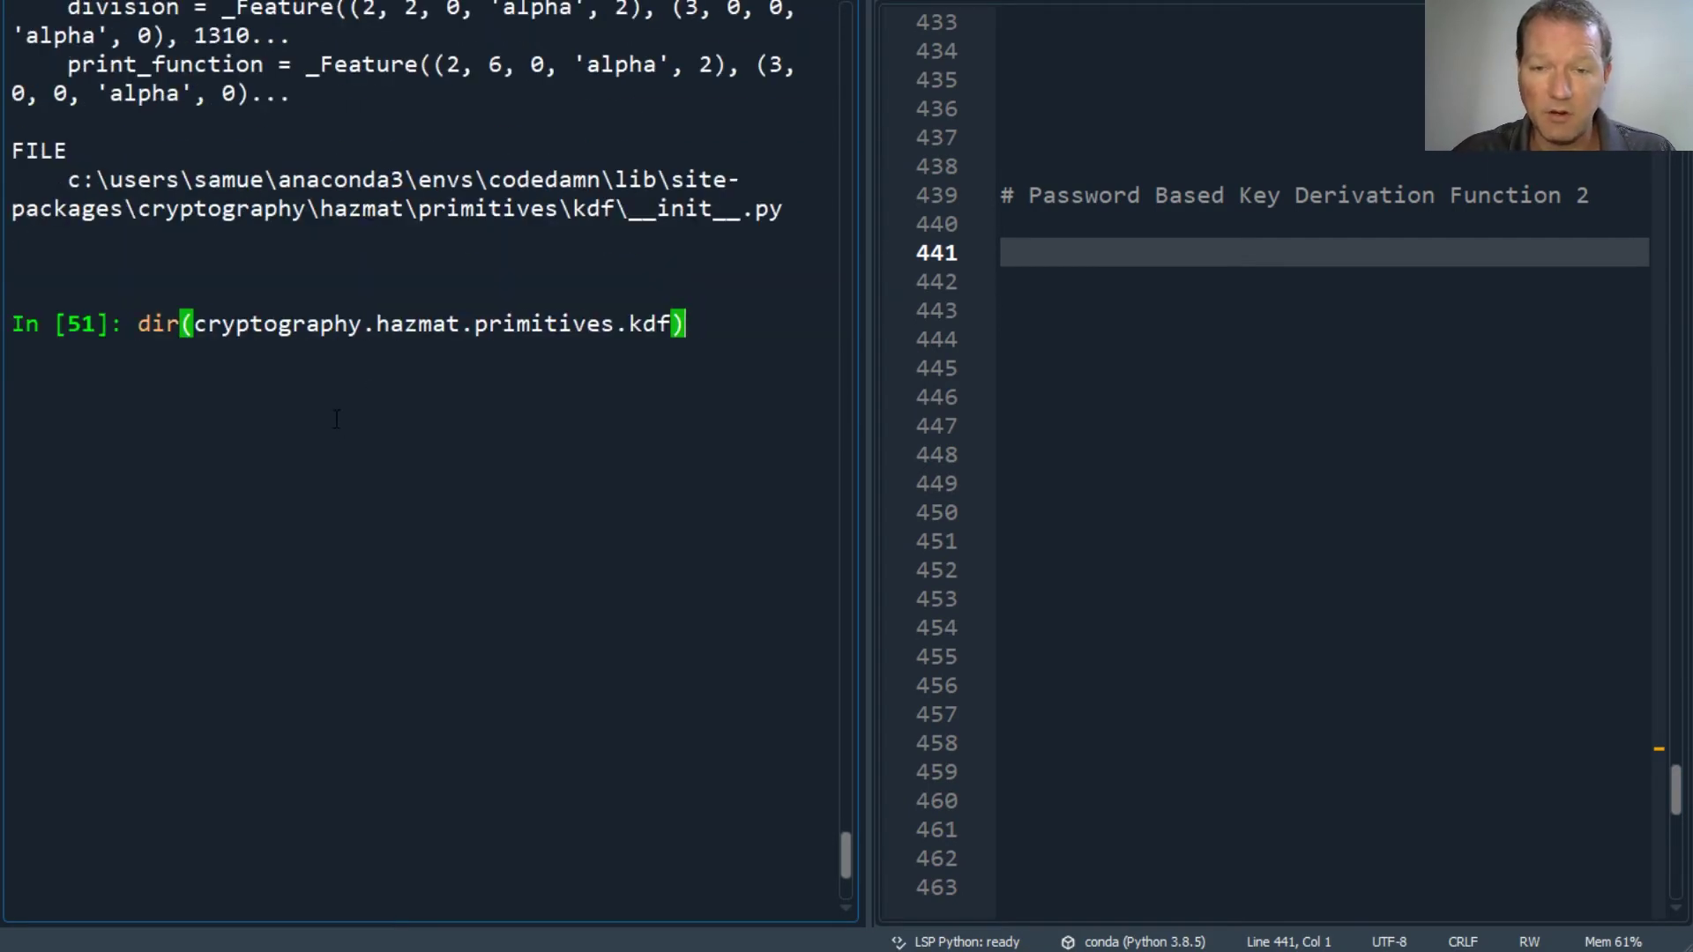
{"action": "type", "text": "import cryptography.hazmat.primitives.kdf"}
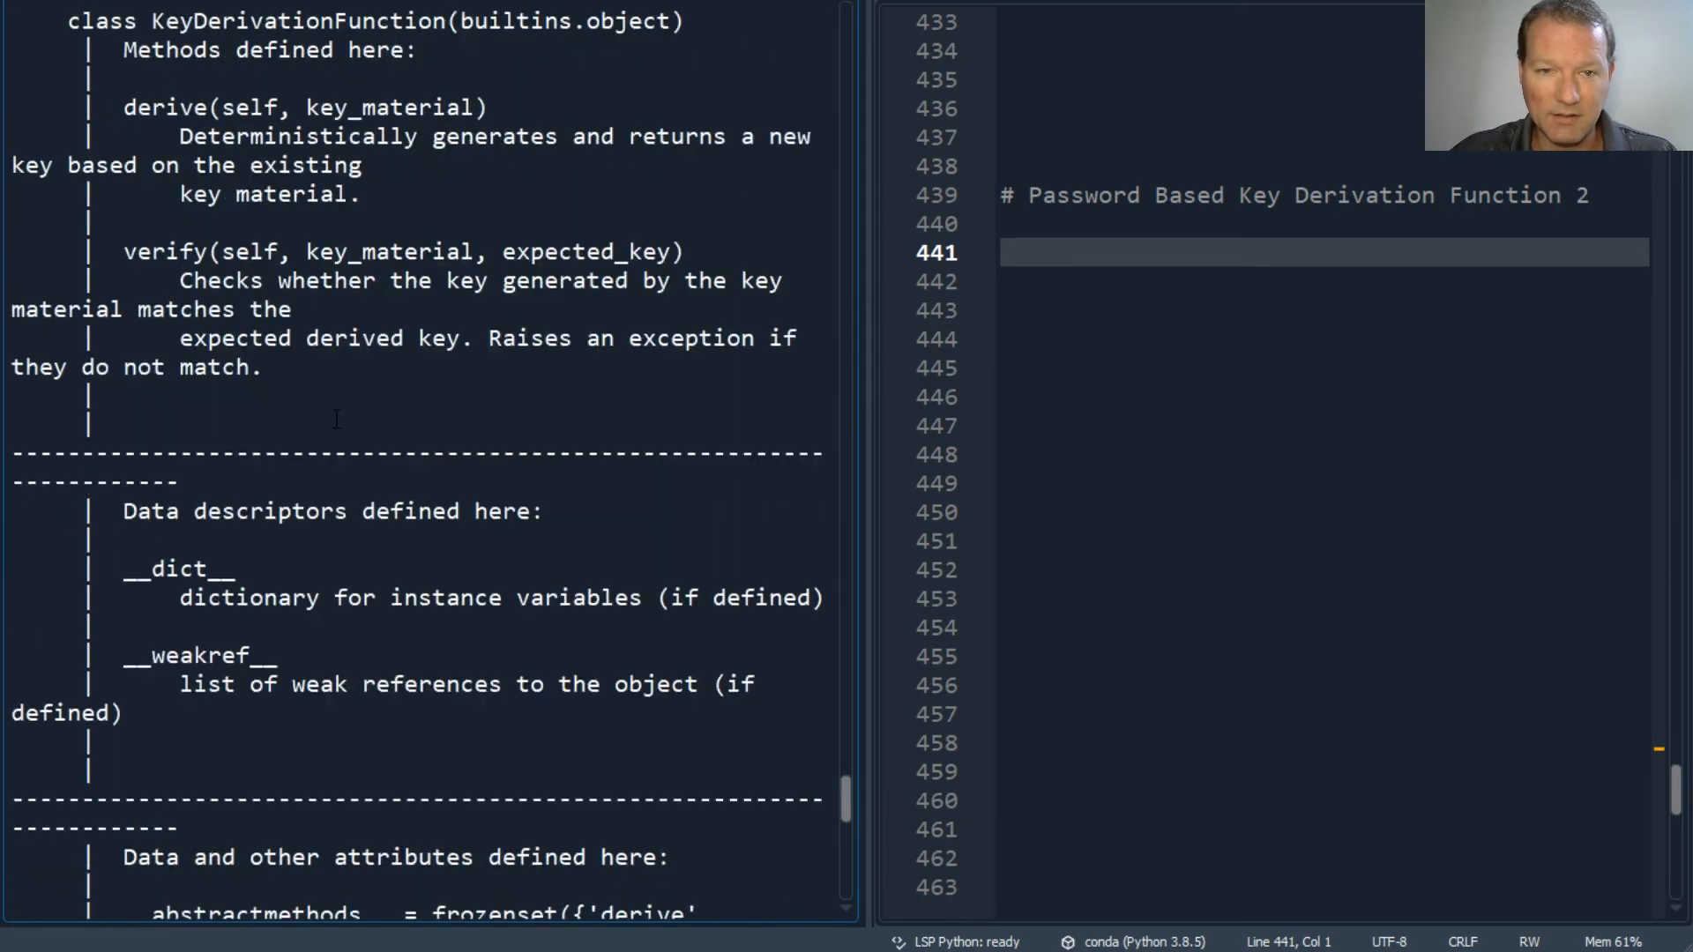
{"action": "scroll", "scroll_direction": "up", "scroll_amount": 3}
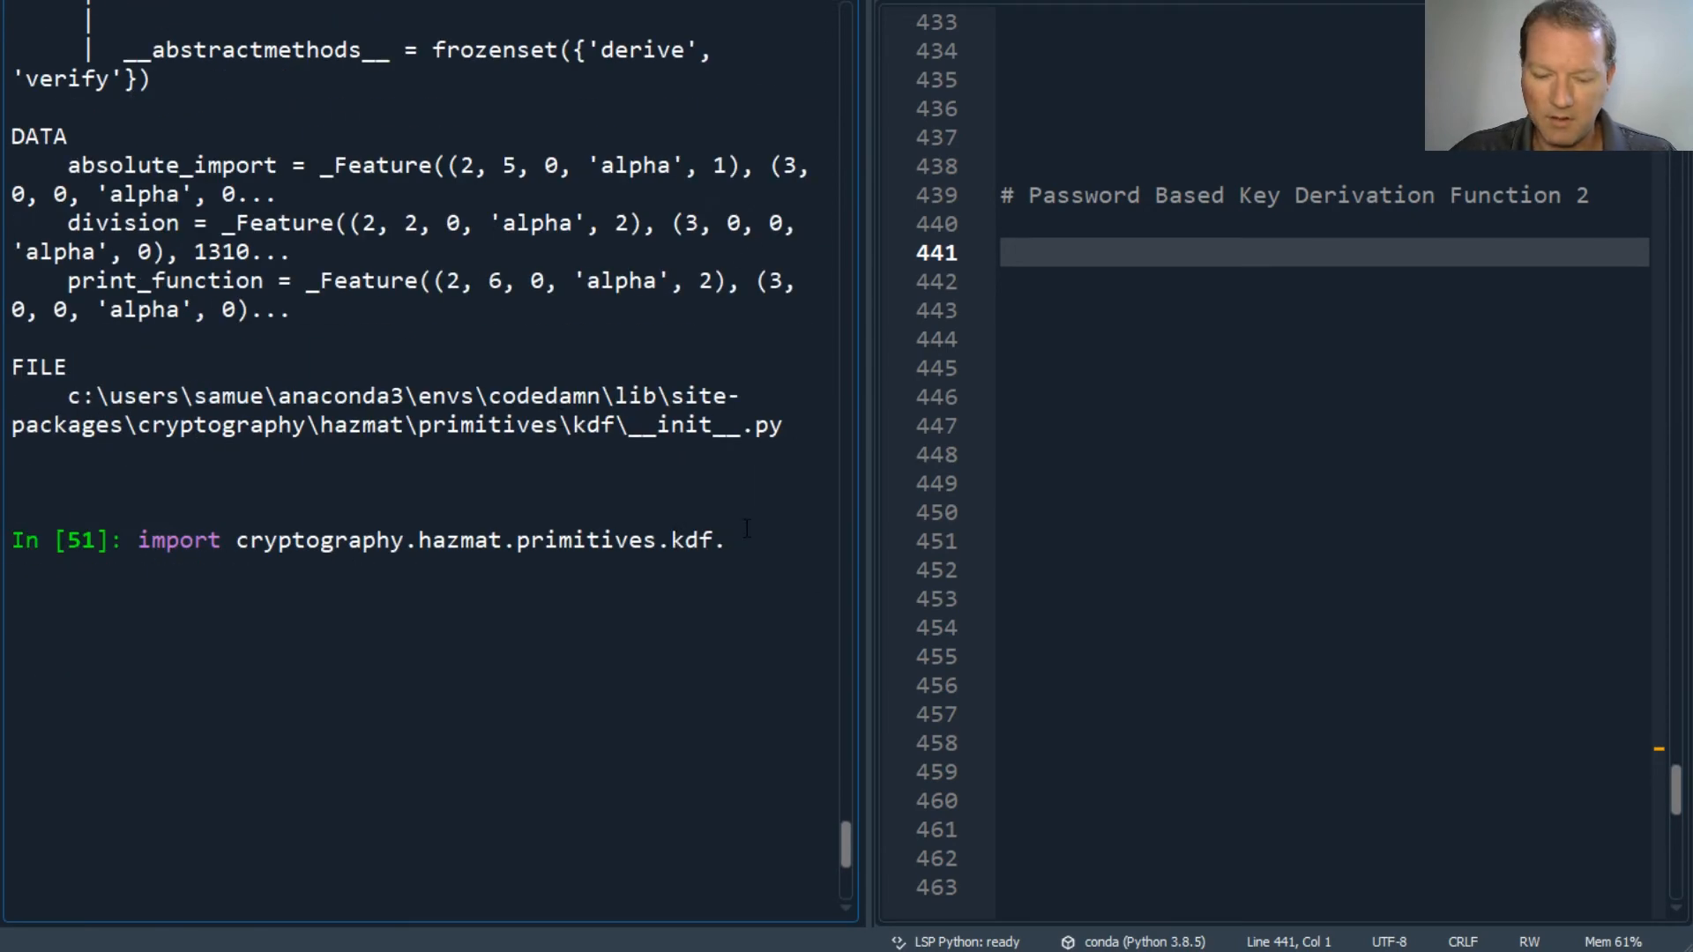
Import pbkdf2 by its full path, cryptography.hazmat.primitives.kdf.pbkdf2
{"action": "type", "text": "pbkd"}
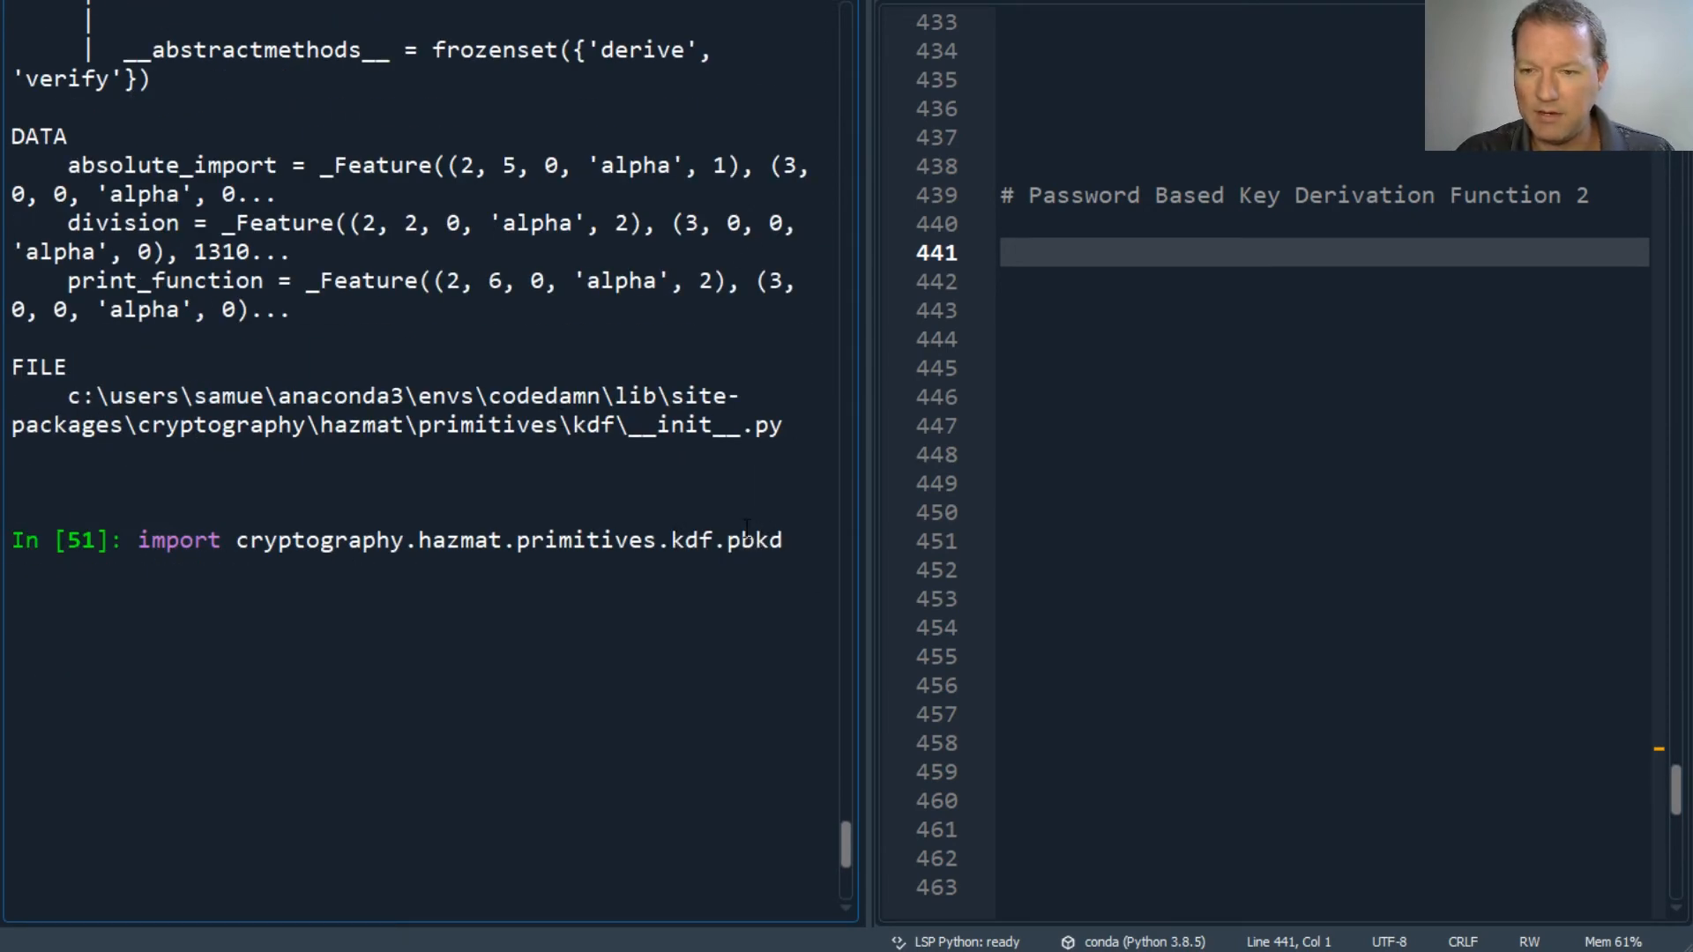
{"action": "type", "text": "f2"}
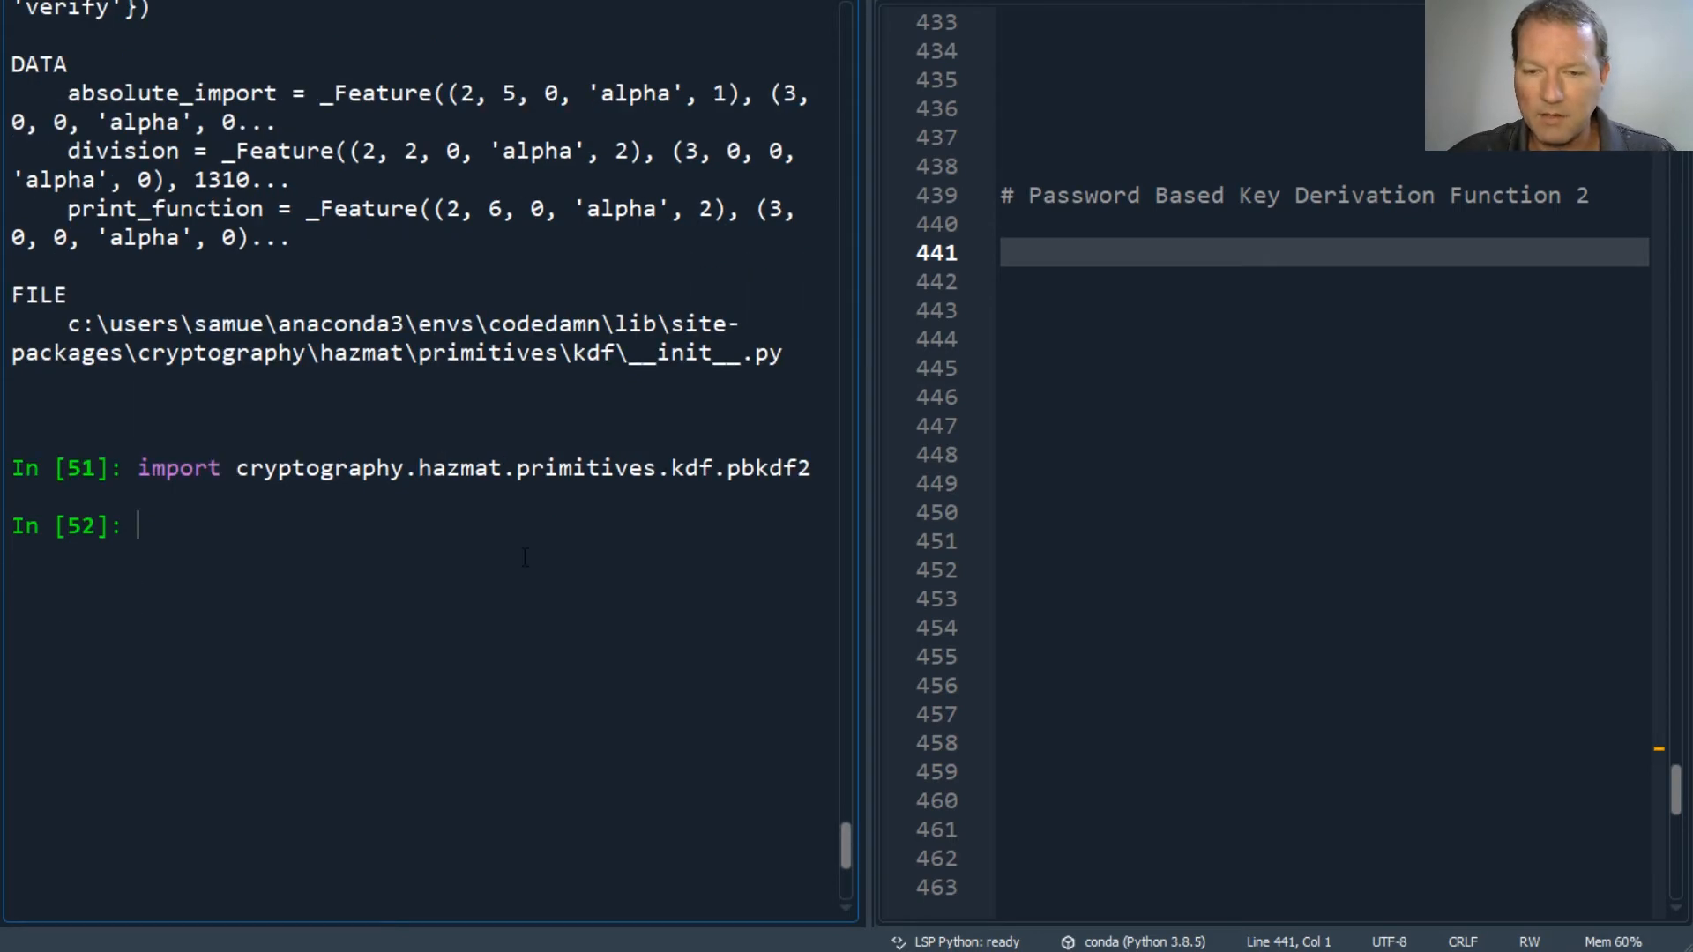
{"action": "type", "text": "import cryptography.hazmat.primitives.kdf.p"}
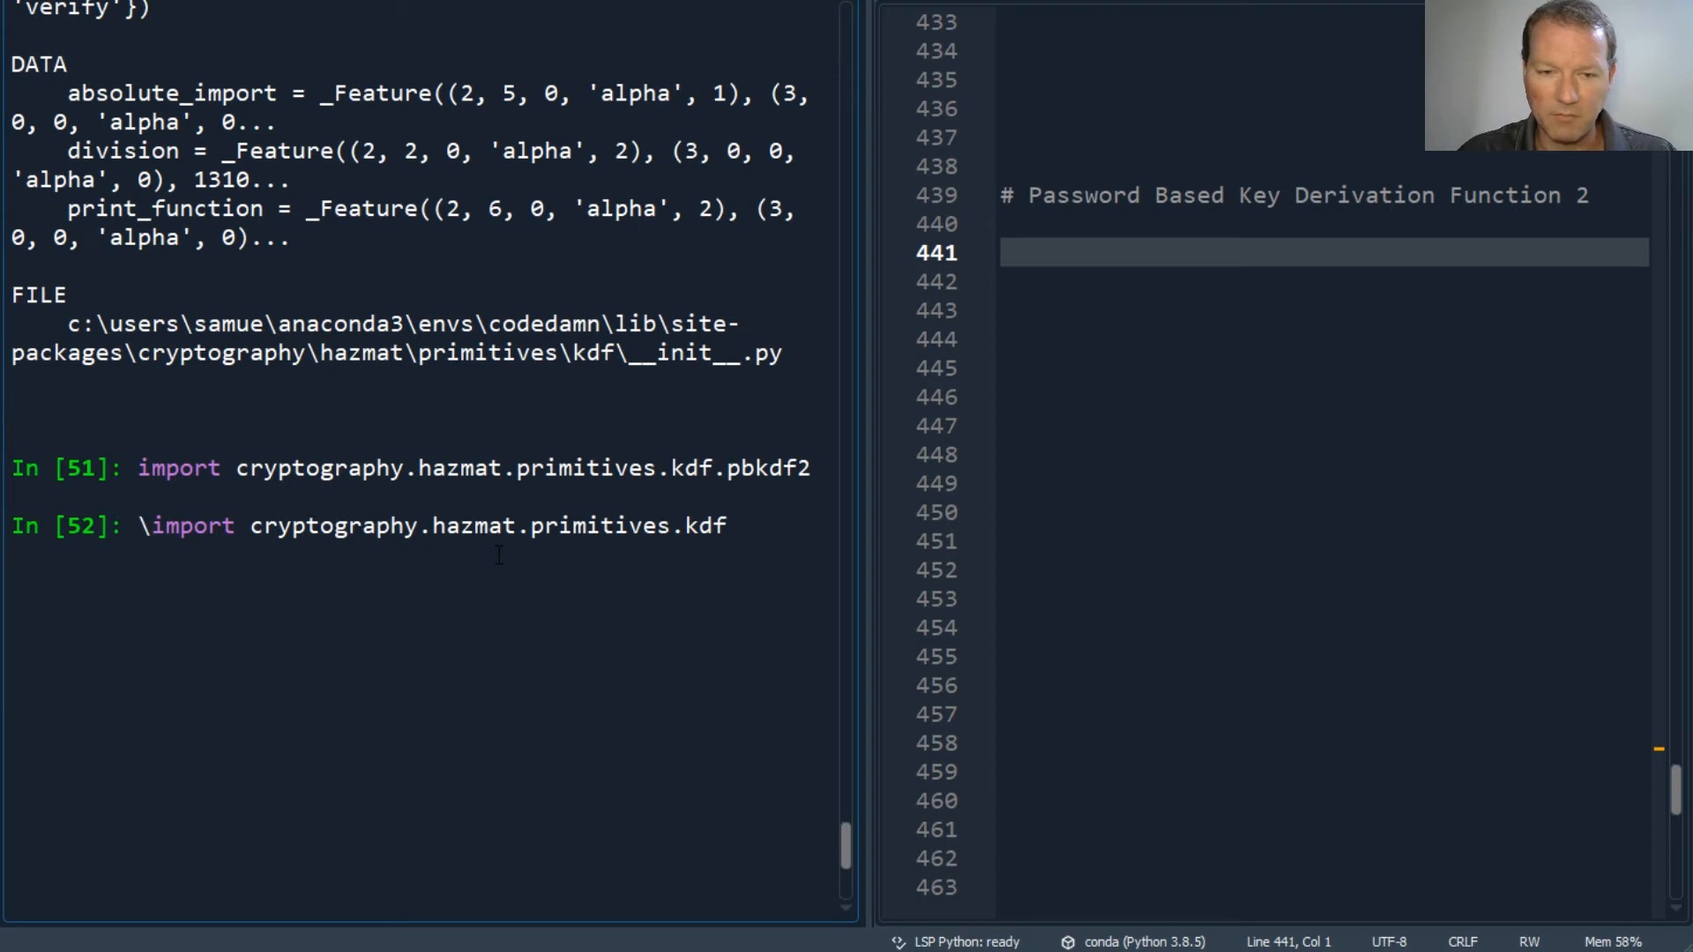
Run from cryptography.hazmat.primitives.kdf import pbkdf2
{"action": "type", "text": "fro"}
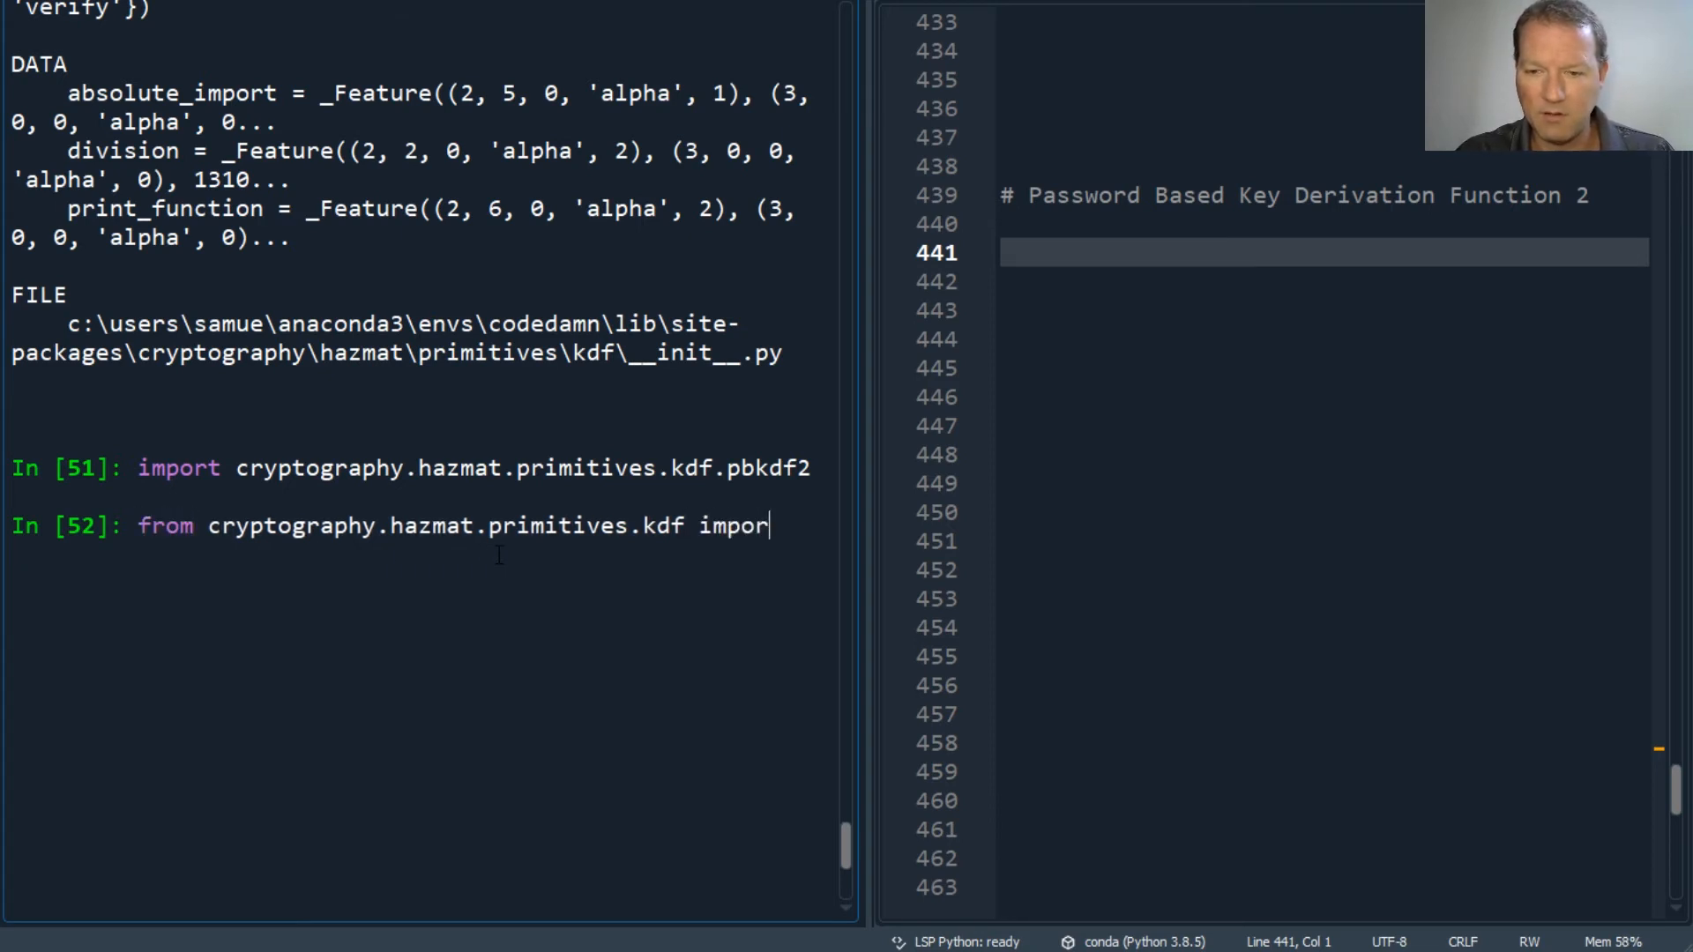
{"action": "type", "text": "t p"}
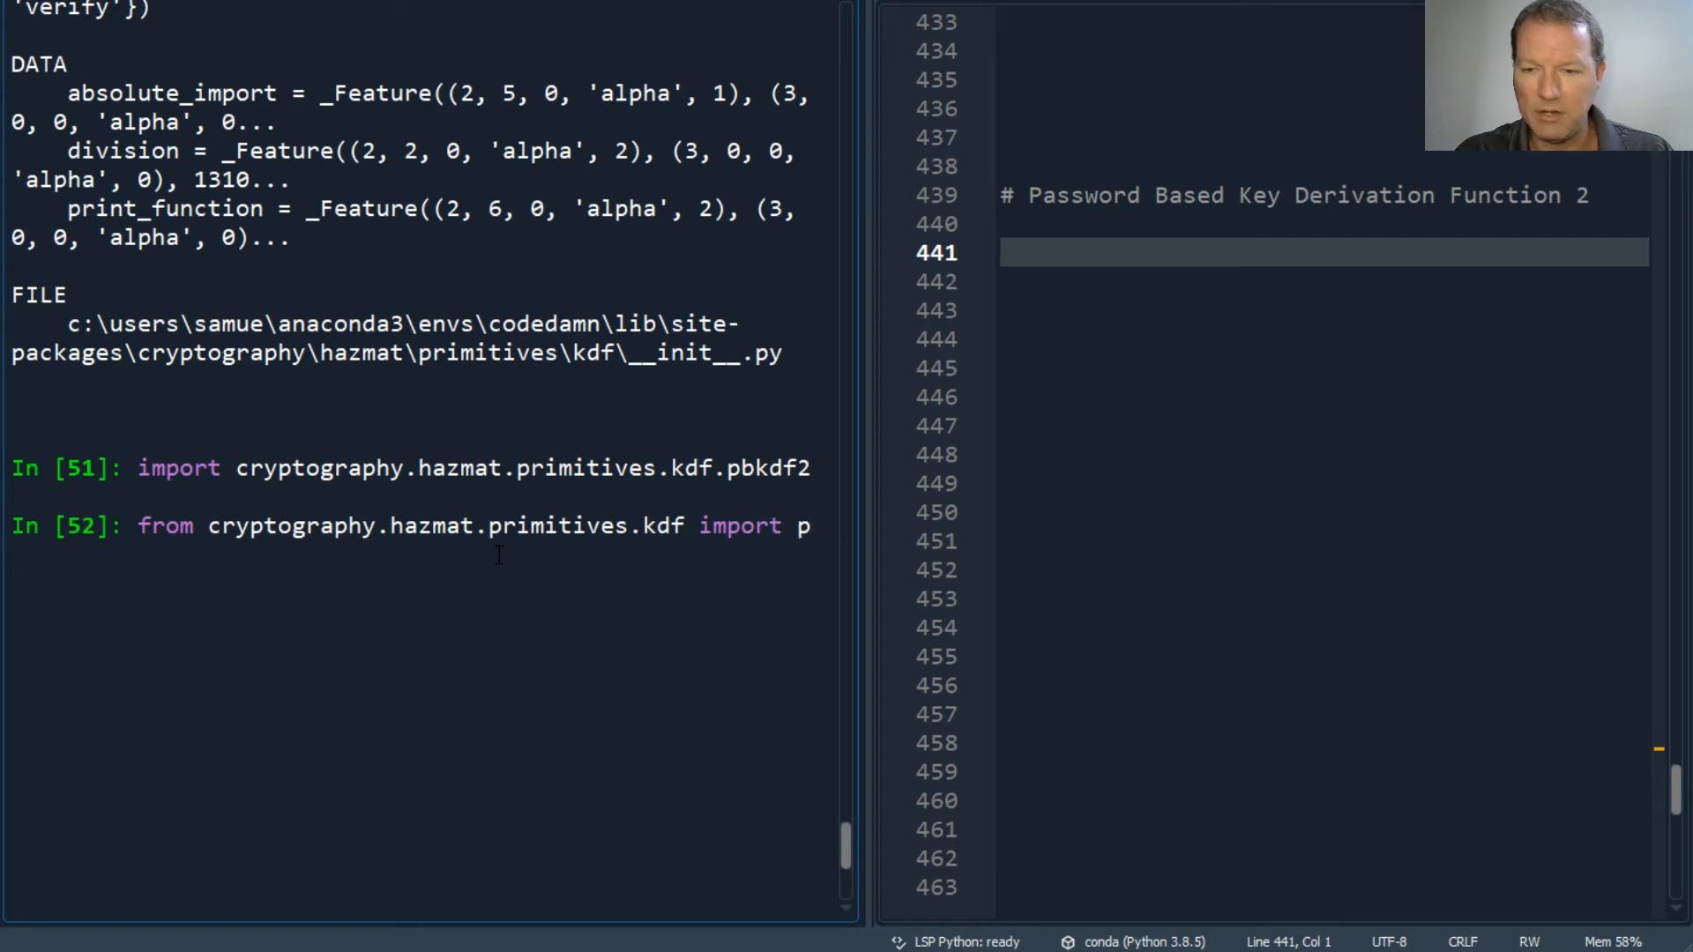
{"action": "type", "text": "bk"}
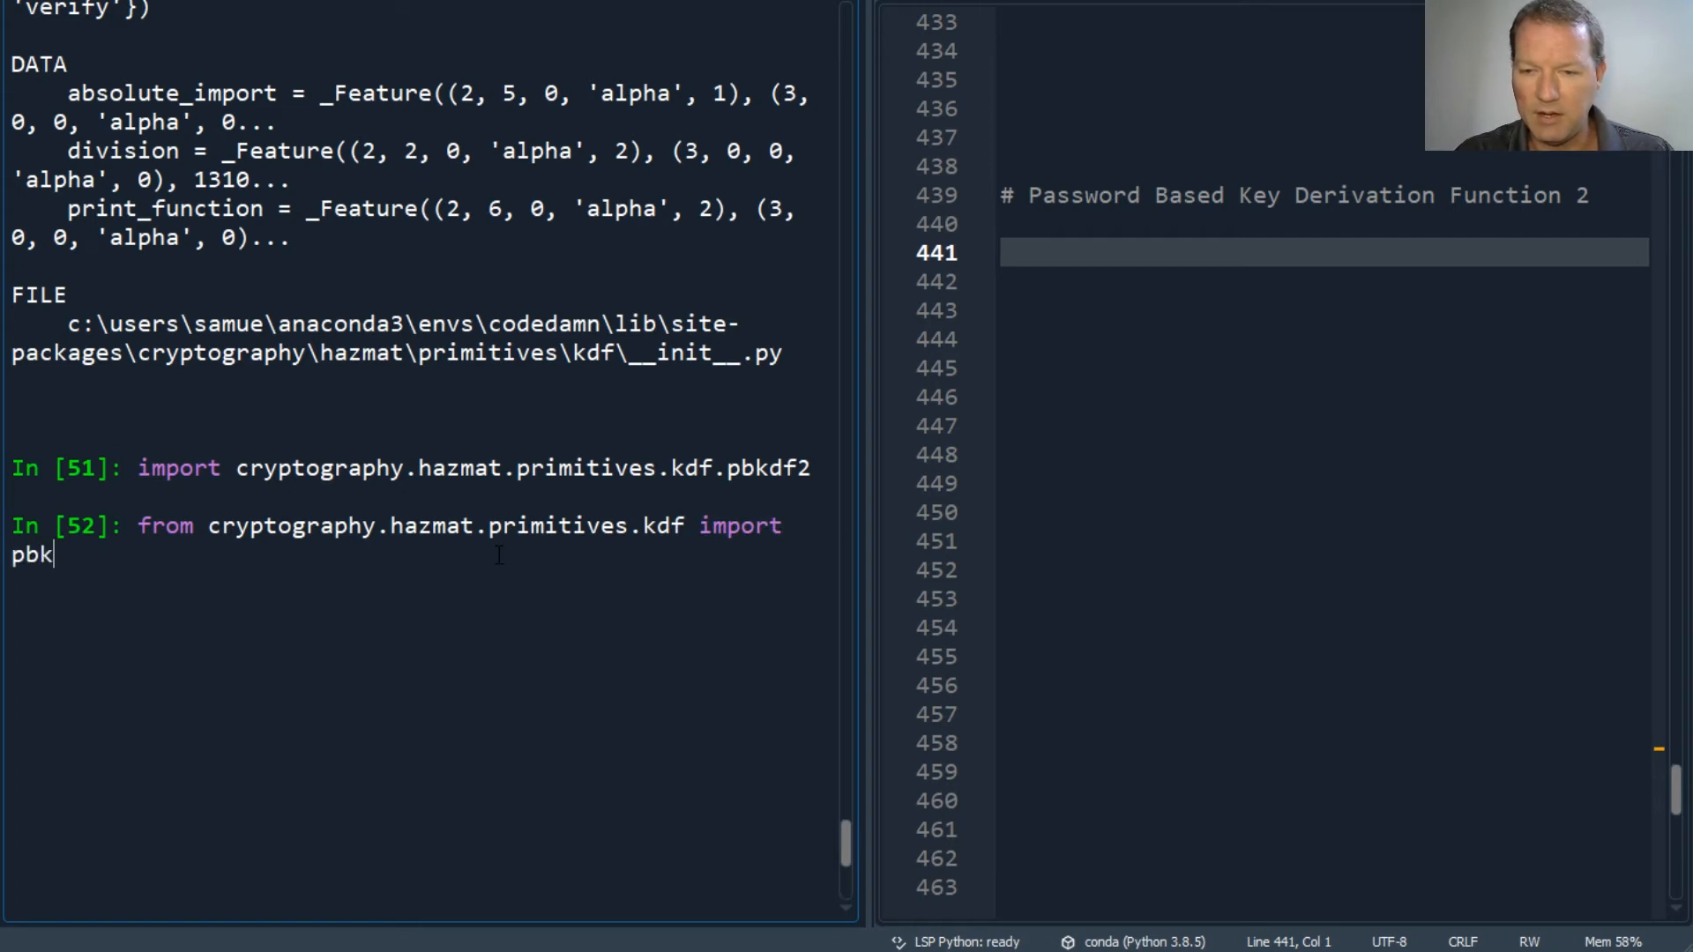
{"action": "type", "text": "df2"}
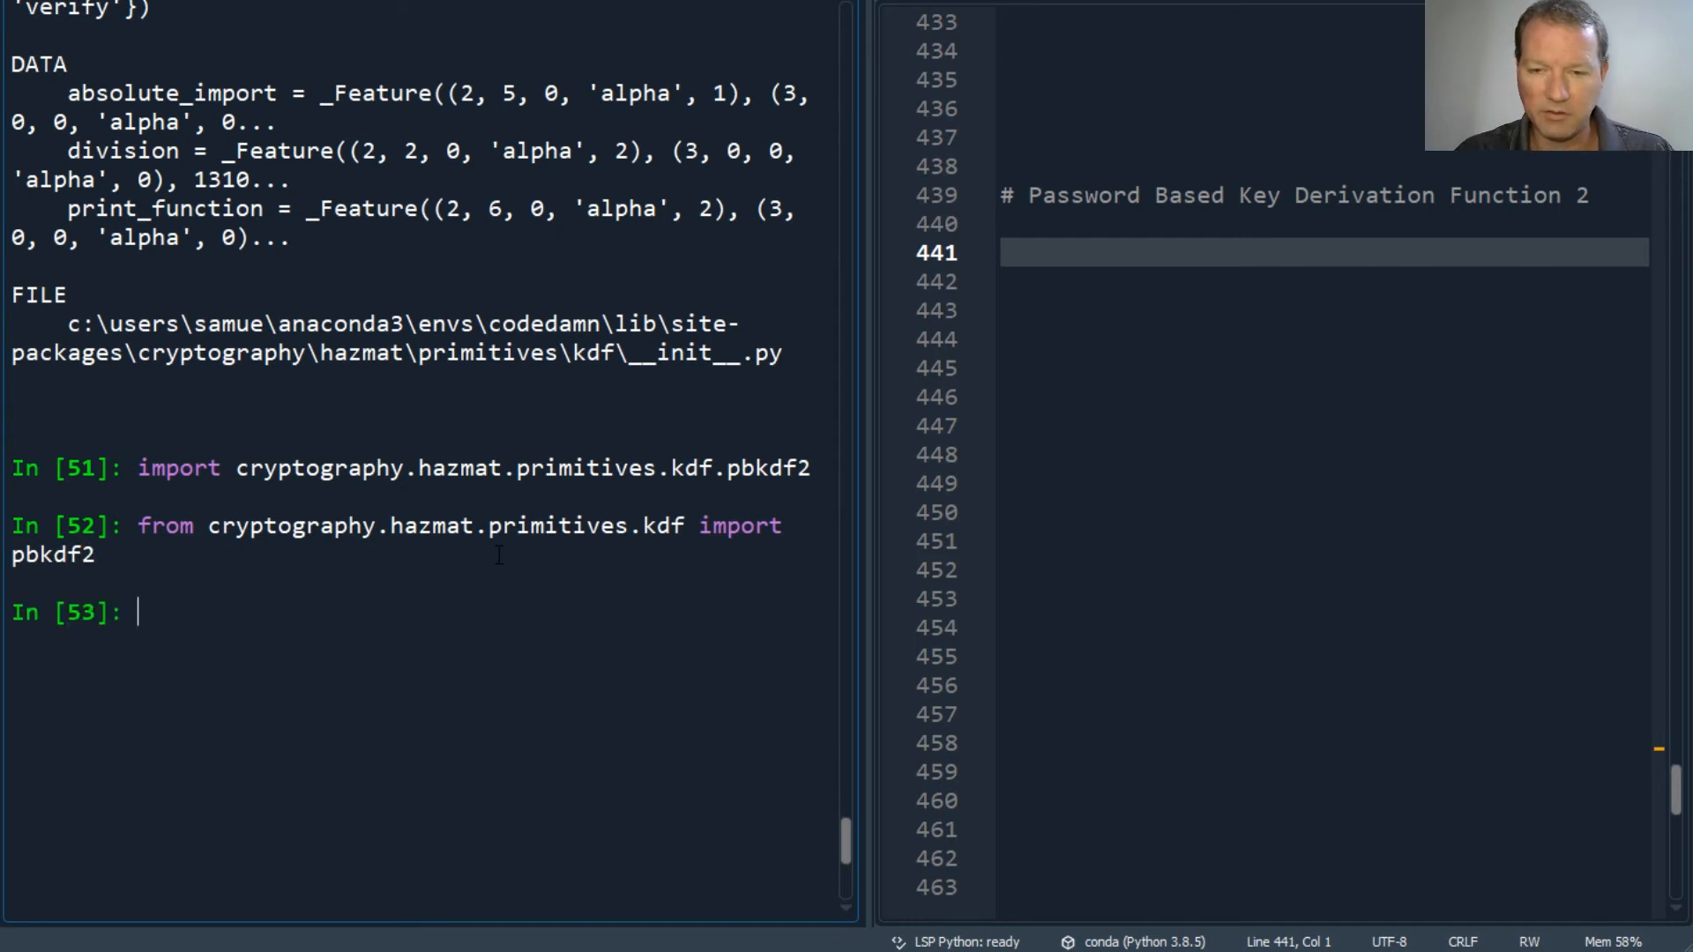
Run help(pbkdf2) and scroll to the PBKDF2HMAC class documentation
{"action": "type", "text": "hel"}
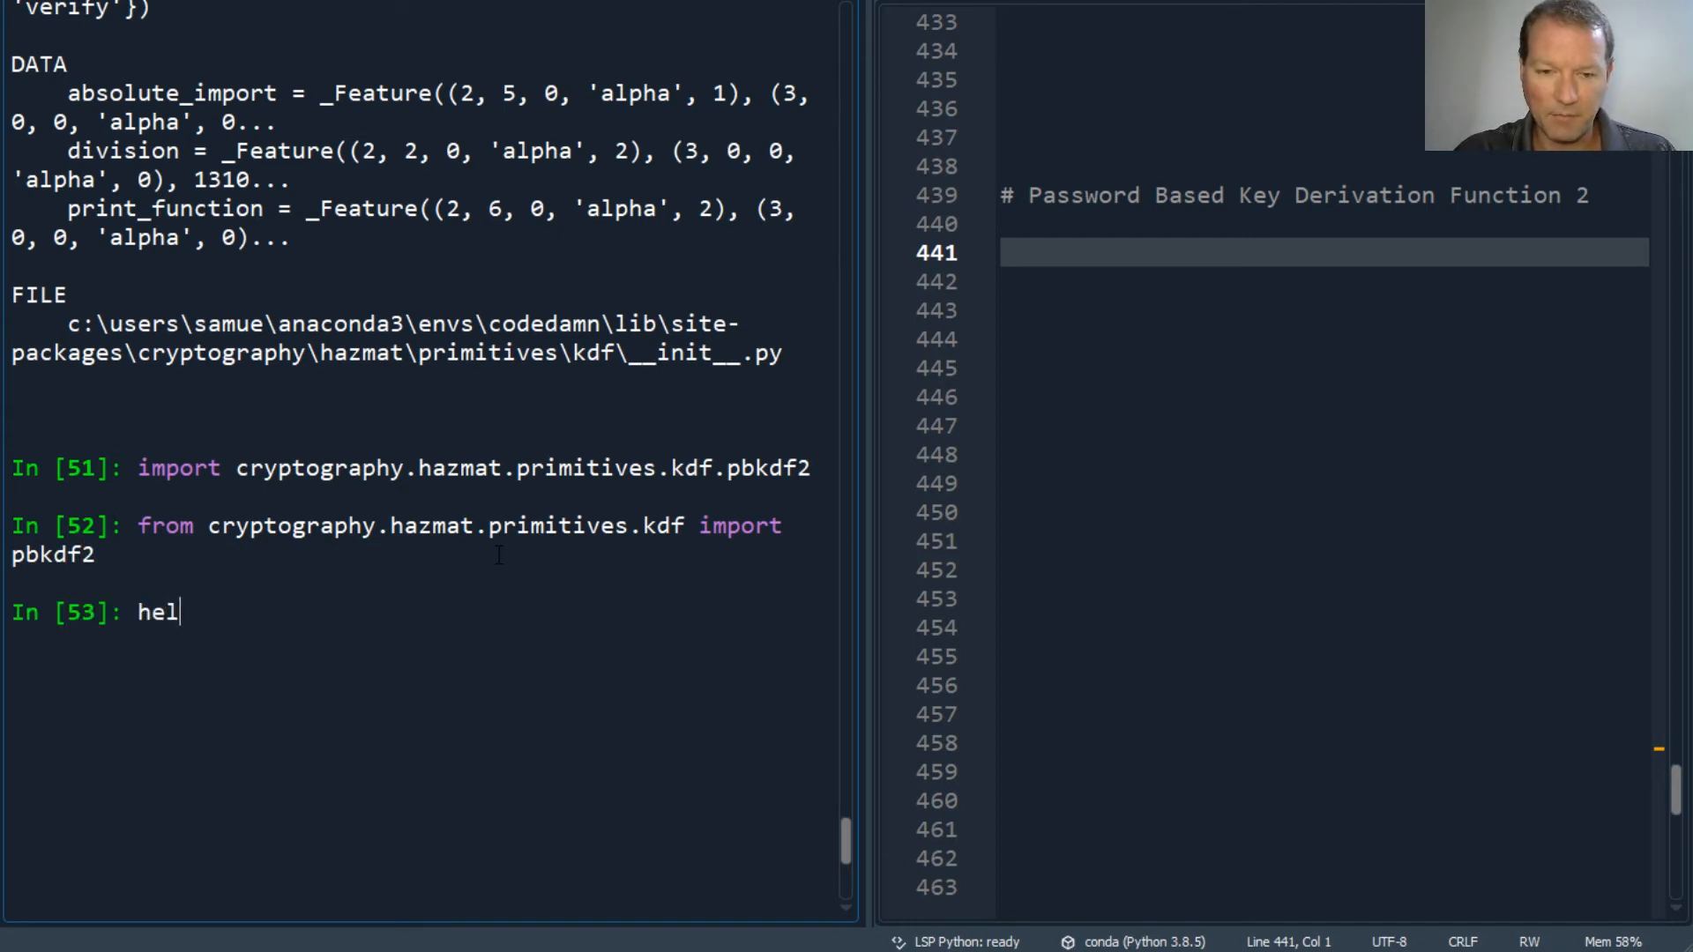
{"action": "type", "text": "p("}
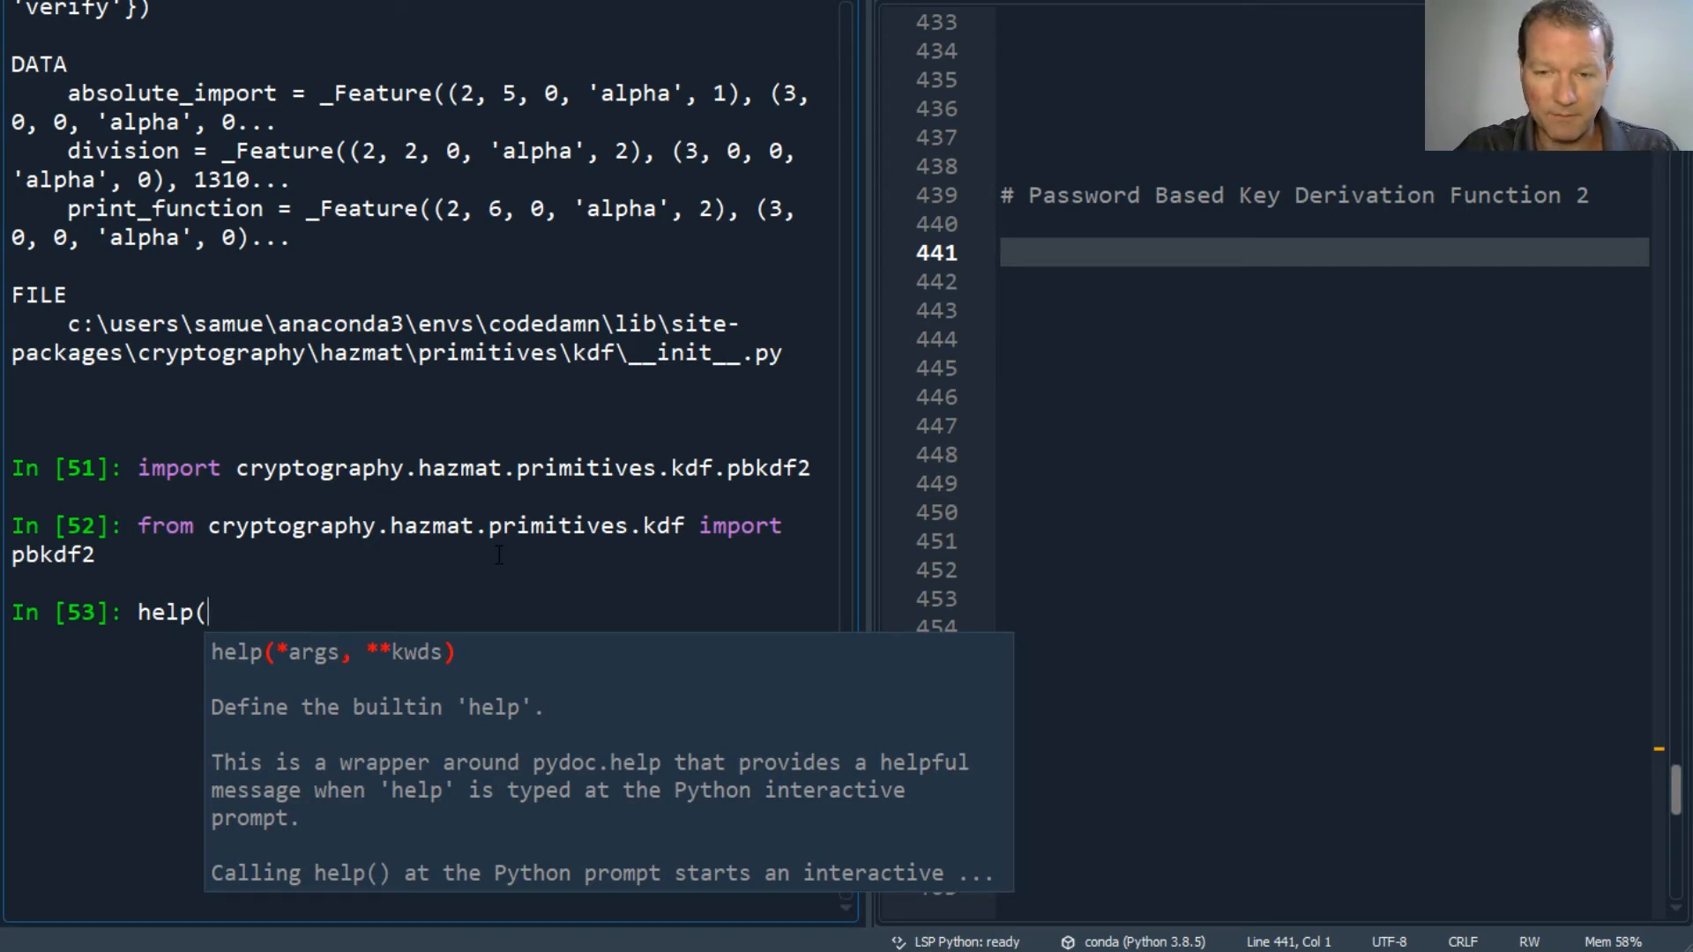
{"action": "type", "text": "pb"}
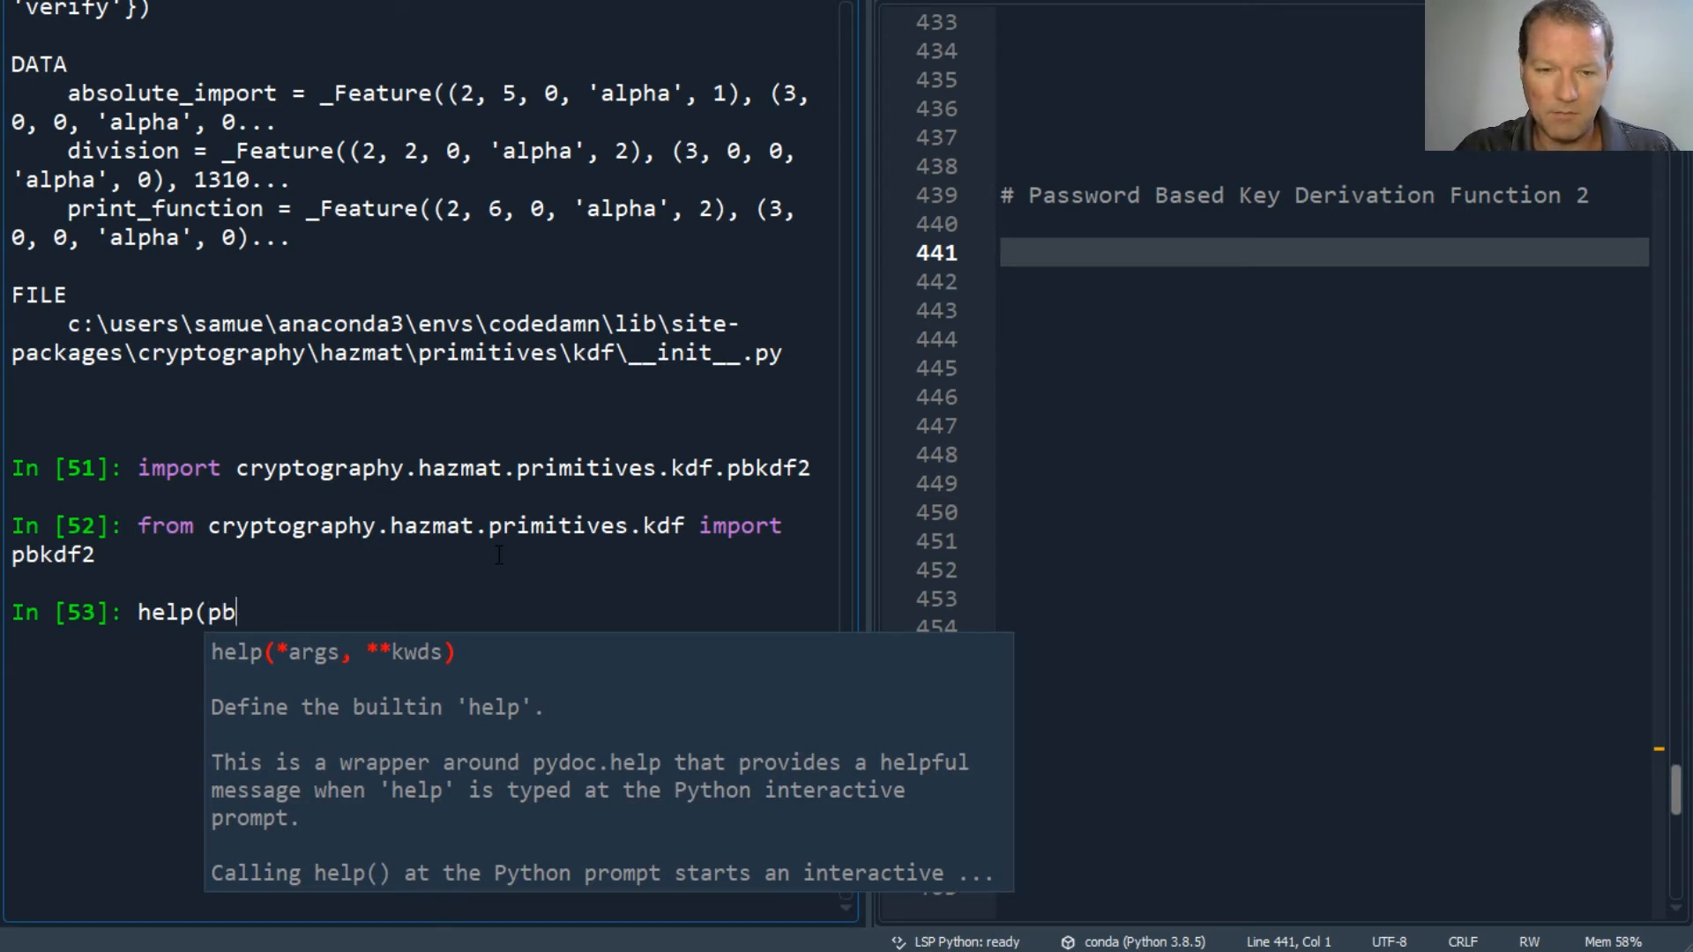
{"action": "type", "text": "kdf2"}
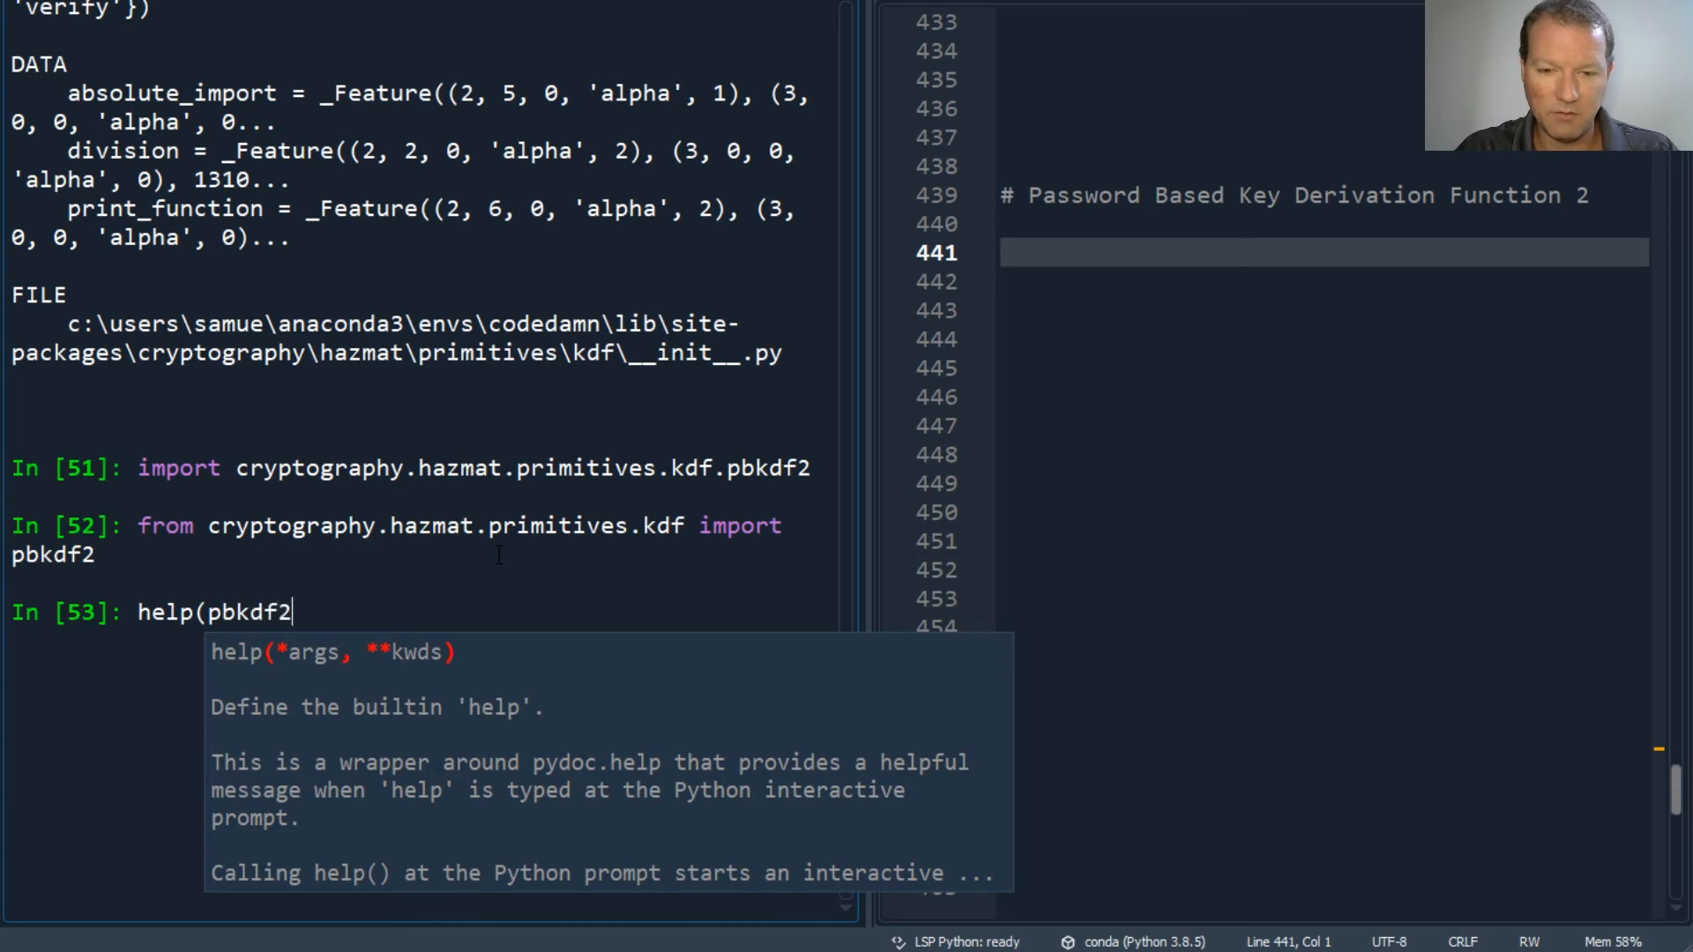
{"action": "key", "text": "Return"}
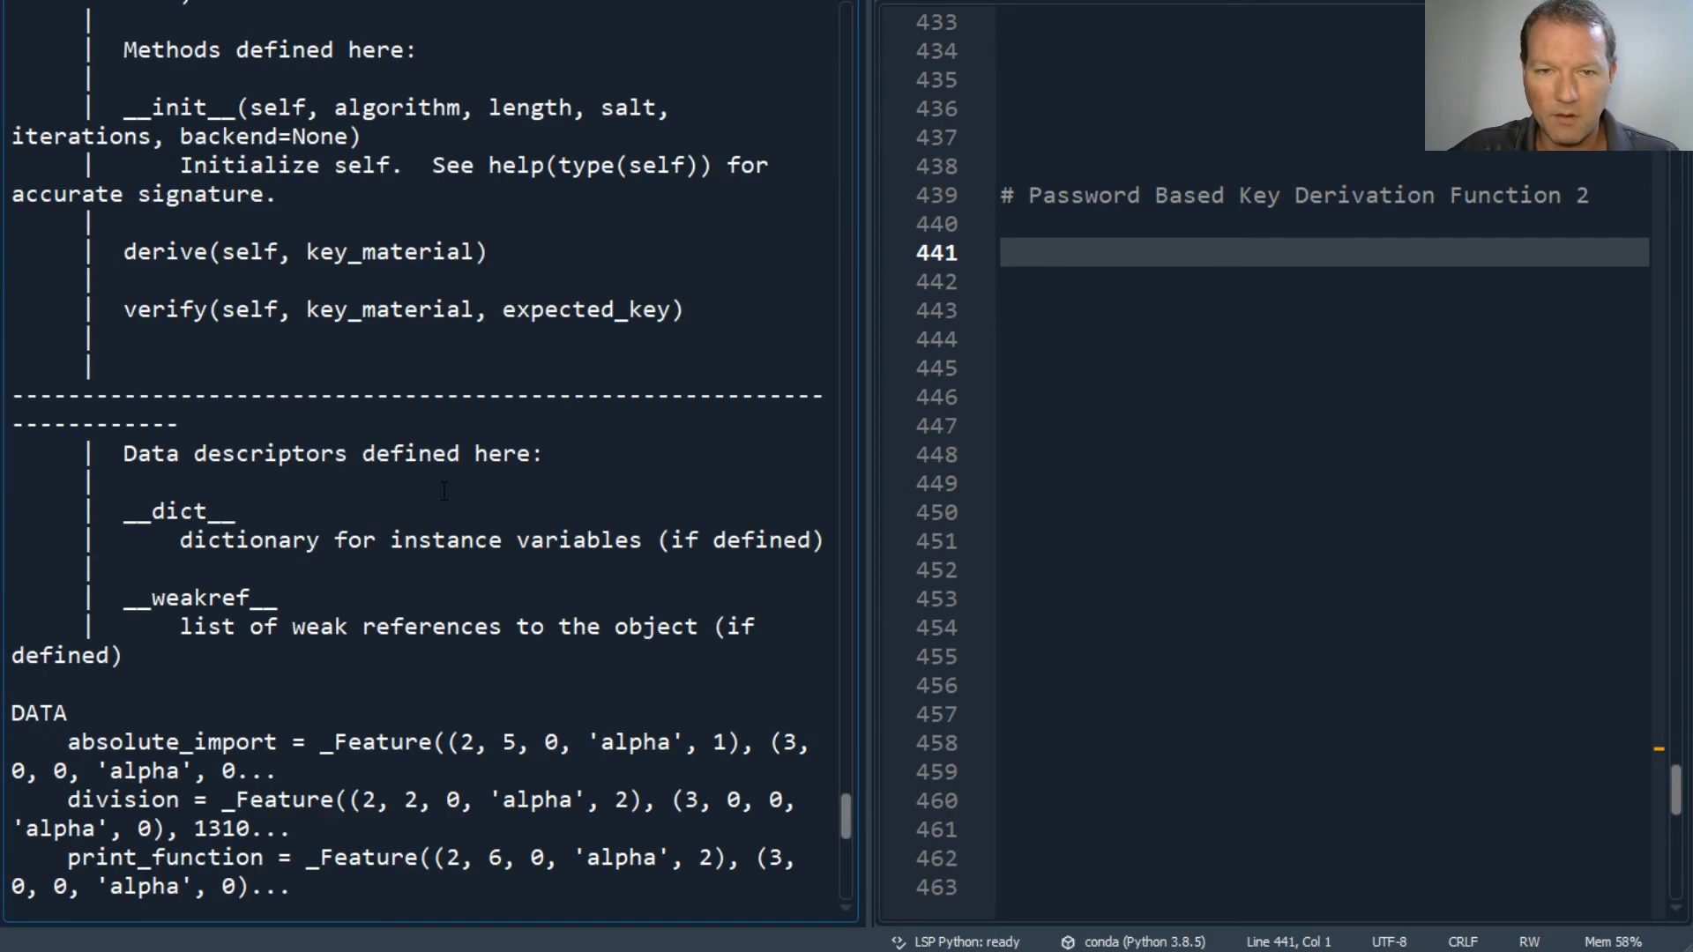
{"action": "scroll", "scroll_direction": "up", "scroll_amount": 3}
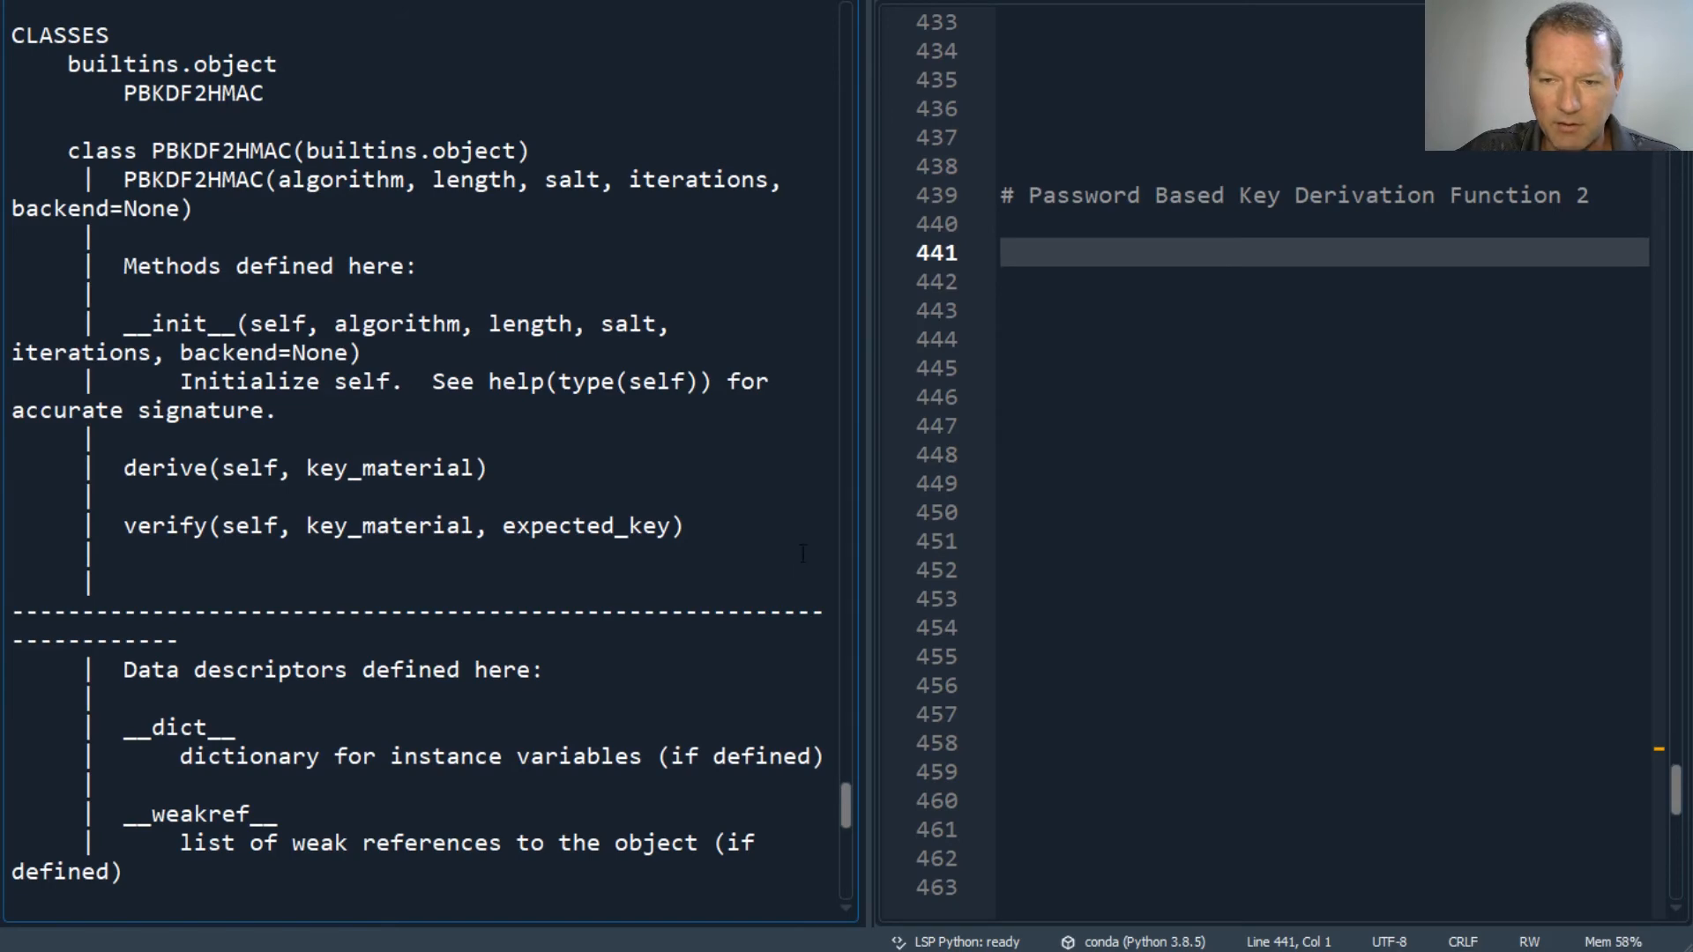
{"action": "scroll", "scroll_direction": "down", "scroll_amount": 3}
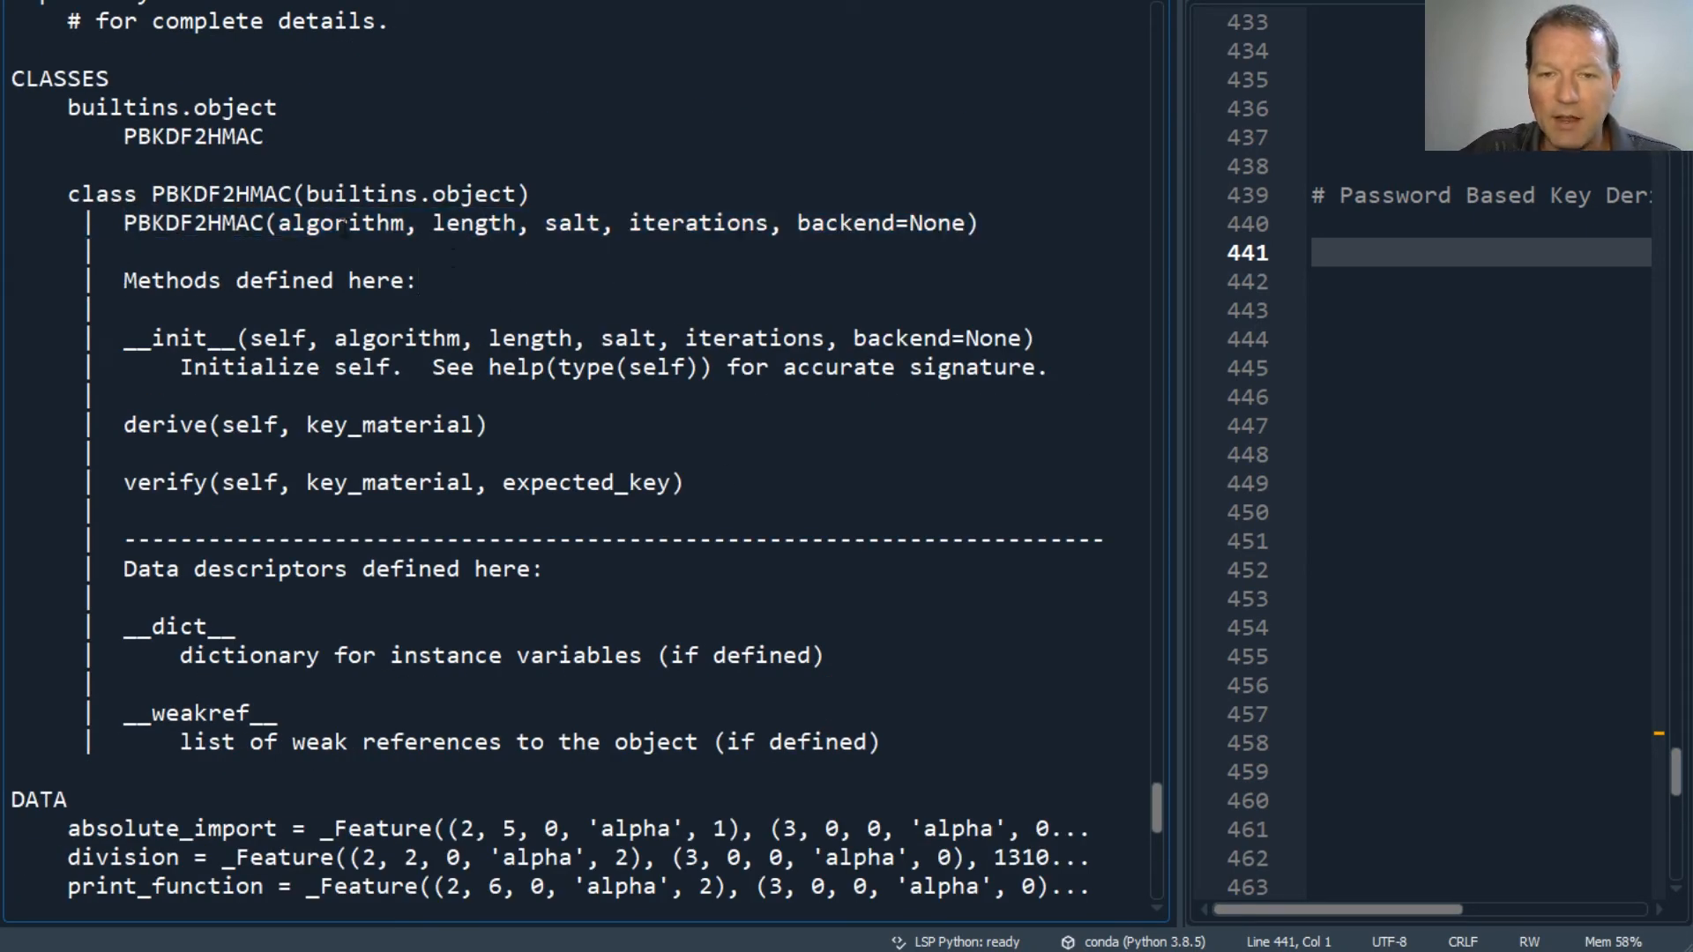
Highlight length, backend=None, iterations and salt in the one-line PBKDF2HMAC signature
{"action": "double_click", "coordinate": [471, 223]}
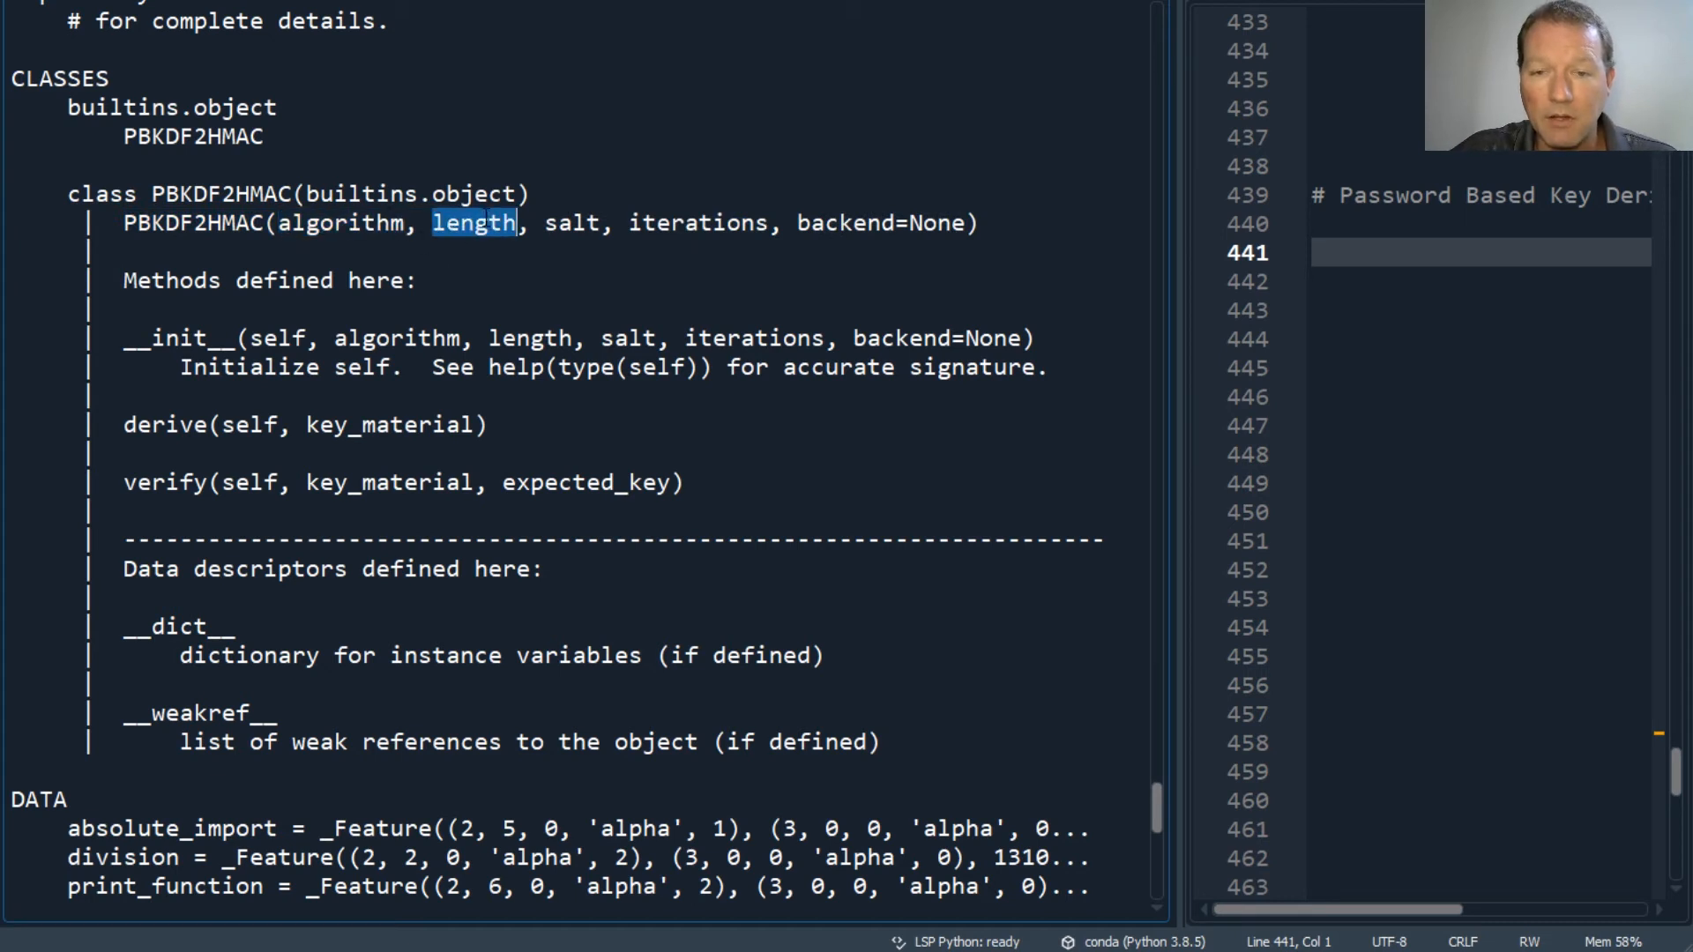
{"action": "double_click", "coordinate": [573, 223]}
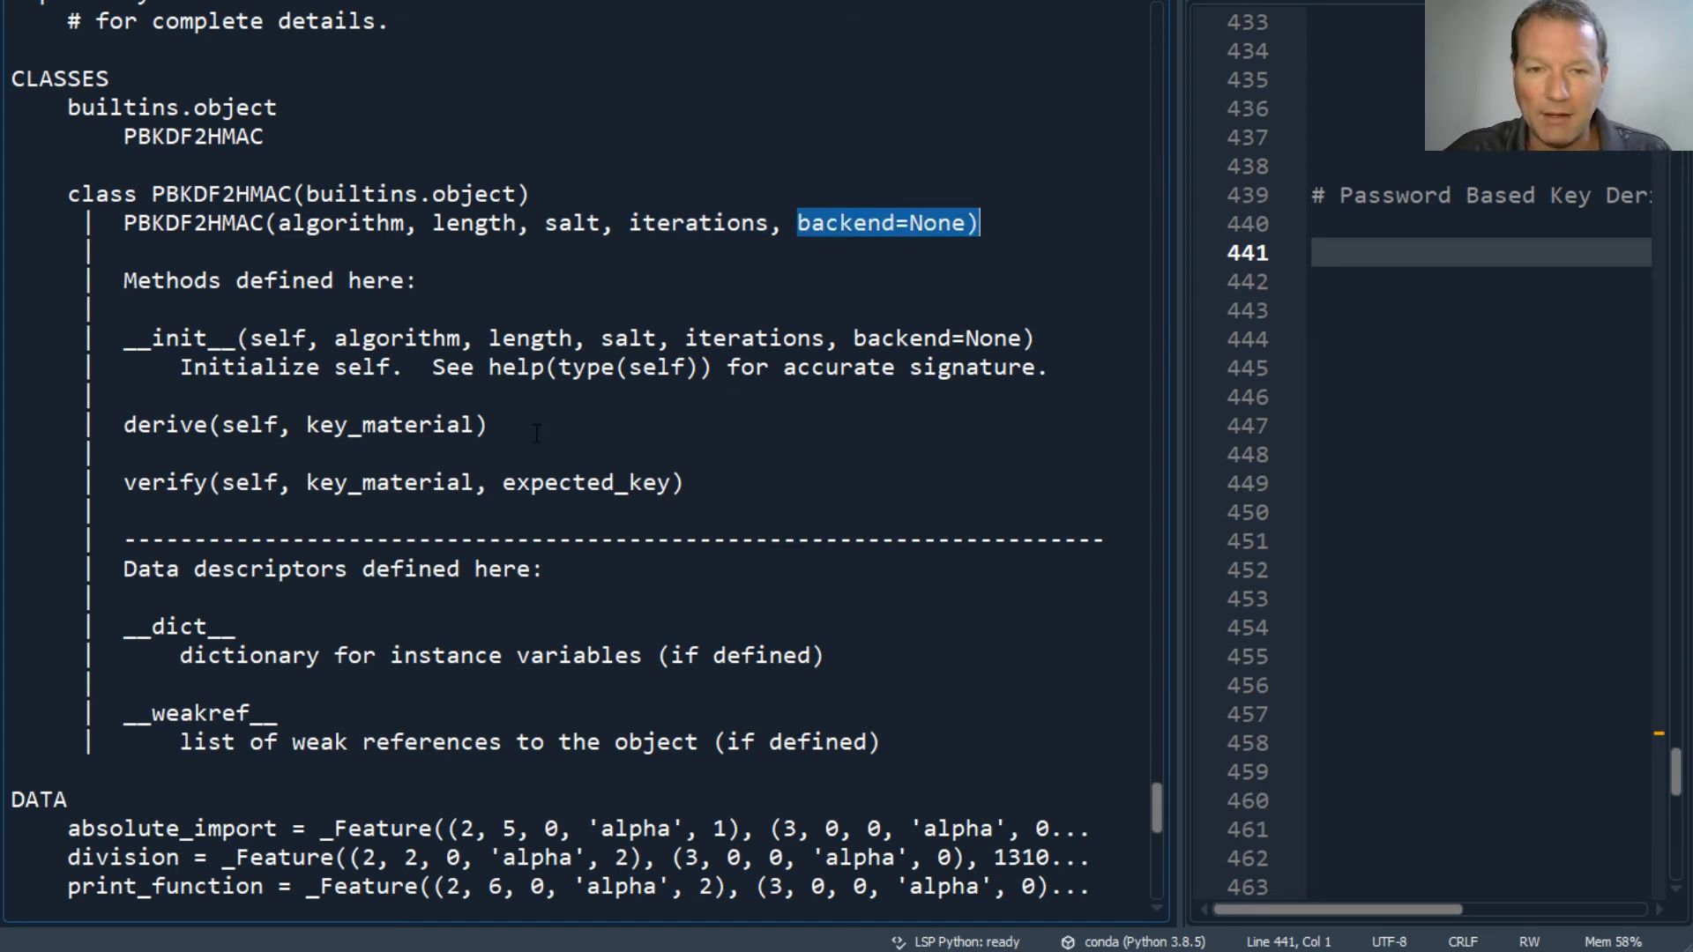
{"action": "double_click", "coordinate": [341, 223]}
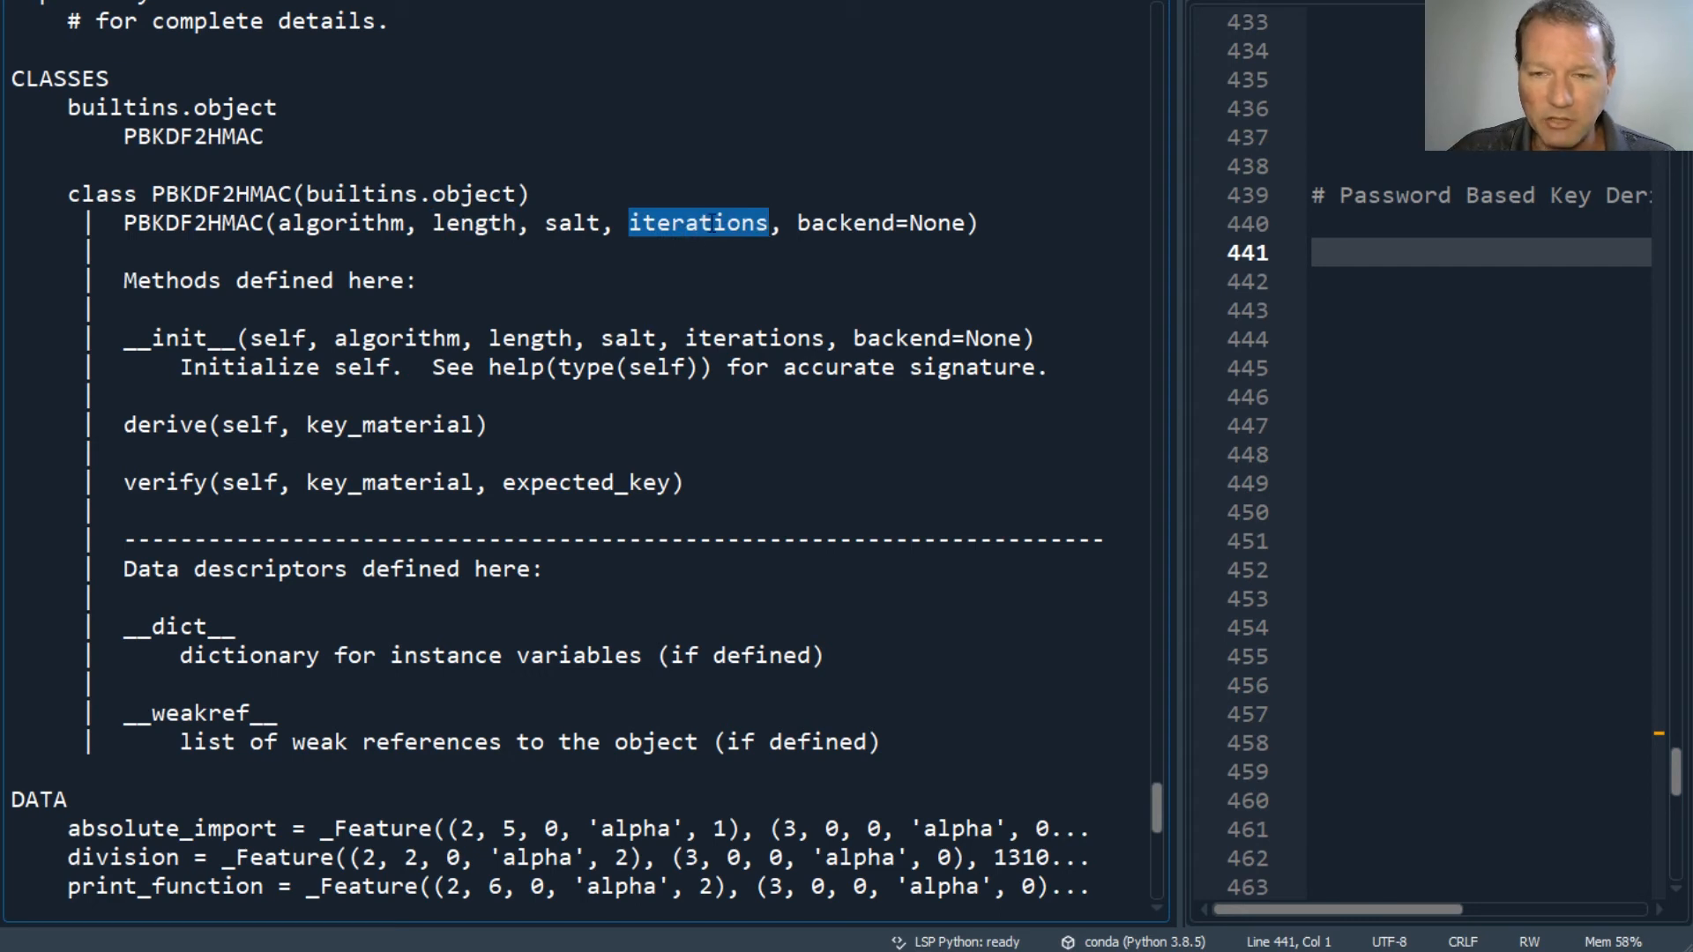
{"action": "double_click", "coordinate": [573, 223]}
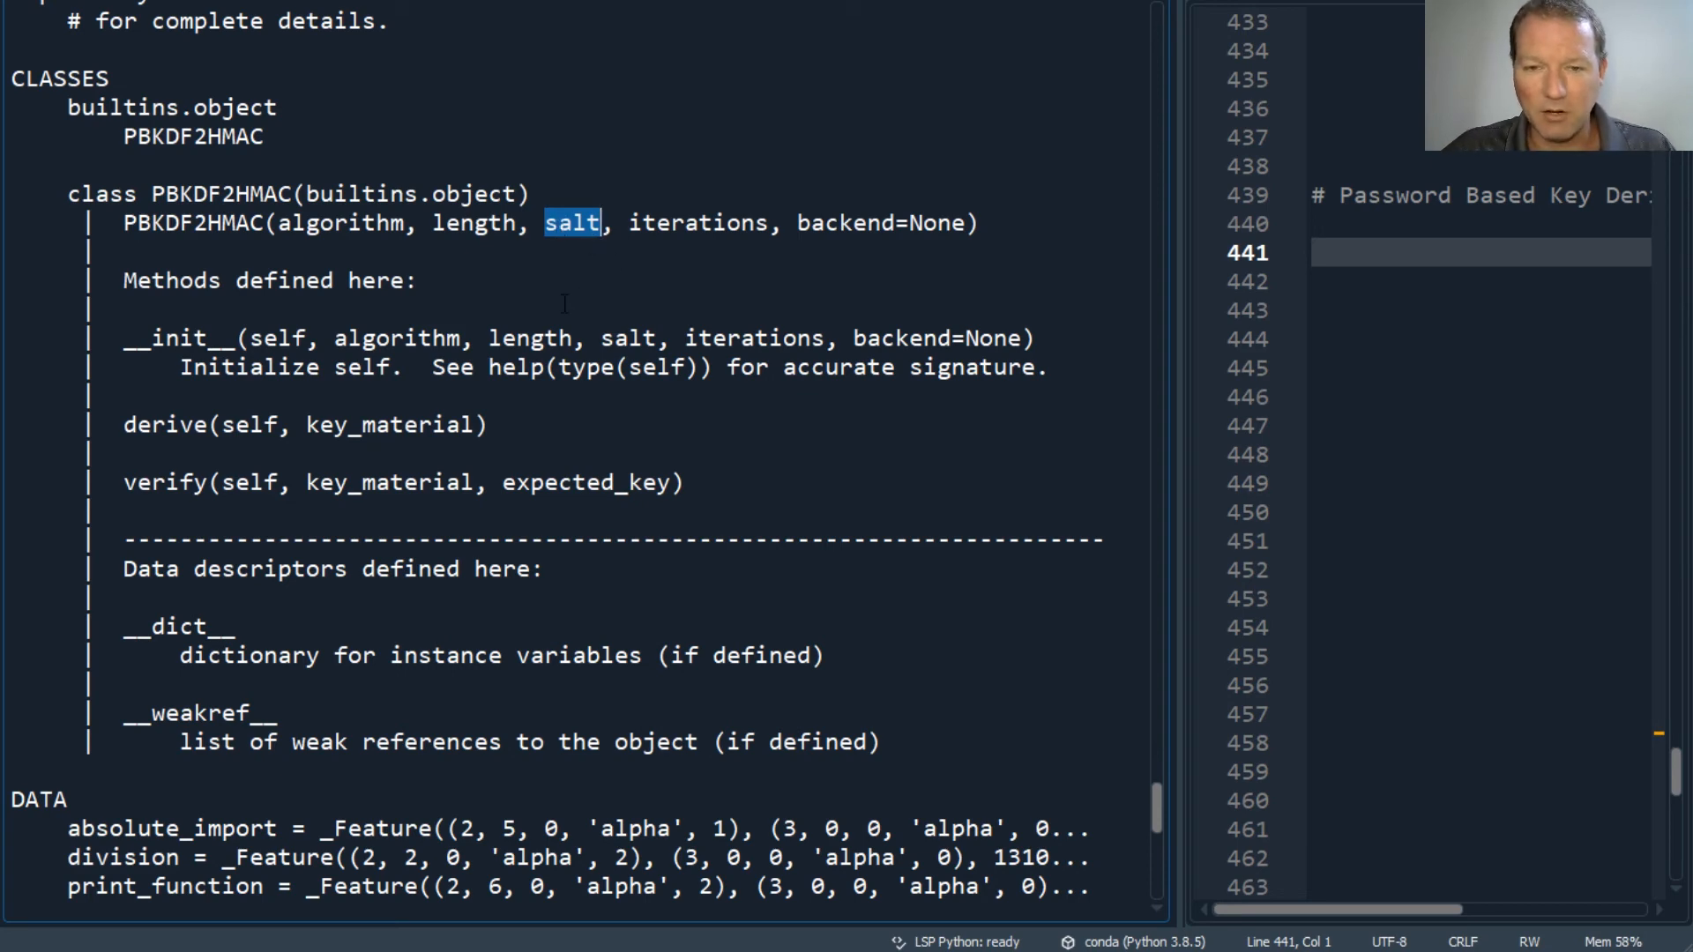
{"action": "scroll", "scroll_direction": "down", "scroll_amount": 3}
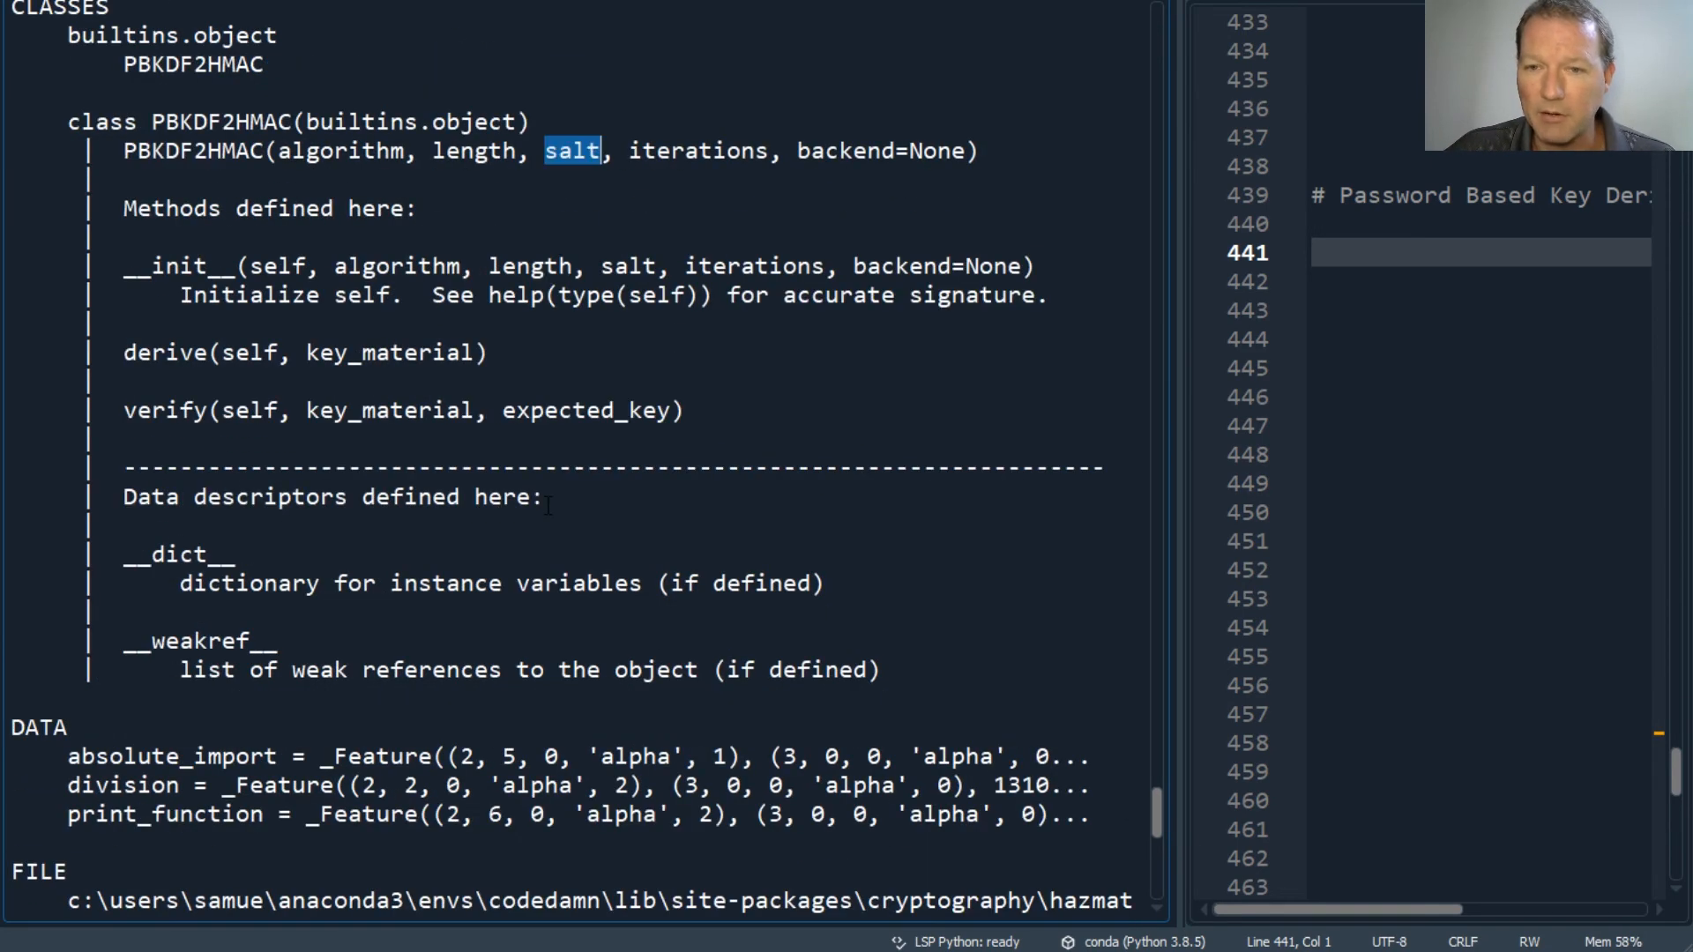
{"action": "scroll", "scroll_direction": "up", "scroll_amount": 3}
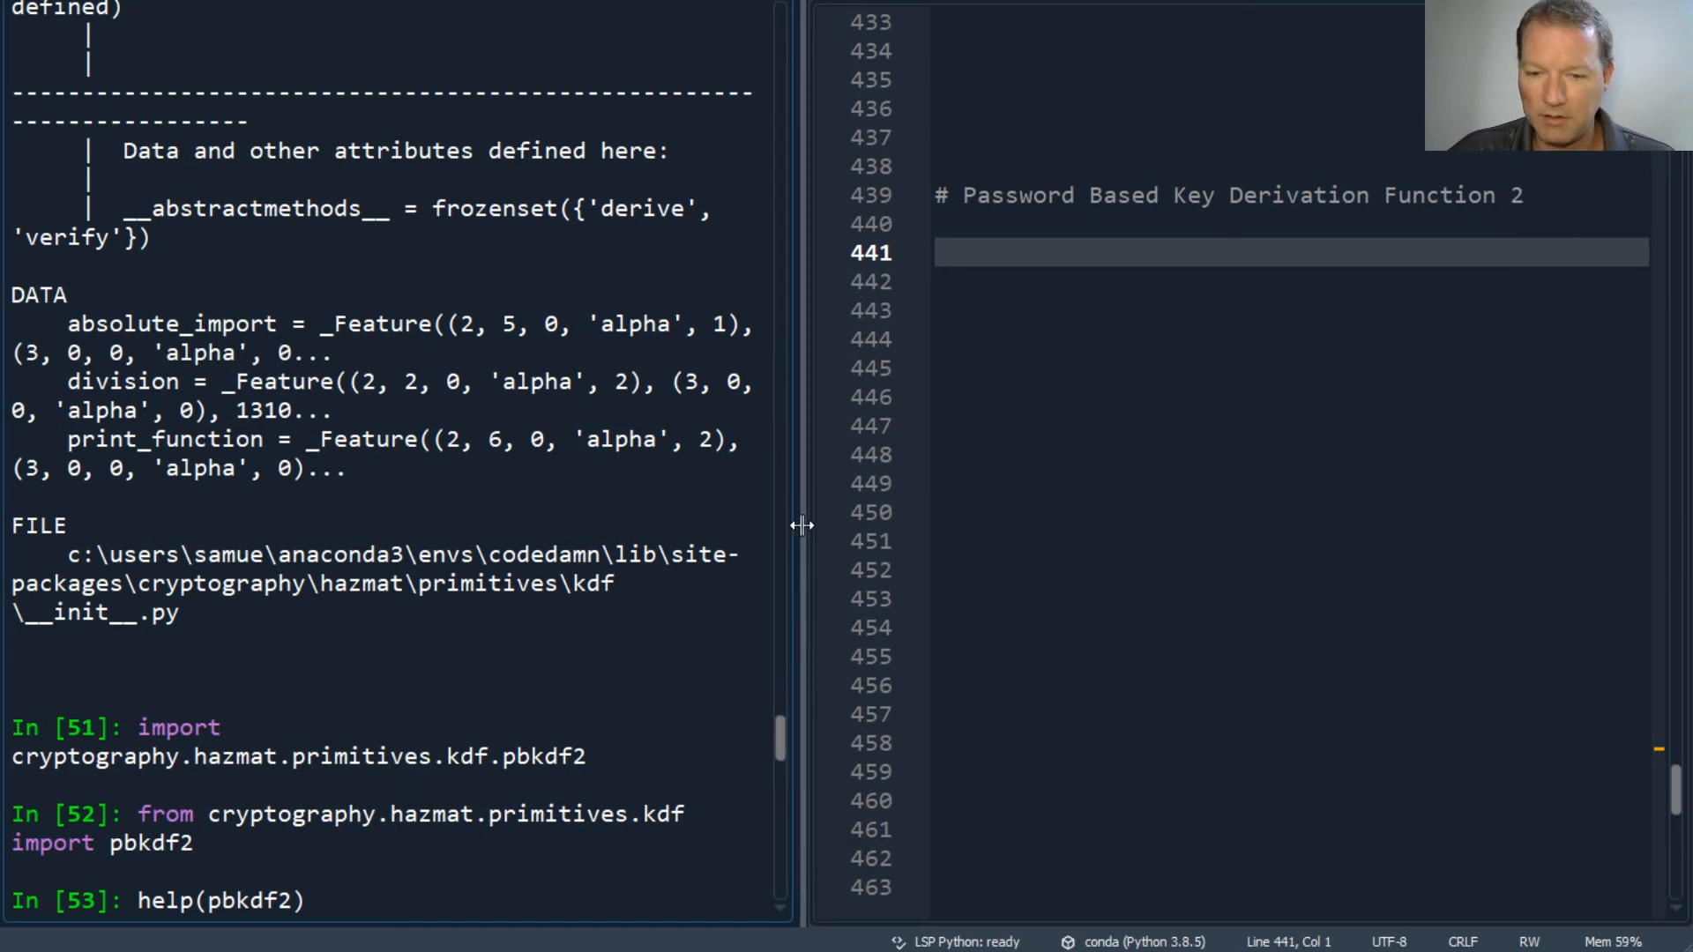
Scroll to the re-wrapped PBKDF2HMAC signature and highlight the algorithm parameter
{"action": "scroll", "scroll_direction": "down", "scroll_amount": 3}
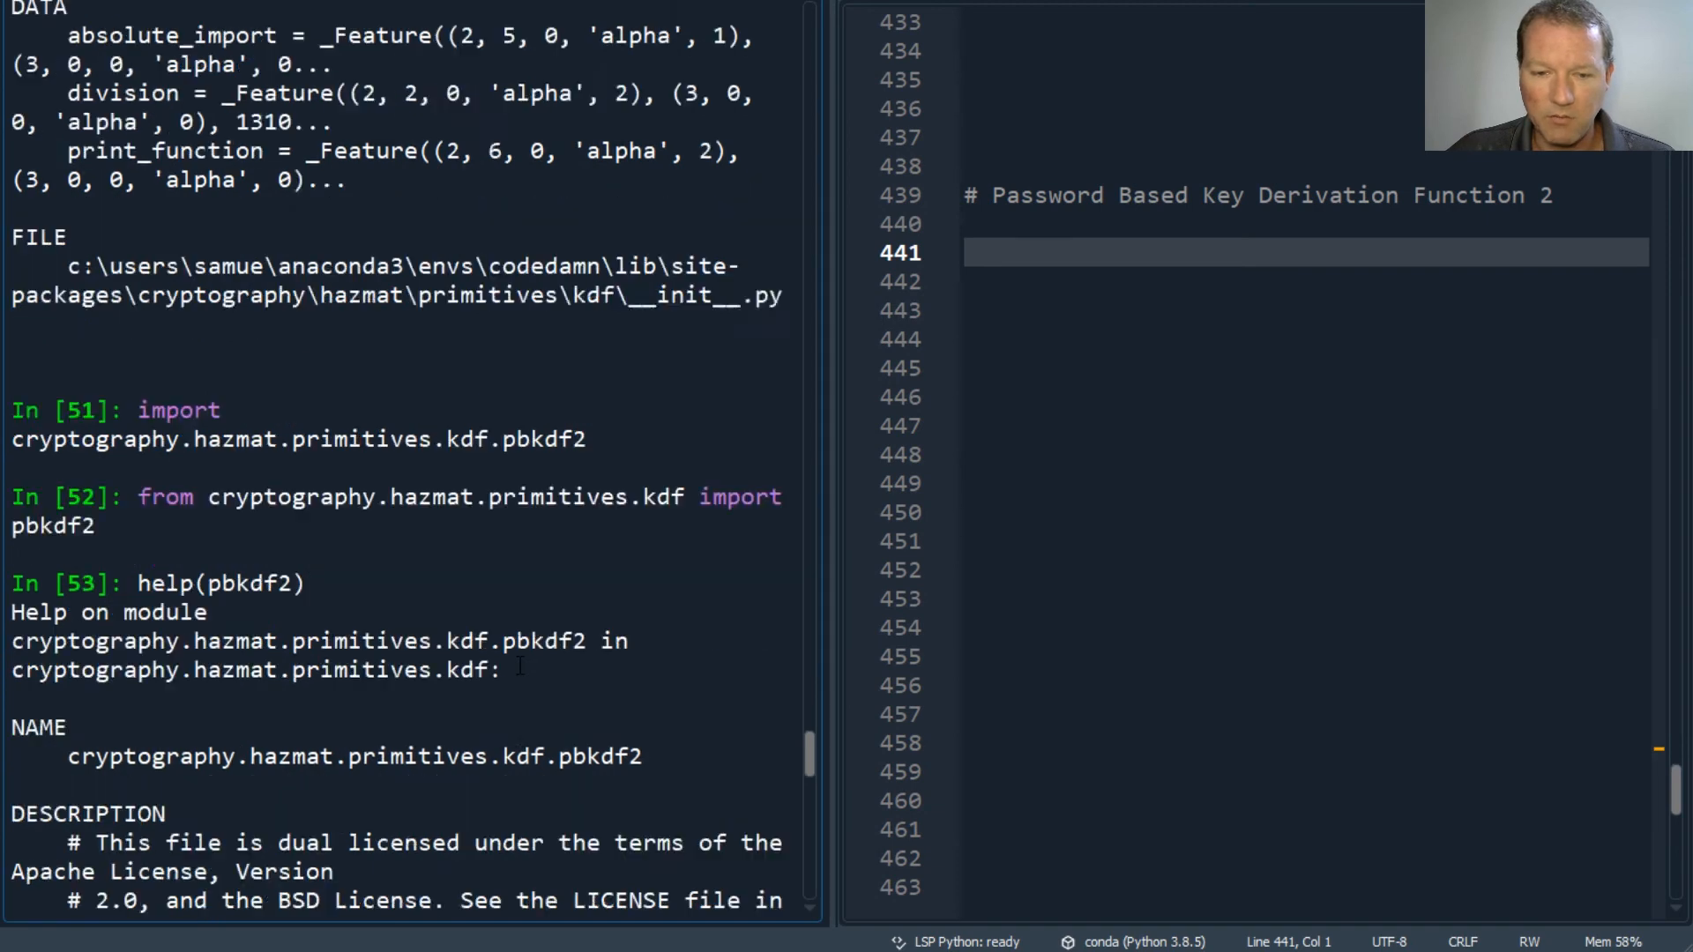
{"action": "scroll", "scroll_direction": "down", "scroll_amount": 3}
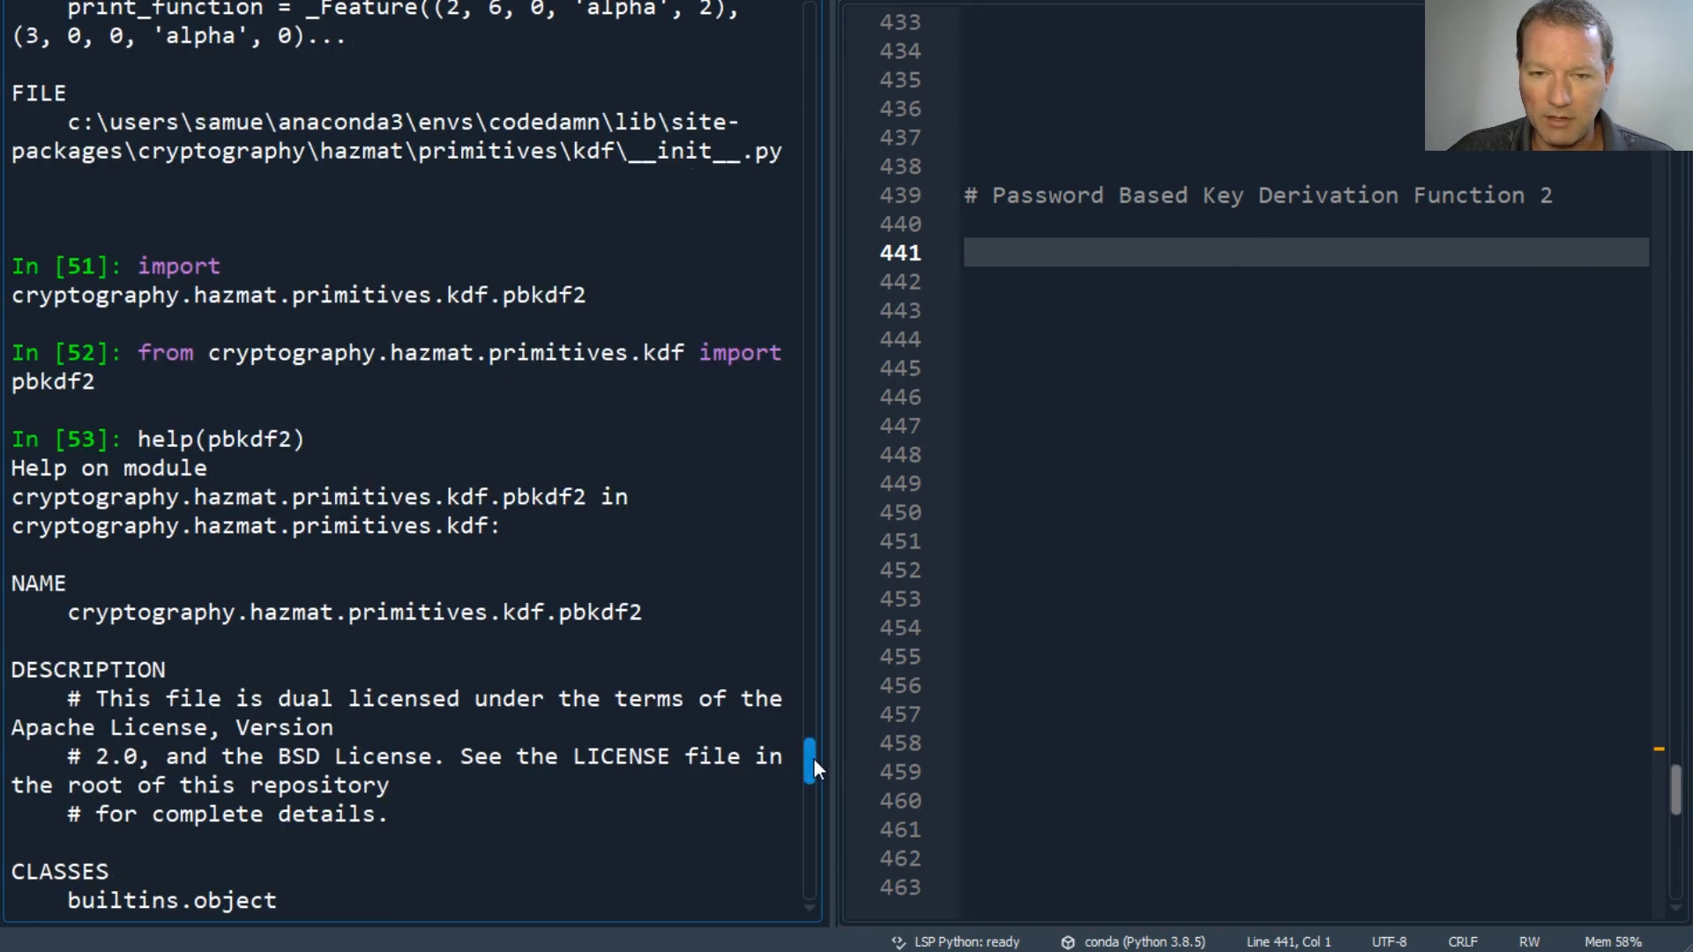
{"action": "scroll", "scroll_direction": "down", "scroll_amount": 3}
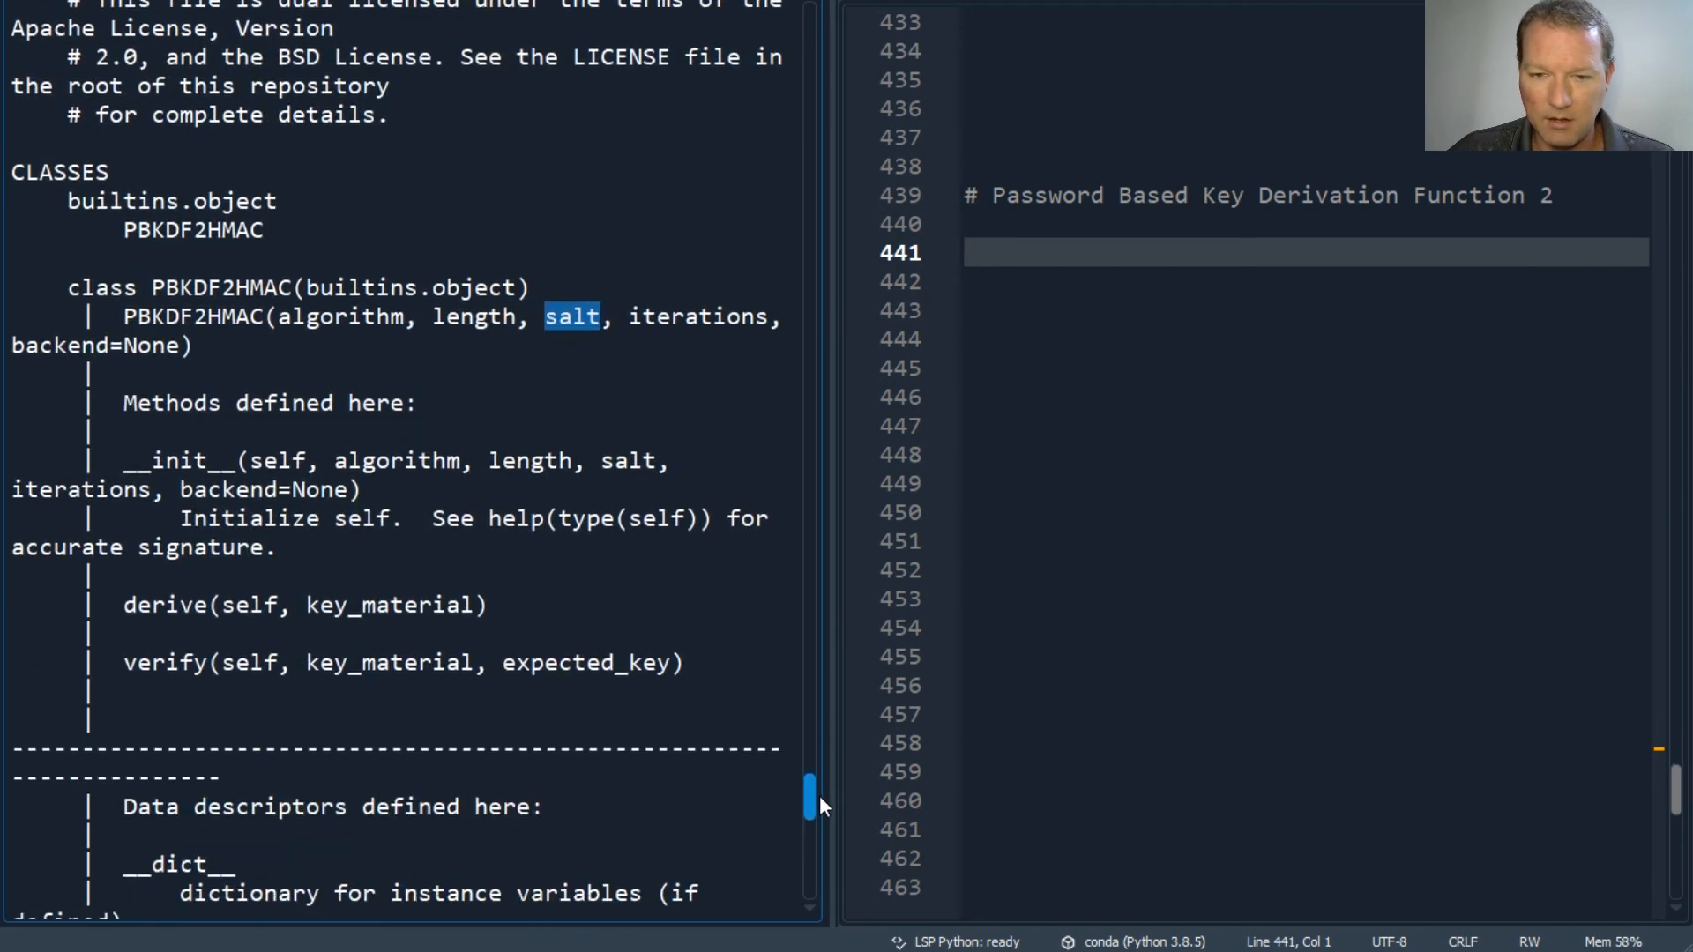
{"action": "scroll", "scroll_direction": "down", "scroll_amount": 3}
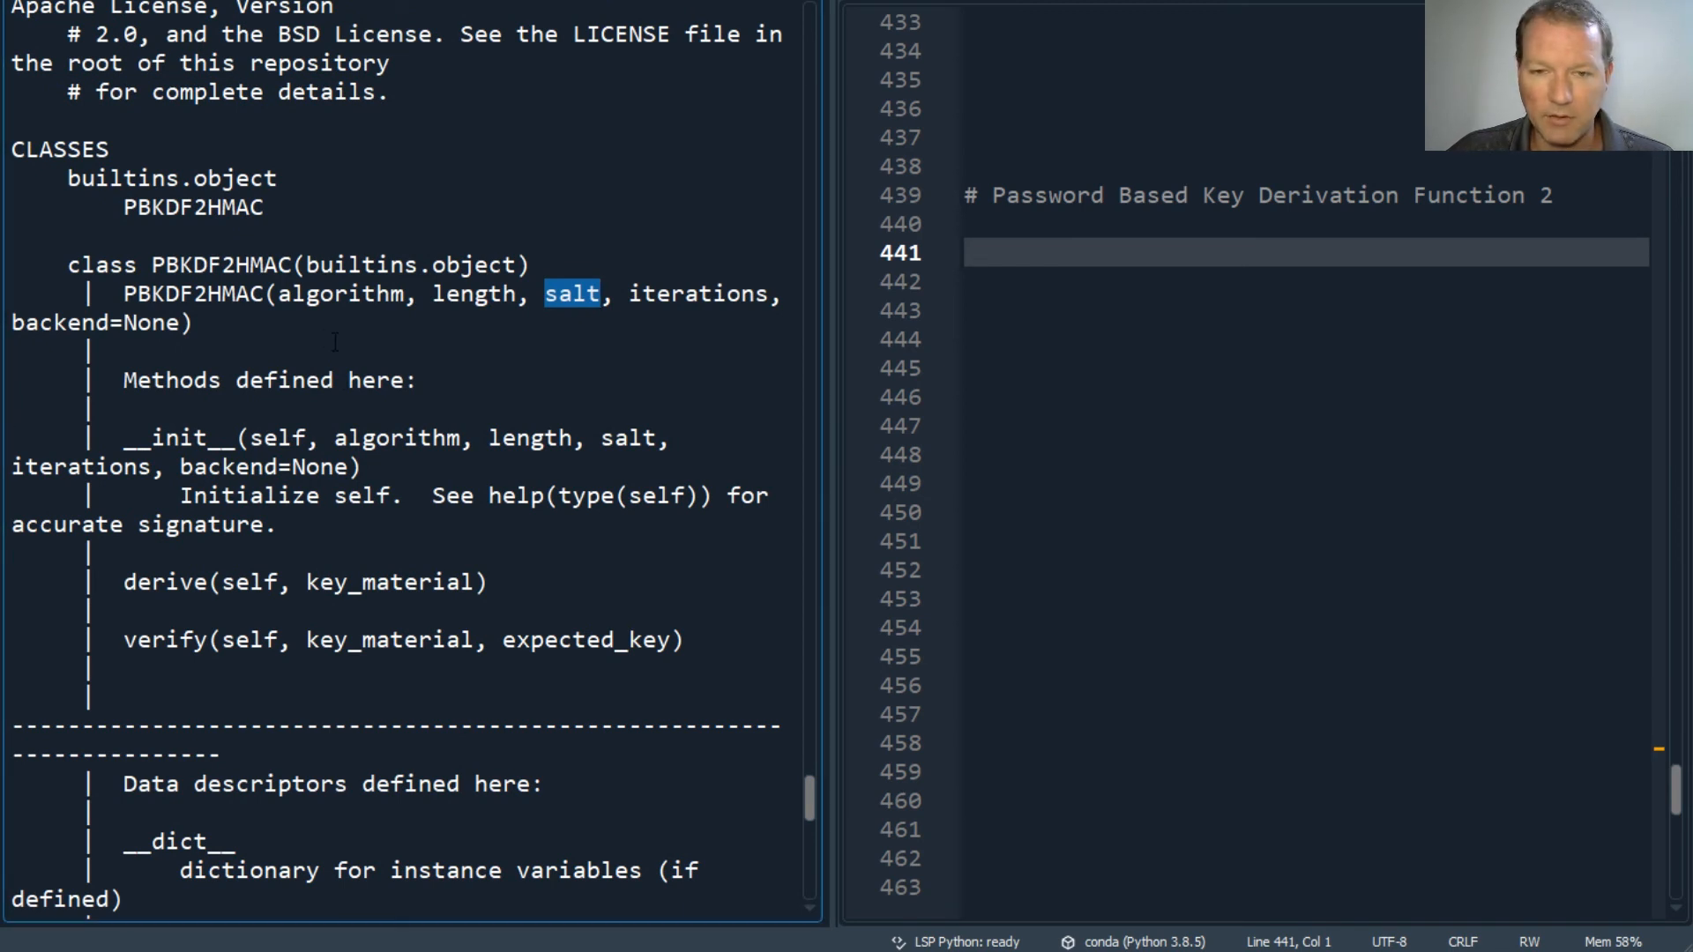
{"action": "double_click", "coordinate": [340, 294]}
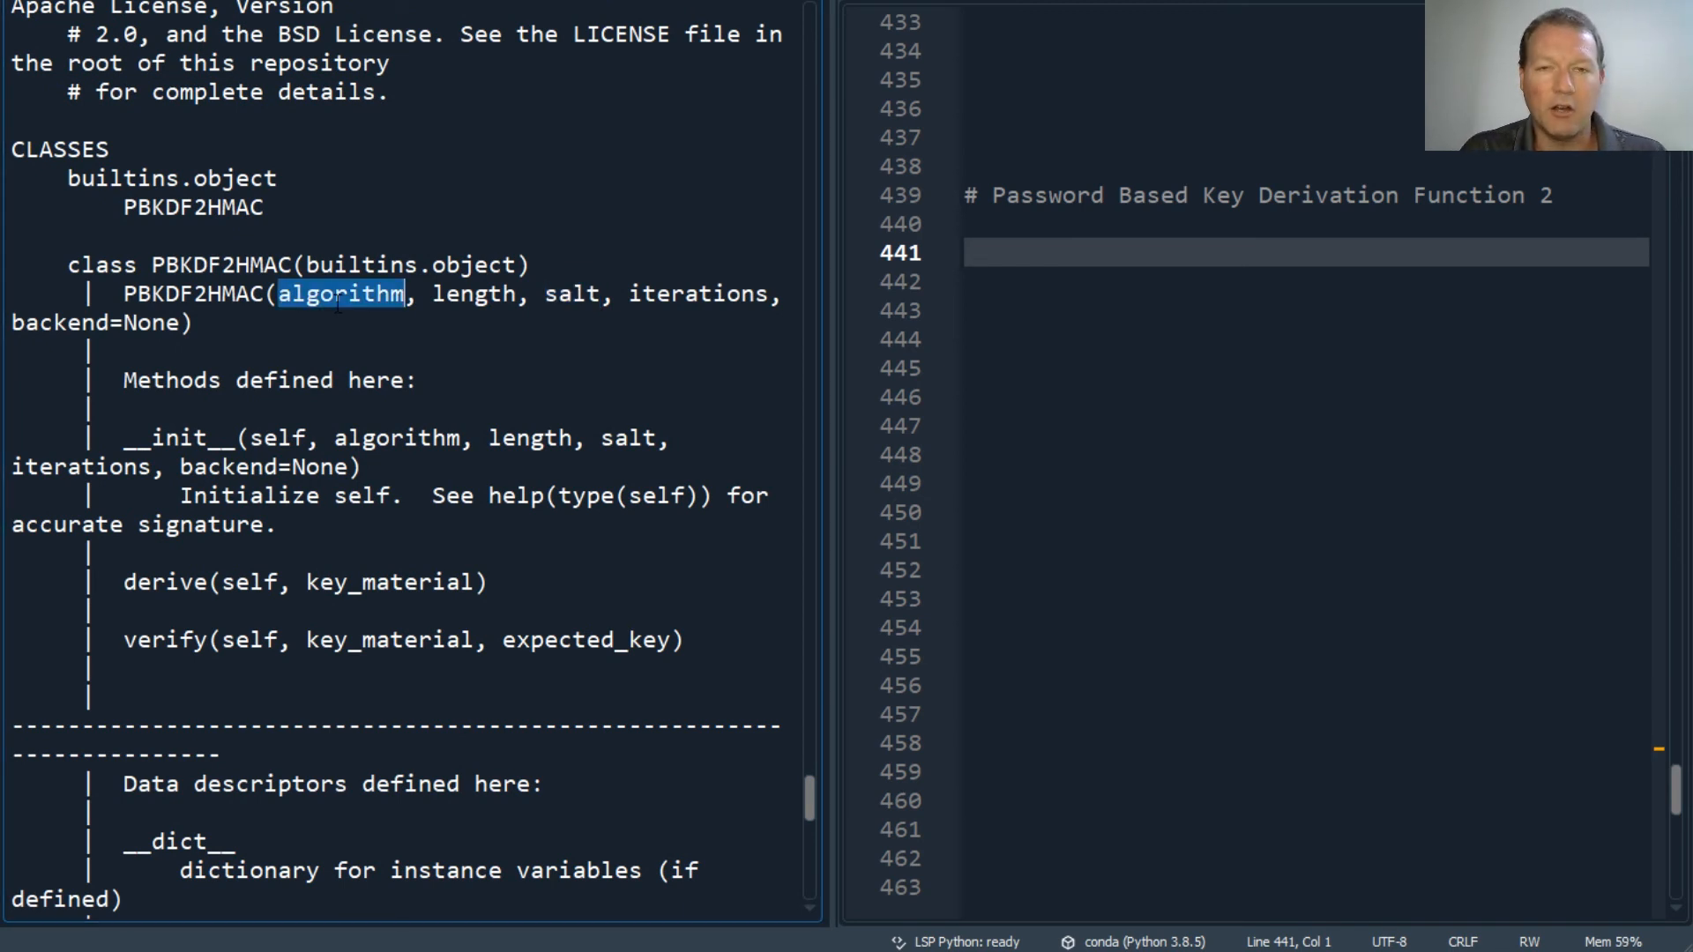